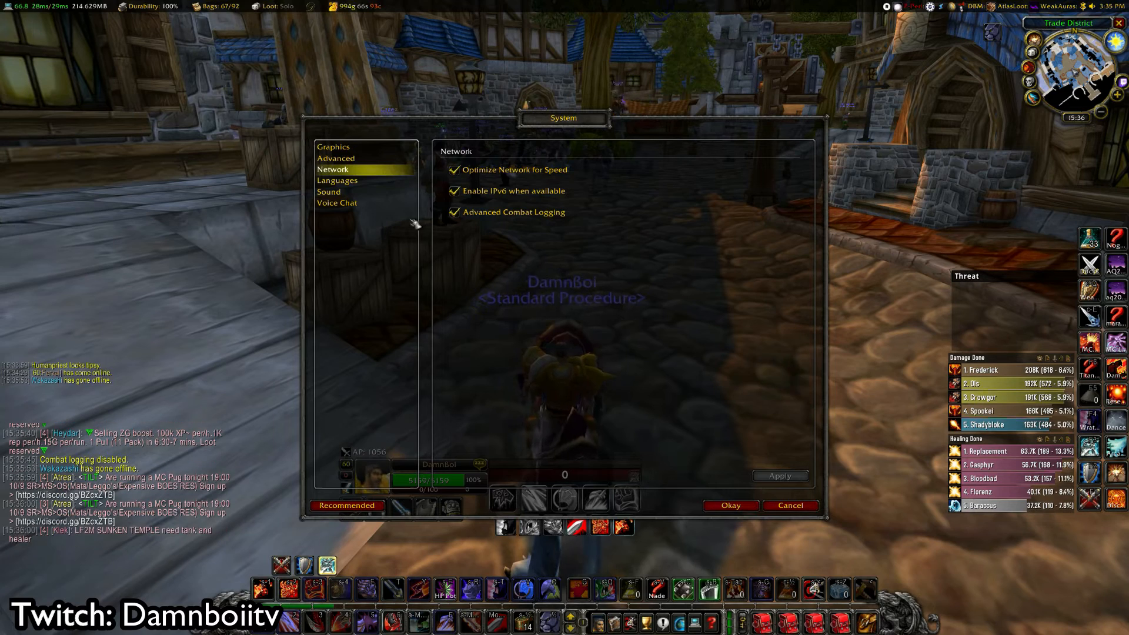
pyautogui.moveTo(455, 212)
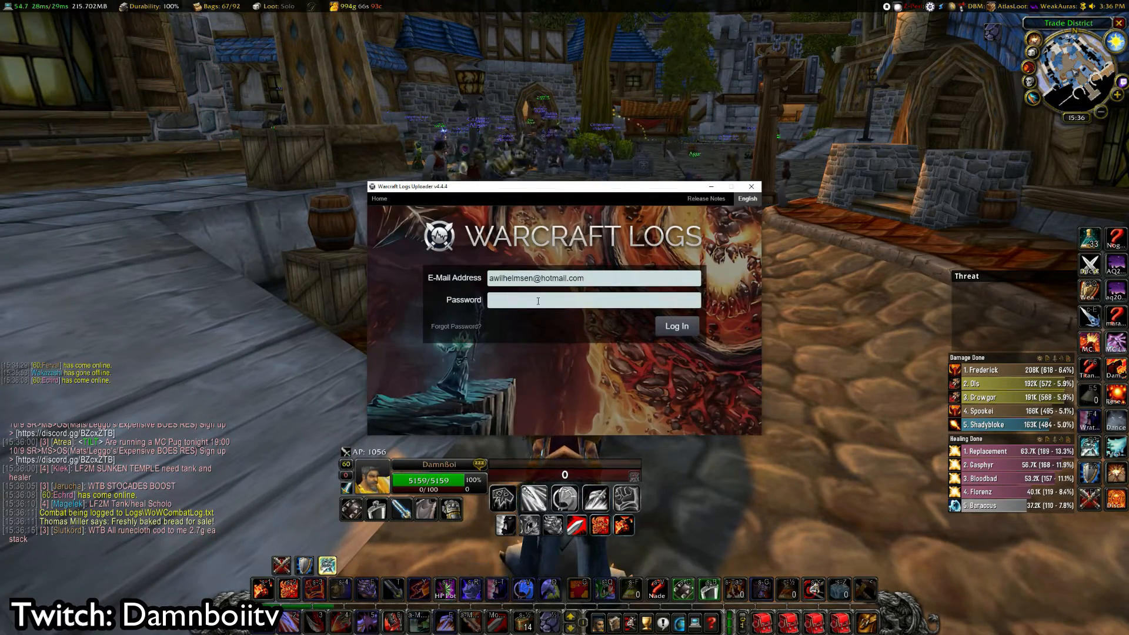
# - Log in and create a live-logging report described 'Tester', then stop live logging
pyautogui.click(676, 325)
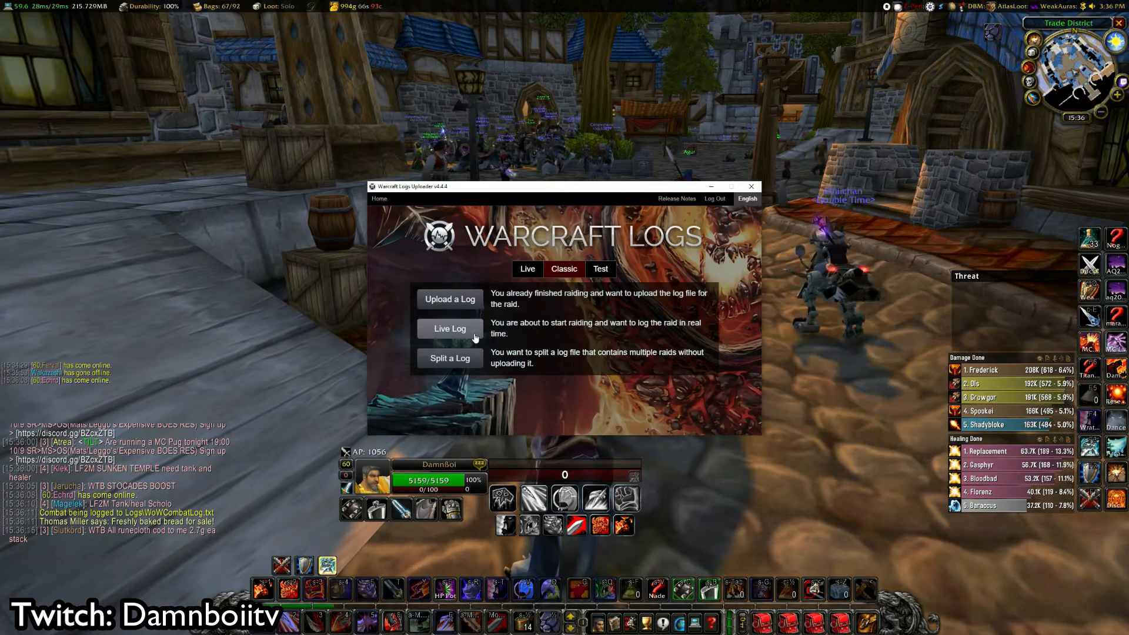
pyautogui.click(449, 328)
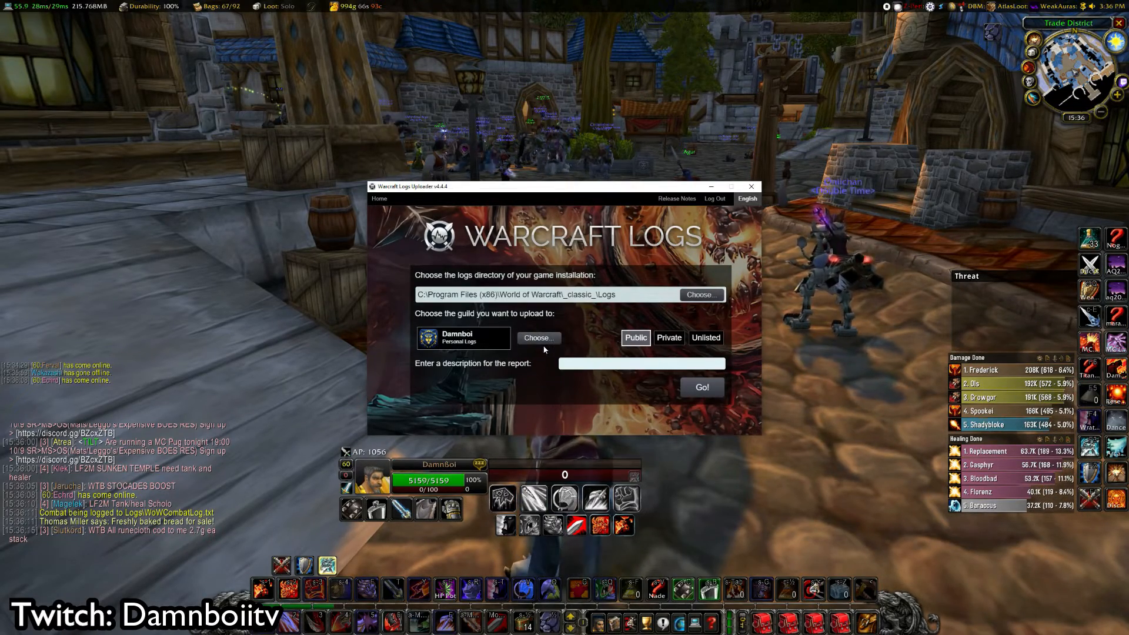
pyautogui.click(641, 363)
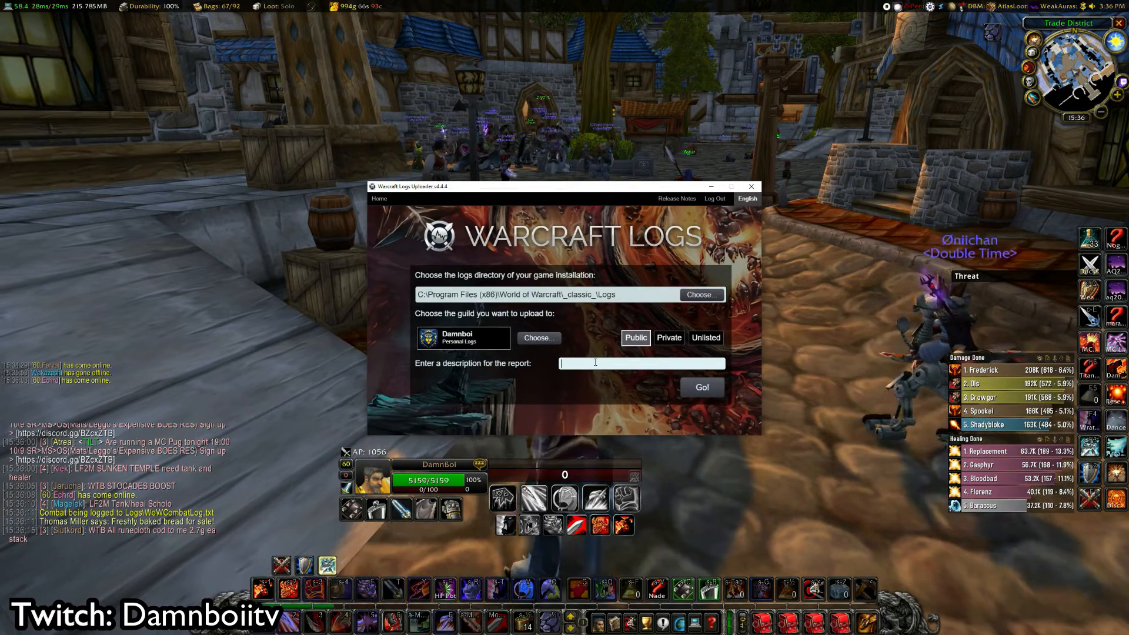
pyautogui.write('Tester')
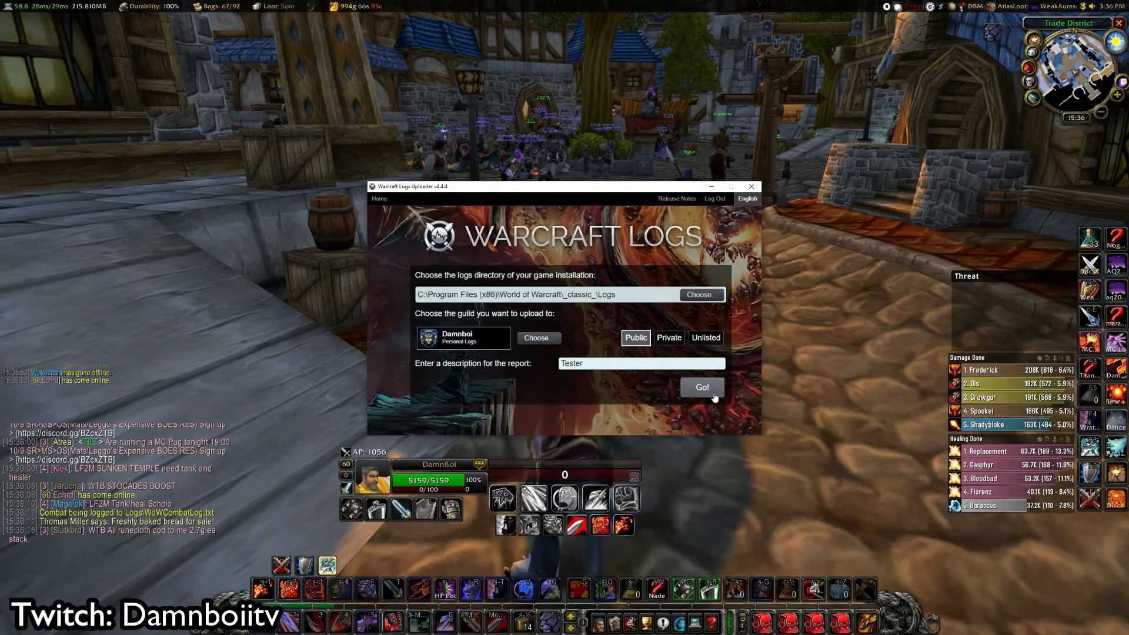
pyautogui.click(700, 388)
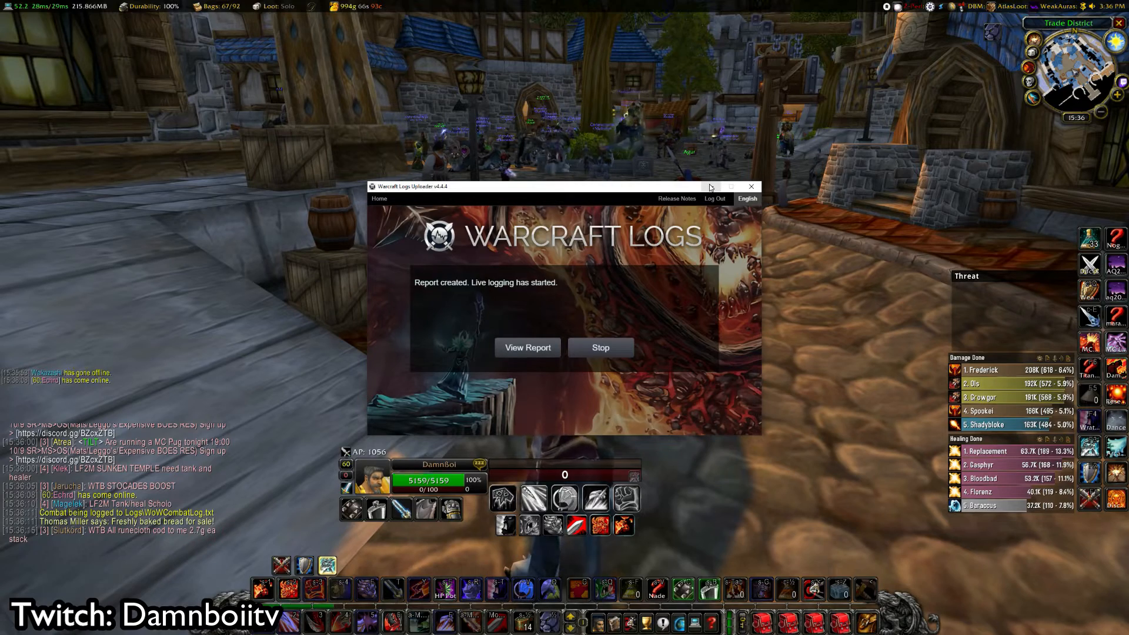
pyautogui.moveTo(711, 187)
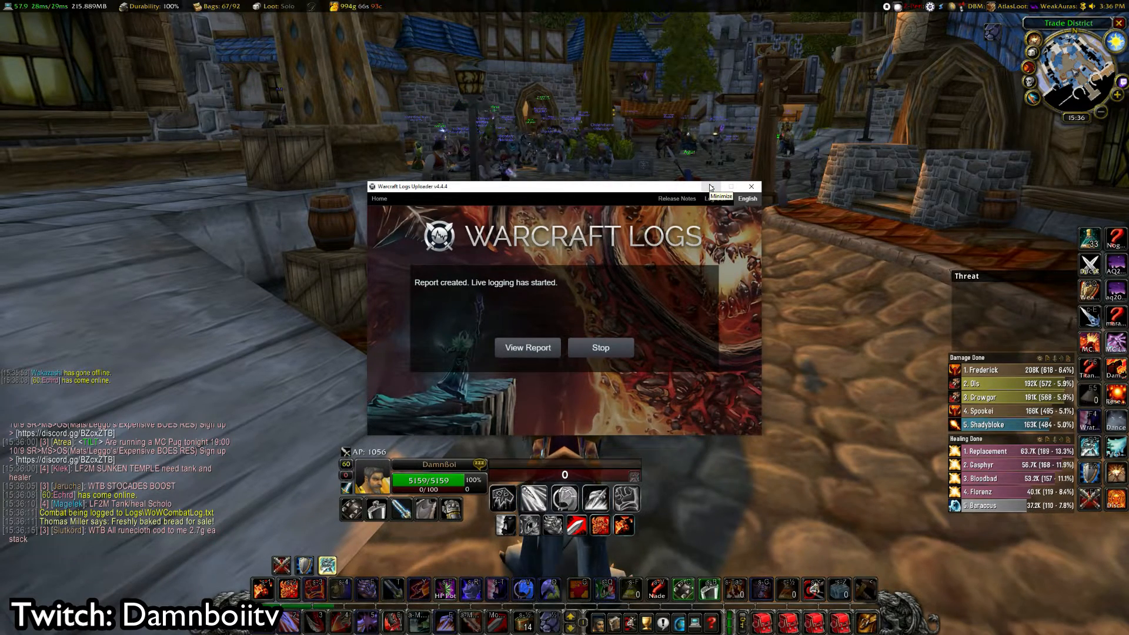
pyautogui.click(600, 346)
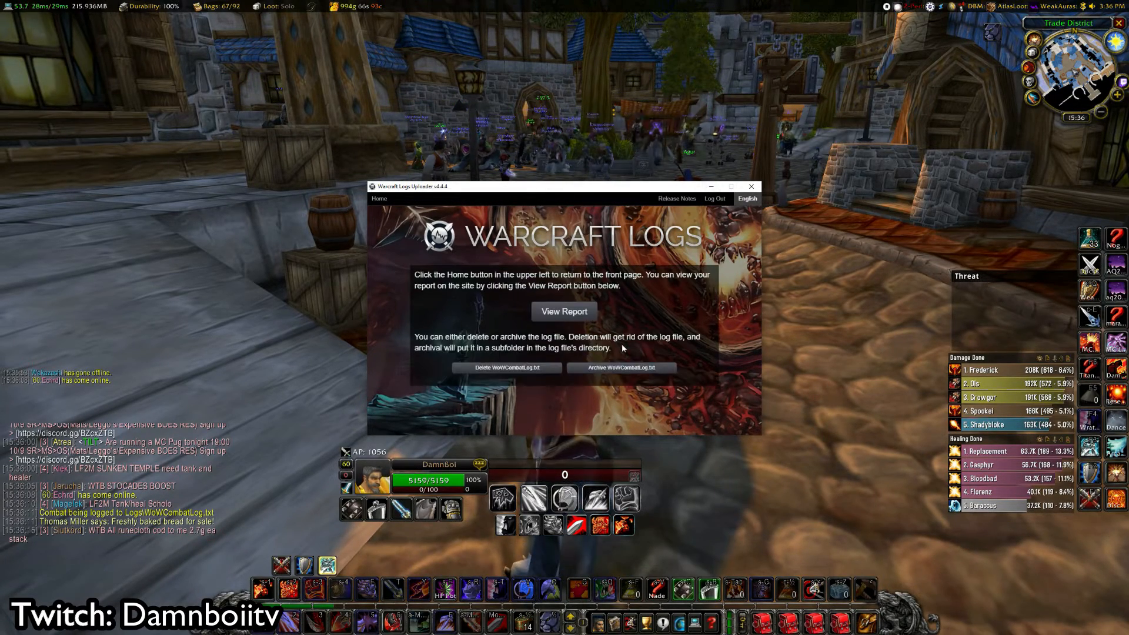
# - Return home, start uploading a finished combat log, then abort the scan
pyautogui.click(379, 198)
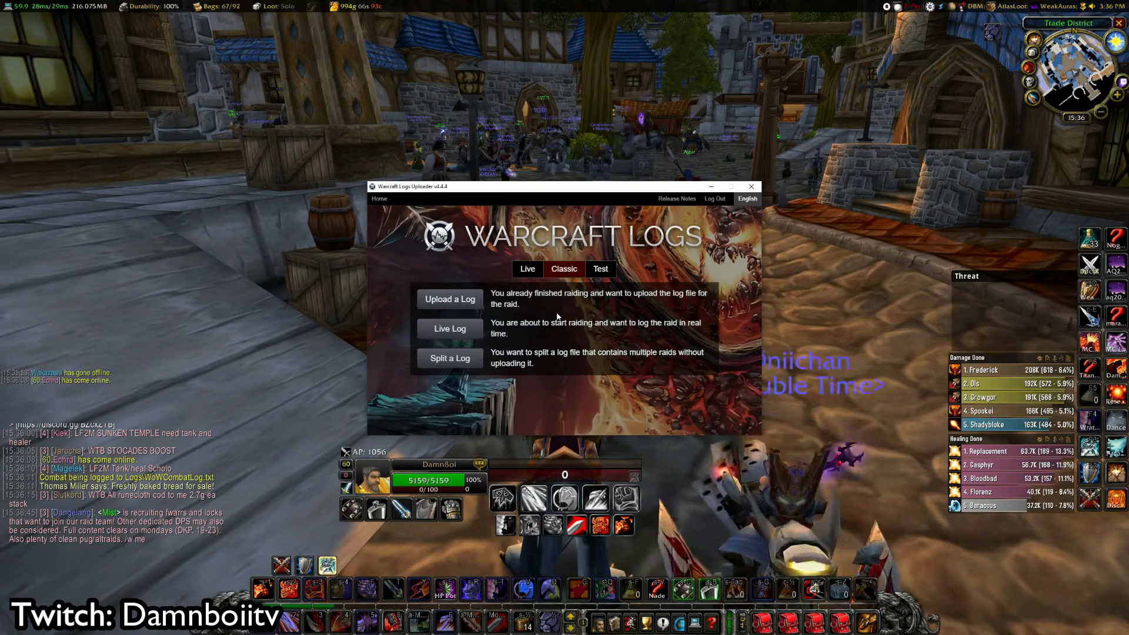
pyautogui.click(449, 299)
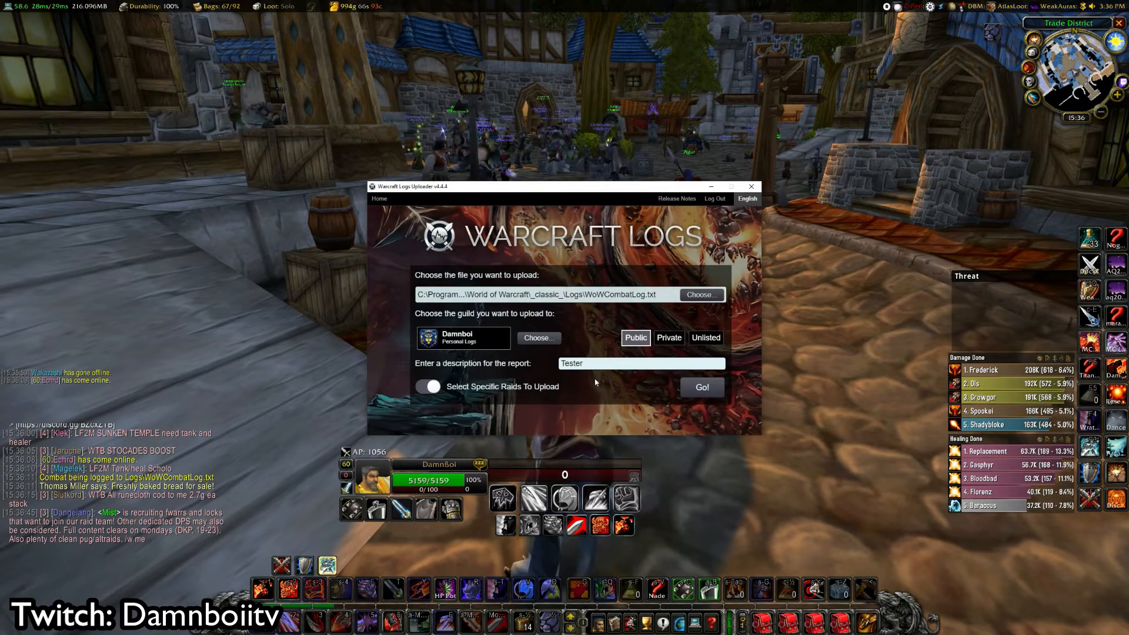
pyautogui.click(700, 387)
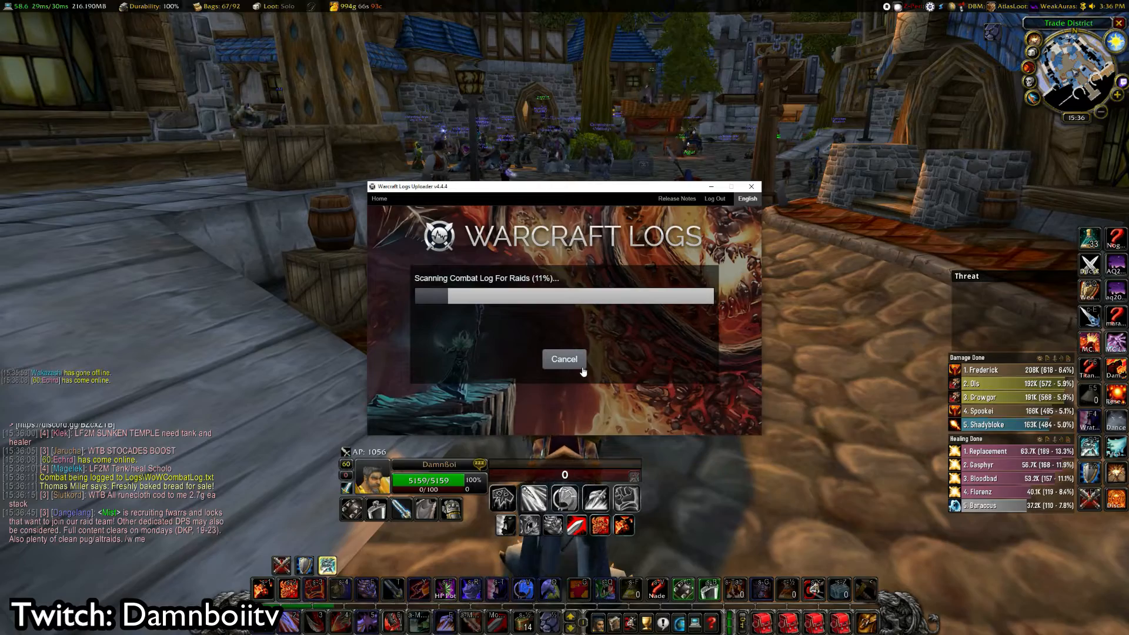
pyautogui.click(564, 359)
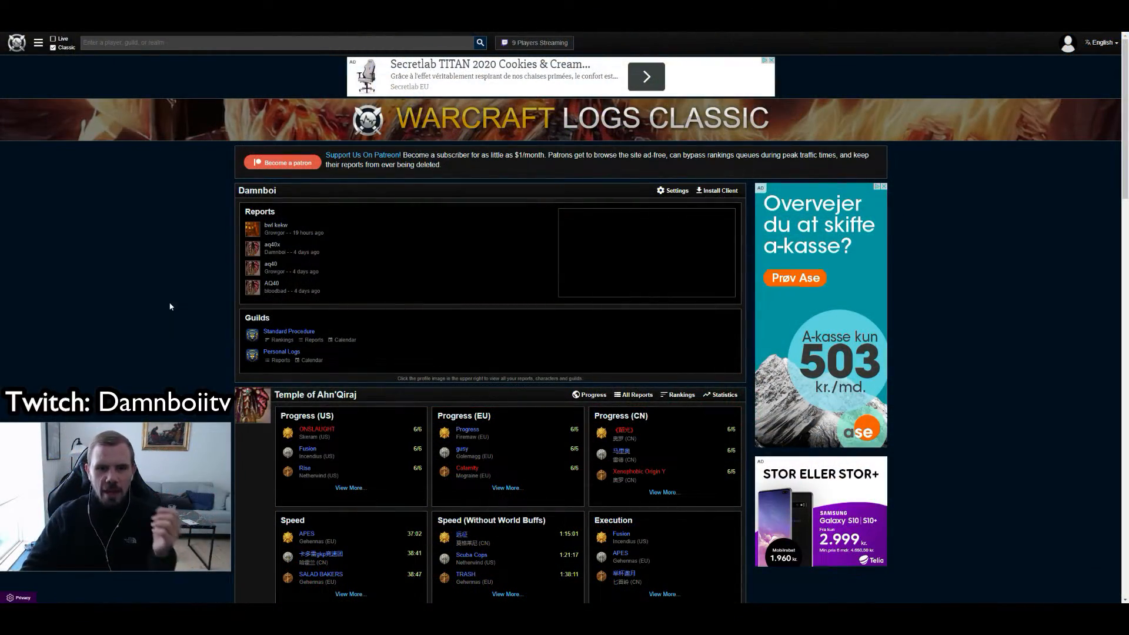
pyautogui.moveTo(180, 65)
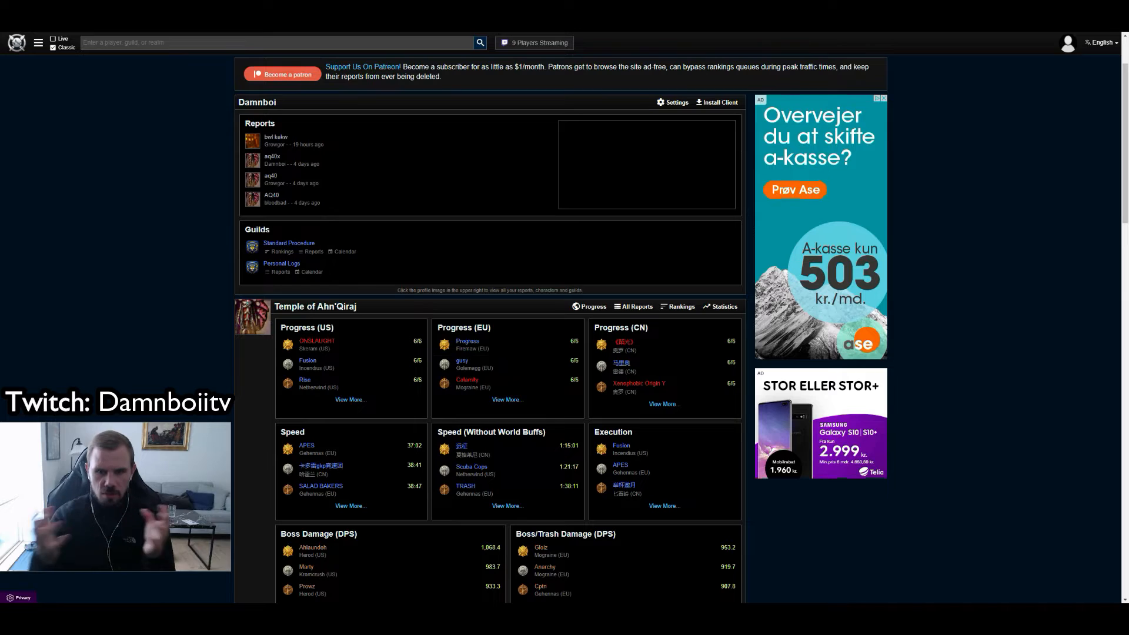
pyautogui.moveTo(342, 448)
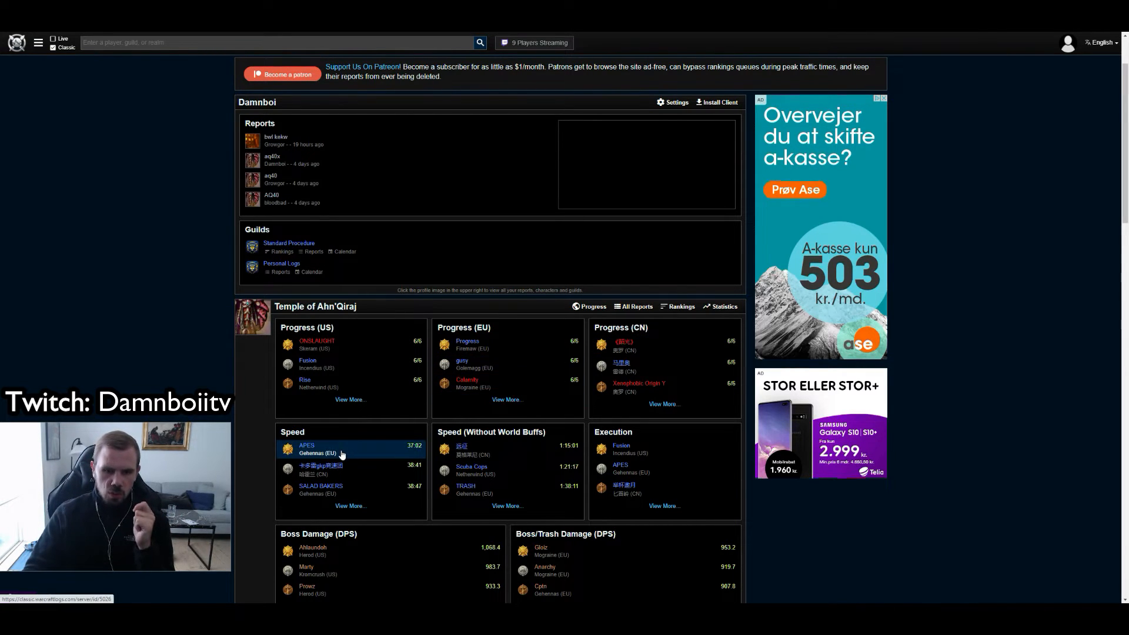
pyautogui.moveTo(504, 449)
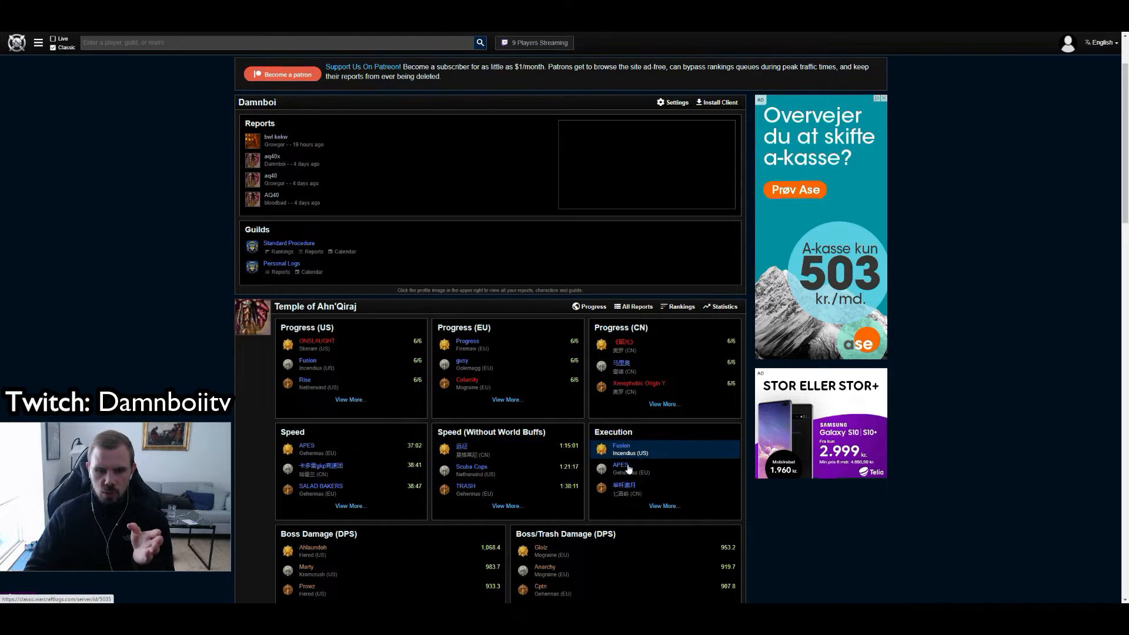
pyautogui.scroll(-3)
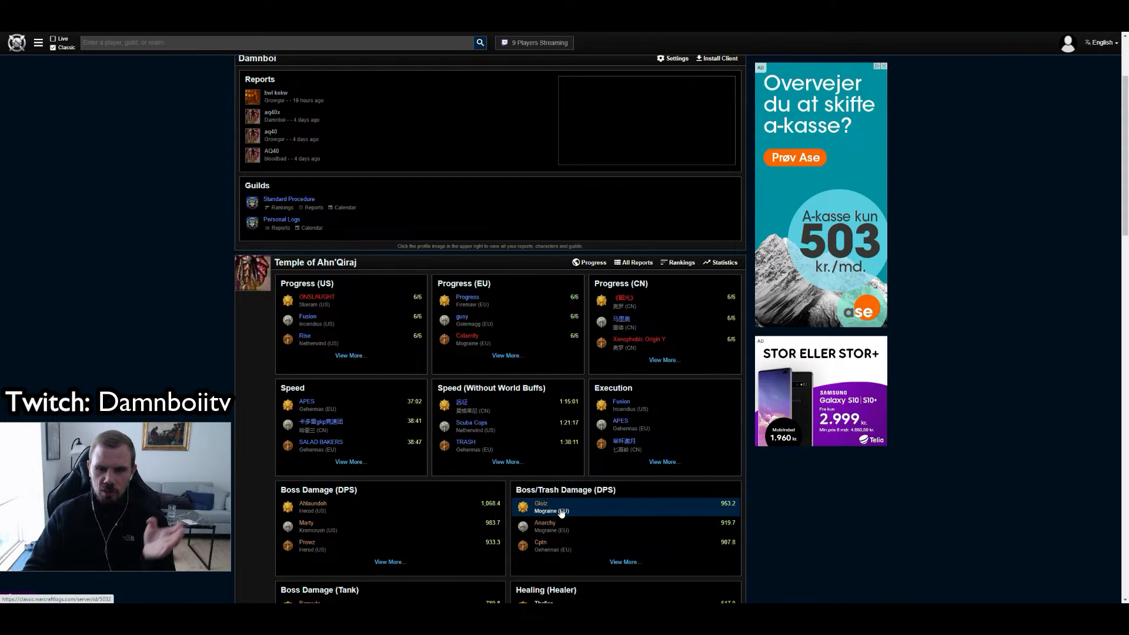
pyautogui.scroll(-3)
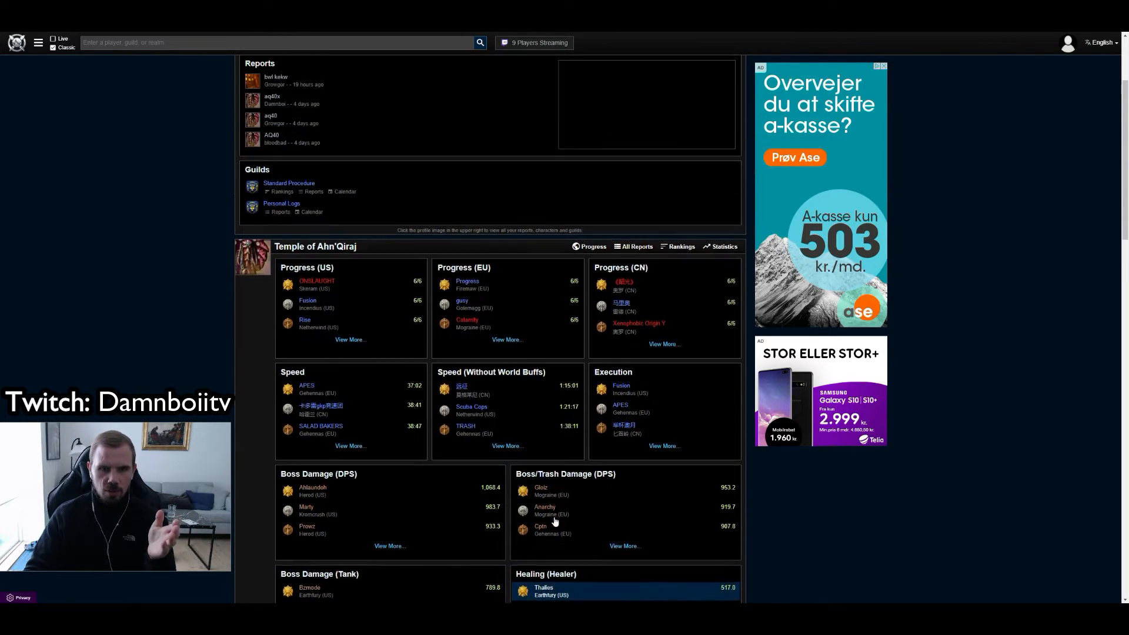
pyautogui.scroll(3)
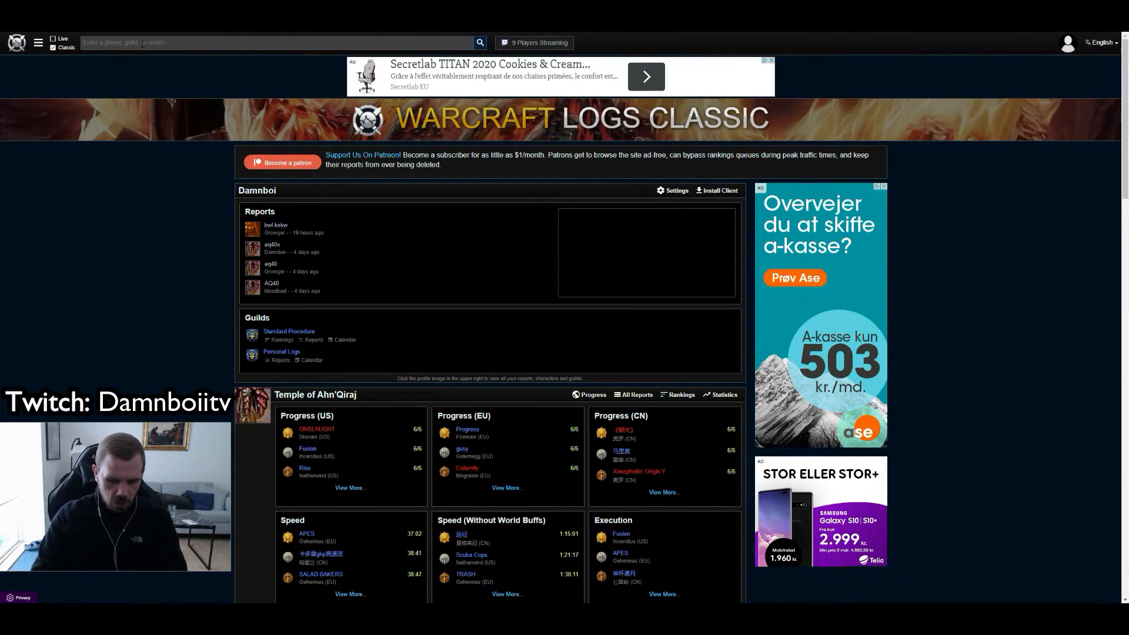
# - Search 'Damn' and open the Noggenfogger warrior Damnboi's rankings page
pyautogui.write('Damnßoi')
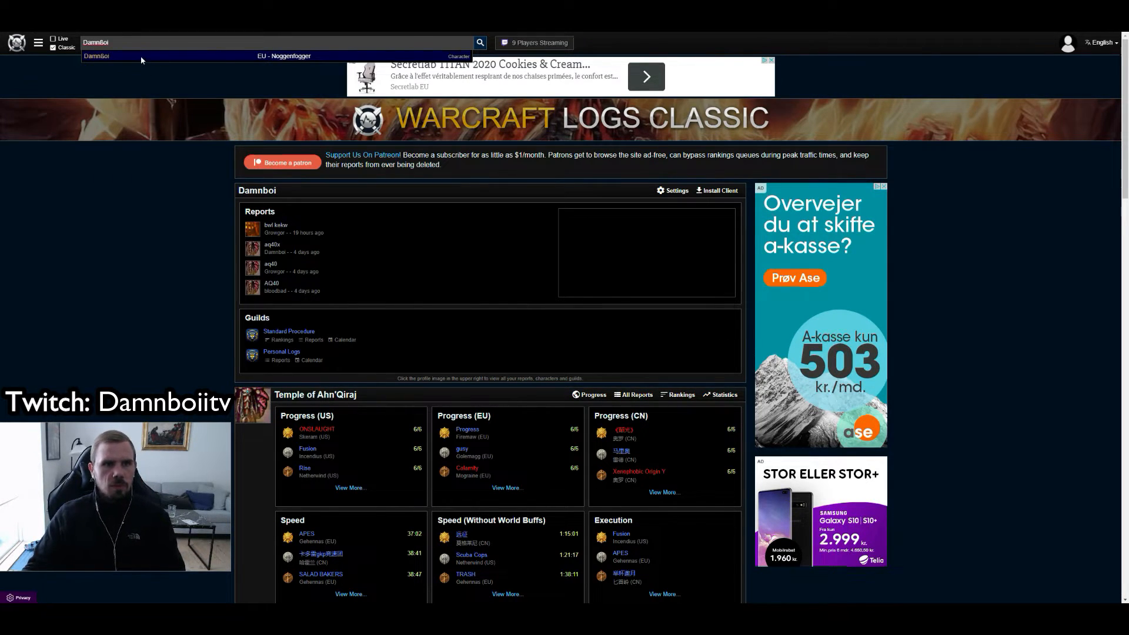
pyautogui.click(96, 55)
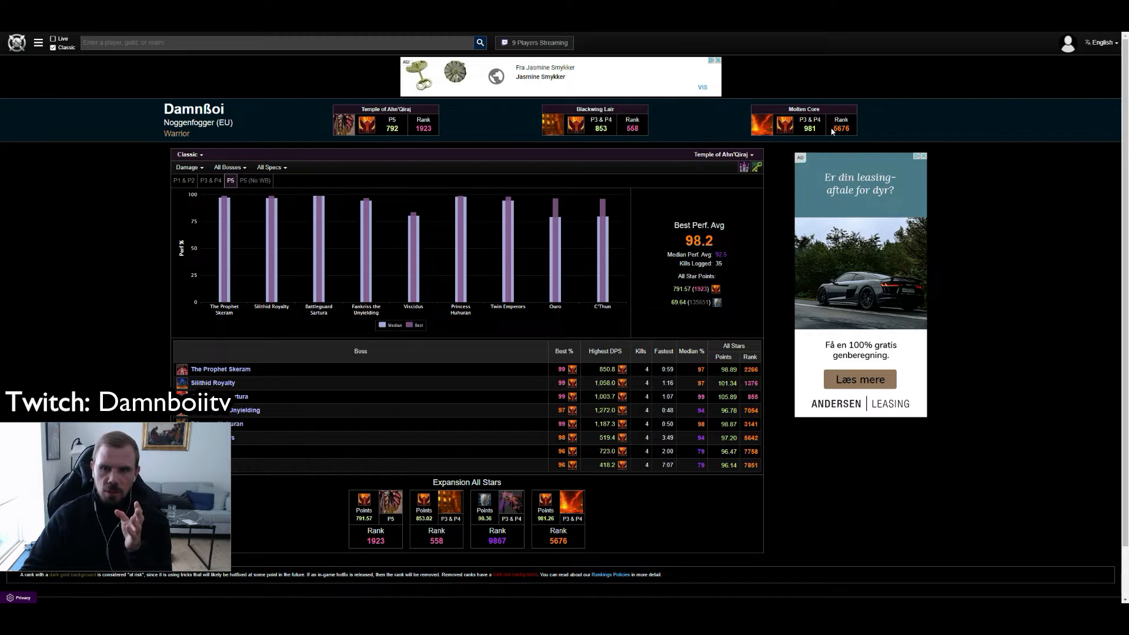
pyautogui.moveTo(639, 129)
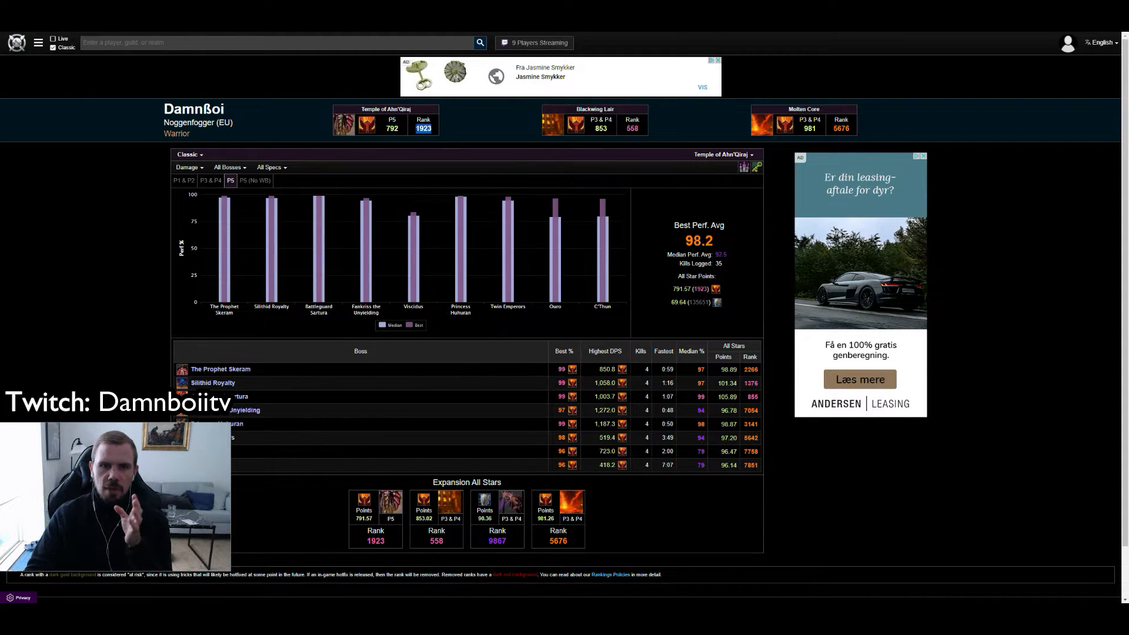
pyautogui.moveTo(434, 132)
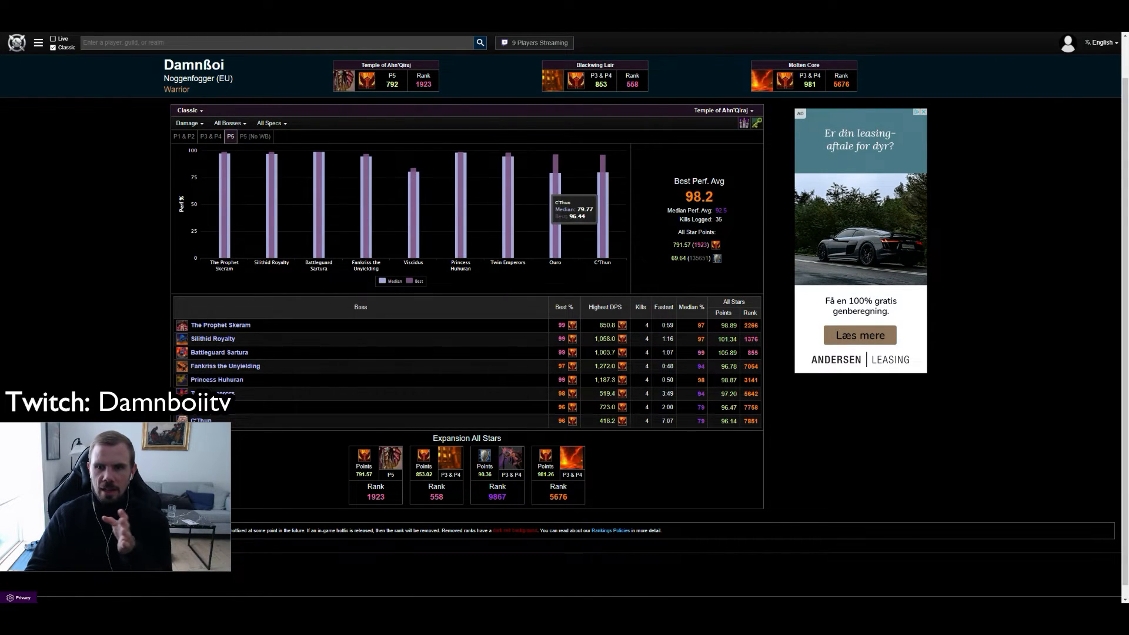
pyautogui.moveTo(724, 204)
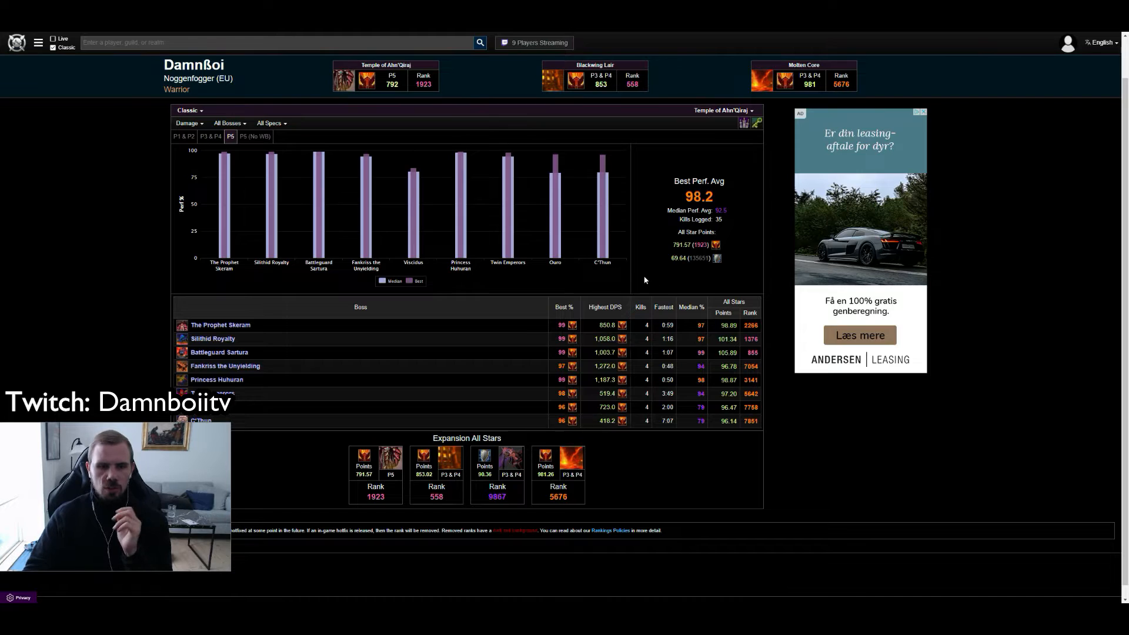
pyautogui.scroll(-3)
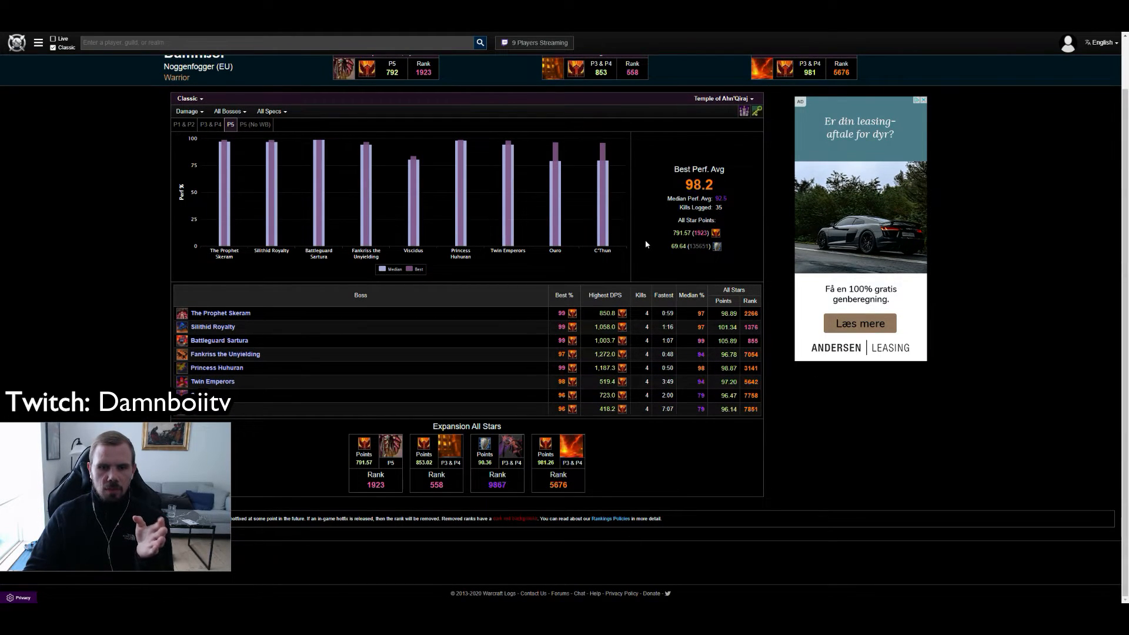
pyautogui.moveTo(623, 258)
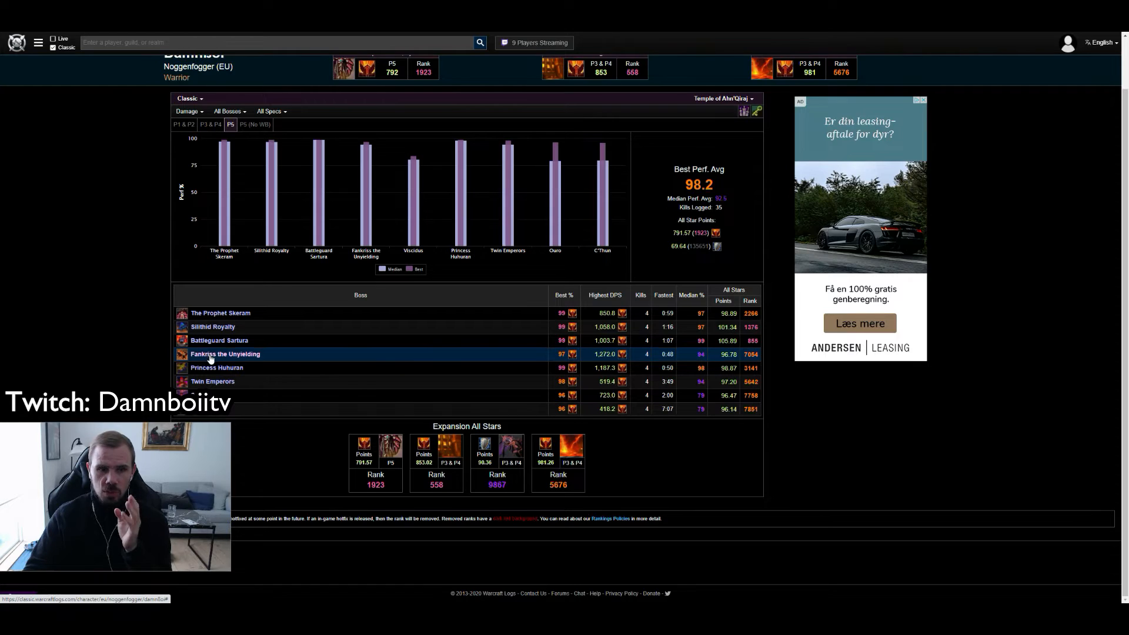
# - Reset the boss filter to All Bosses, check P5 (No WB), then return to P5
pyautogui.click(225, 353)
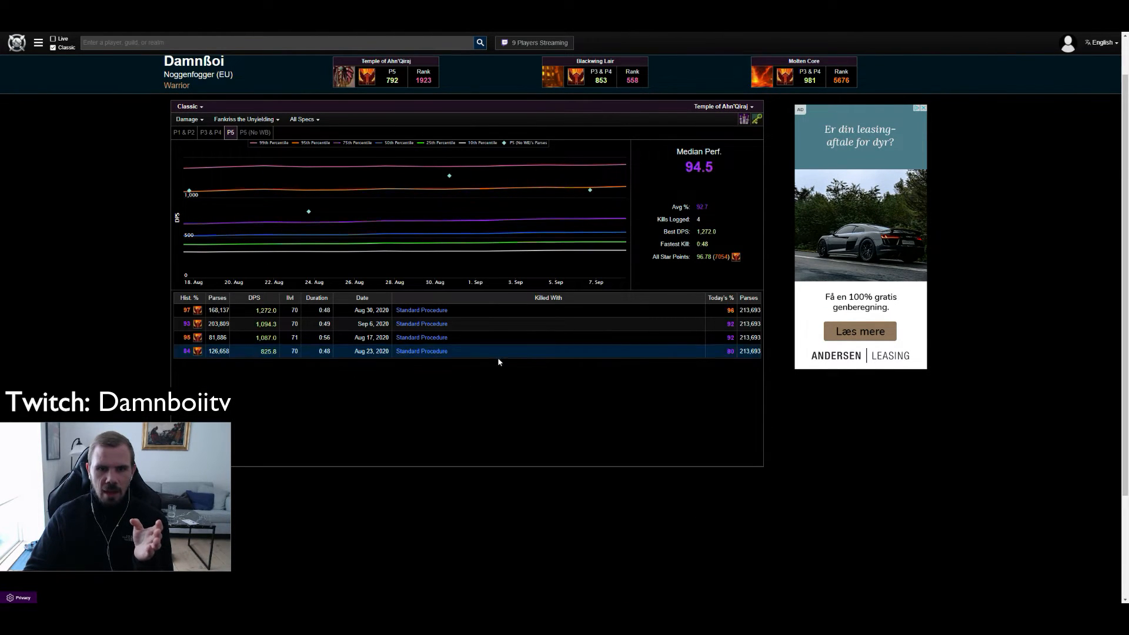
pyautogui.moveTo(601, 166)
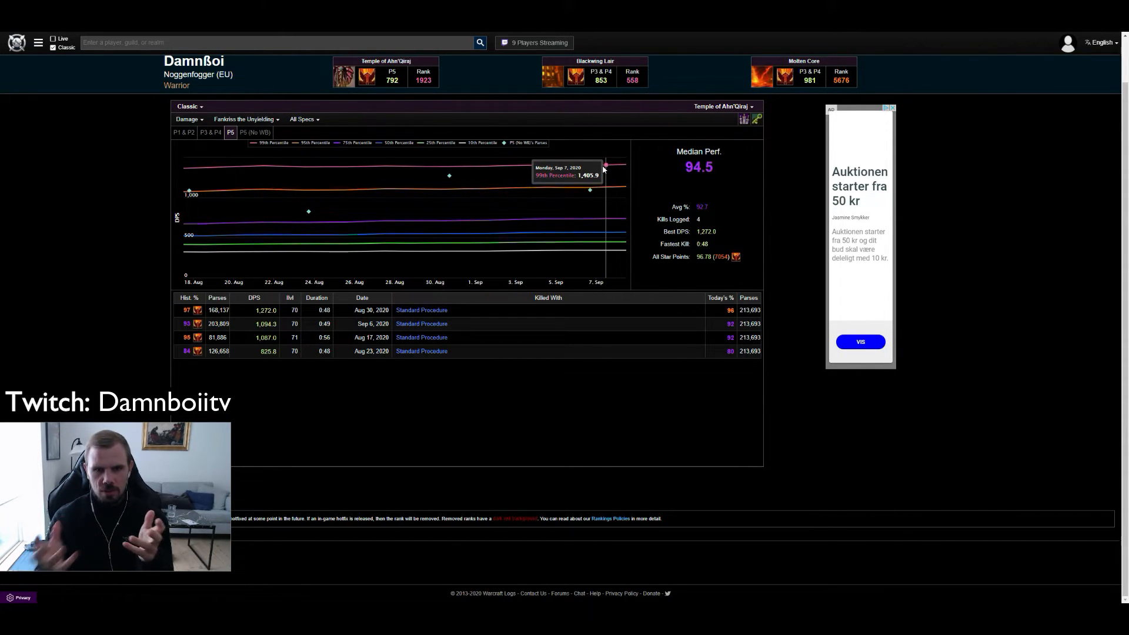
pyautogui.click(245, 119)
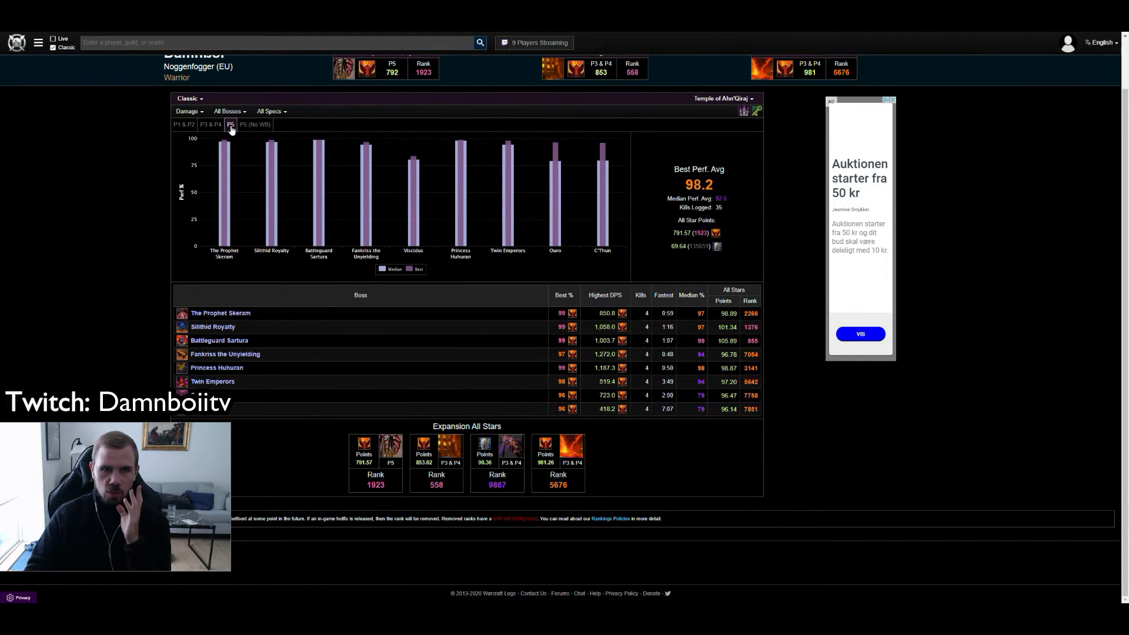
pyautogui.click(255, 124)
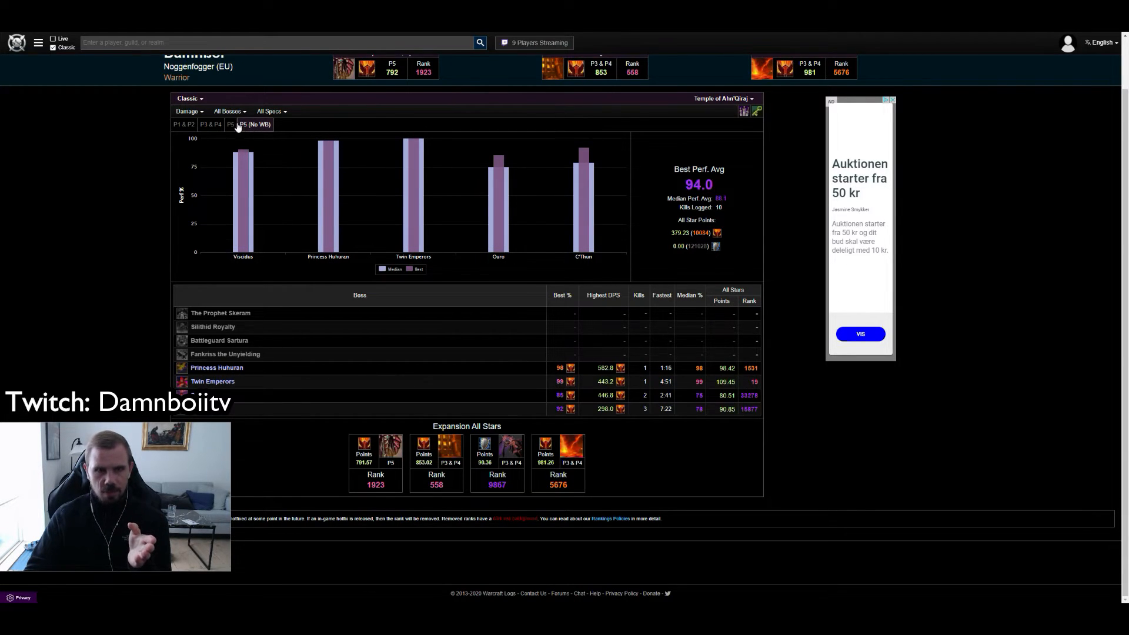
pyautogui.click(229, 124)
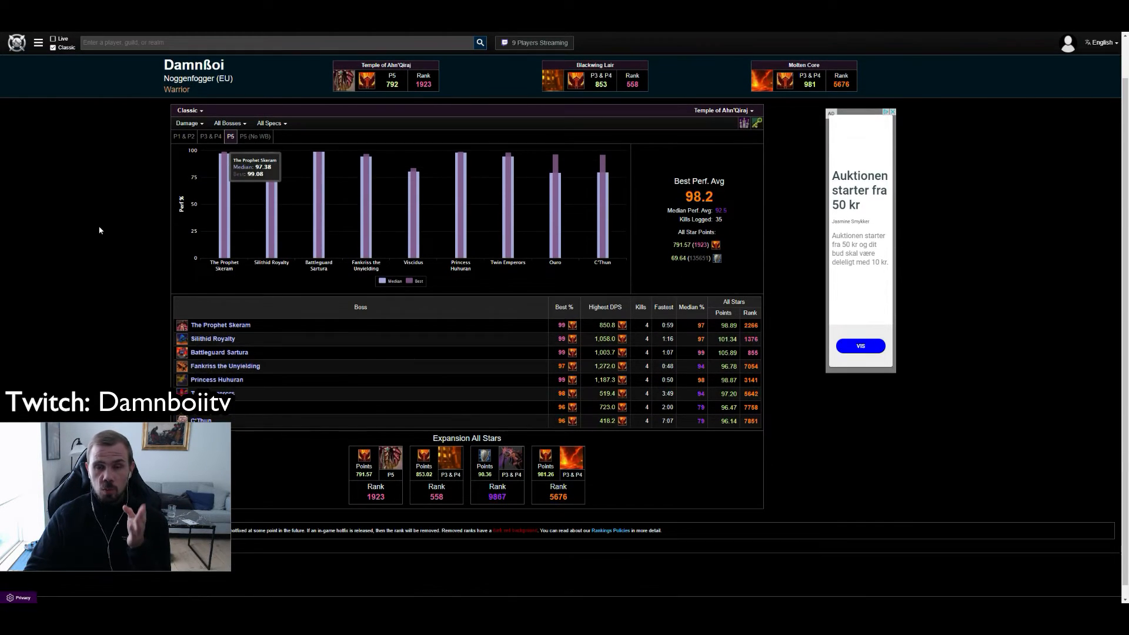
pyautogui.scroll(-3)
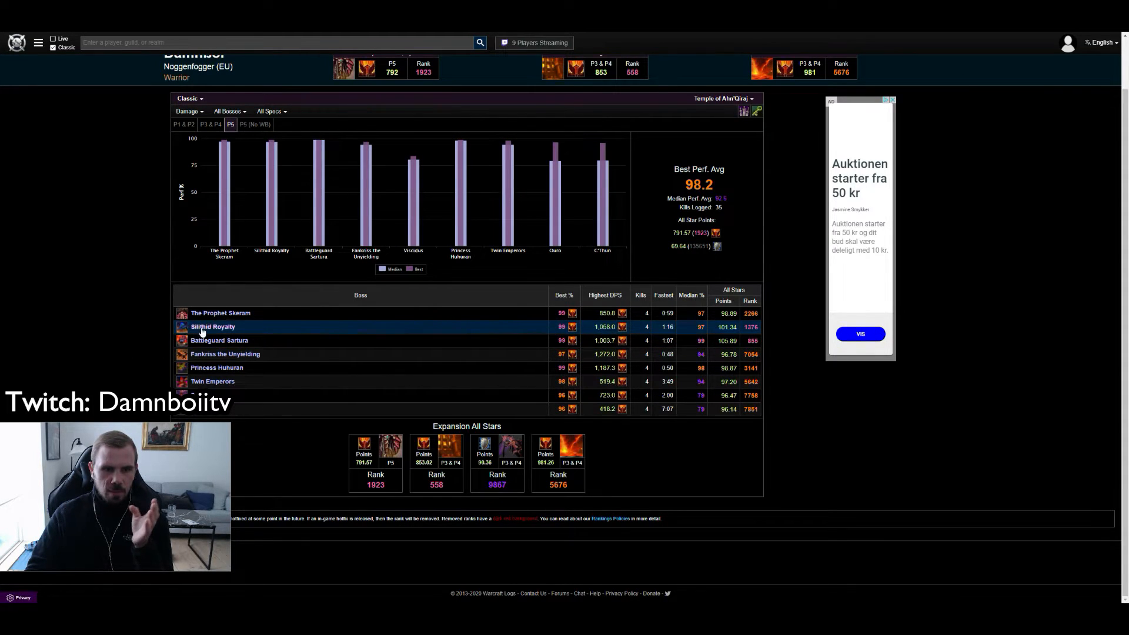
# - Open Silithid Royalty parses and the top kill's damage done report
pyautogui.click(212, 326)
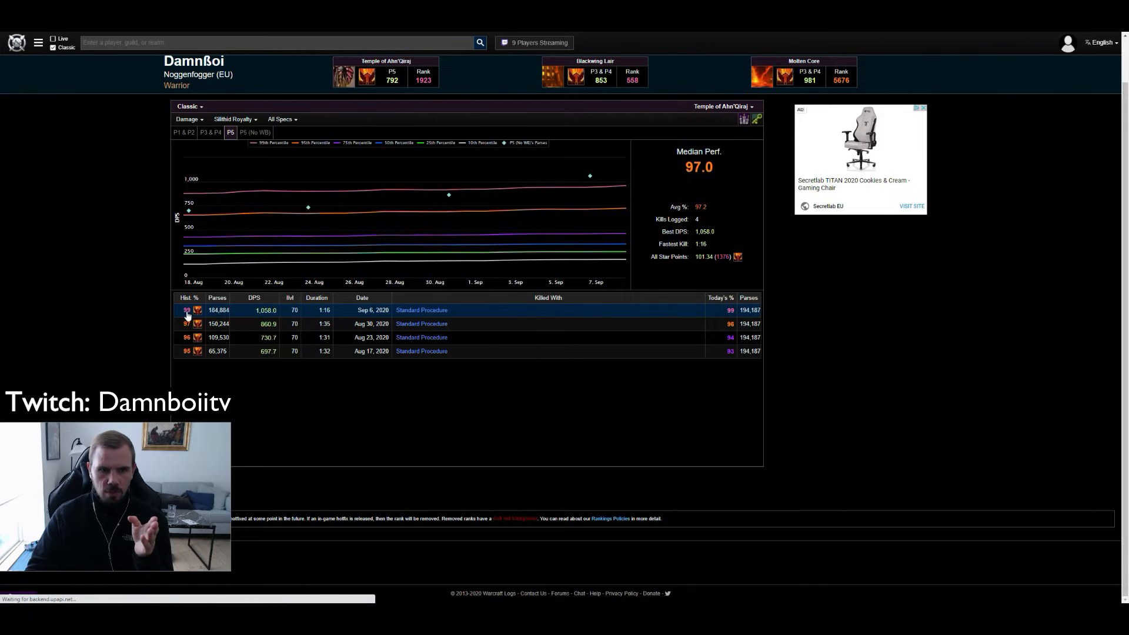
pyautogui.click(421, 309)
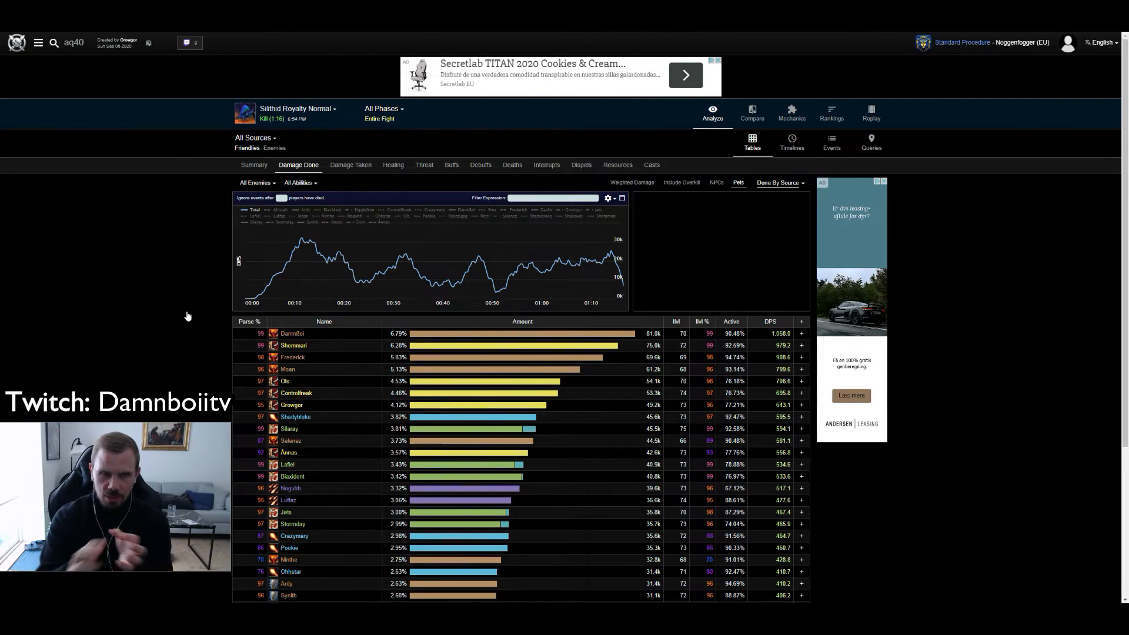
pyautogui.scroll(-3)
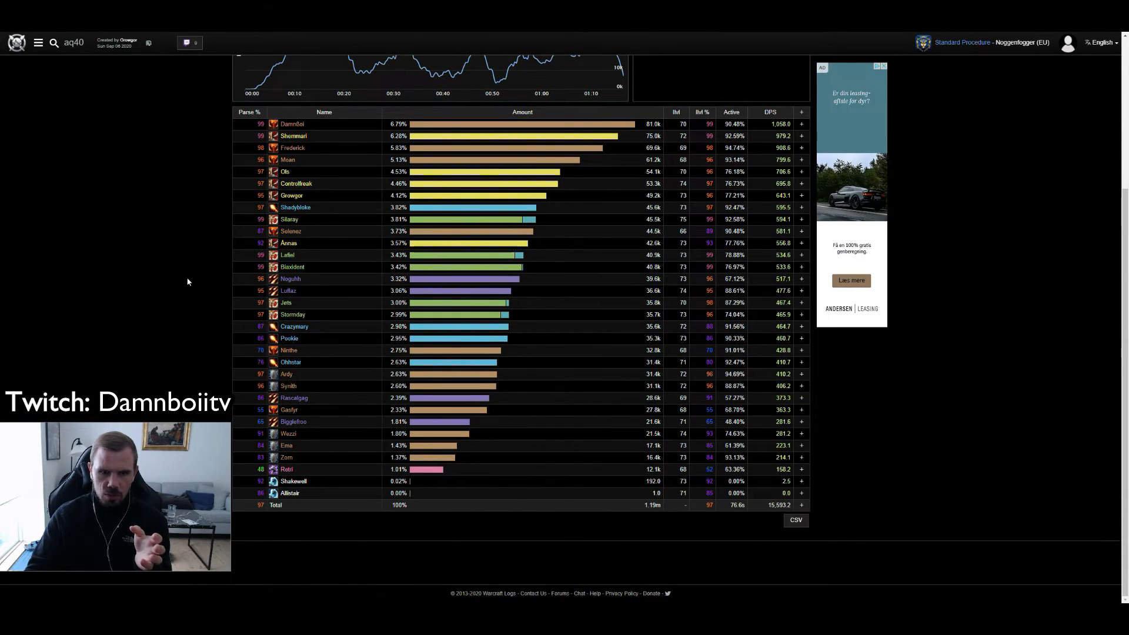
# - Filter the damage sources to the warrior's name alone
pyautogui.click(292, 333)
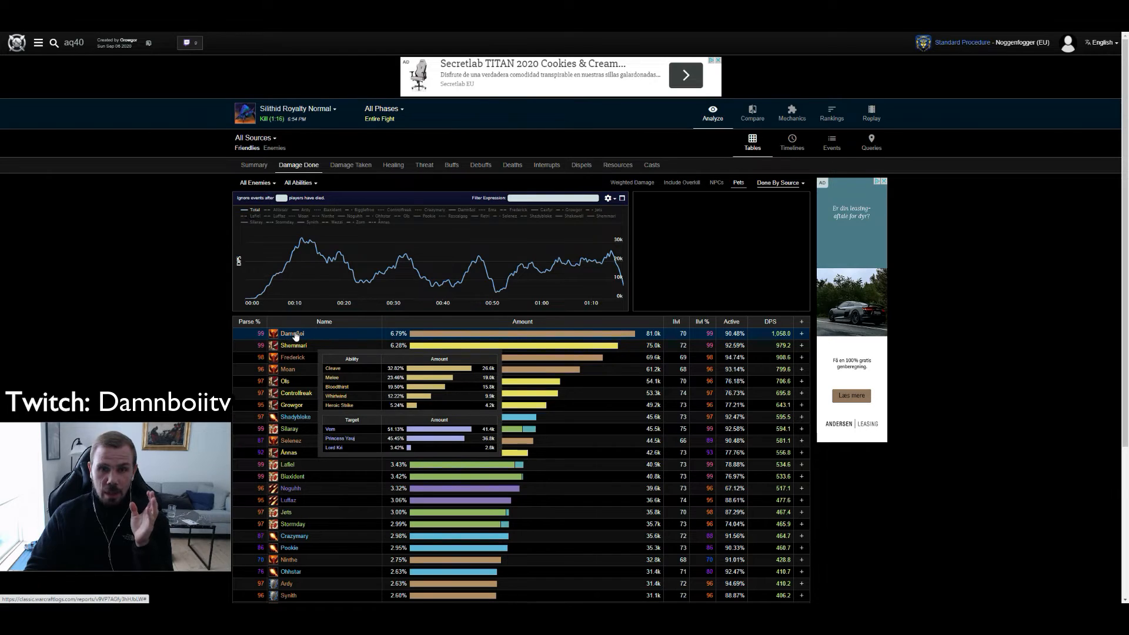
pyautogui.moveTo(276, 285)
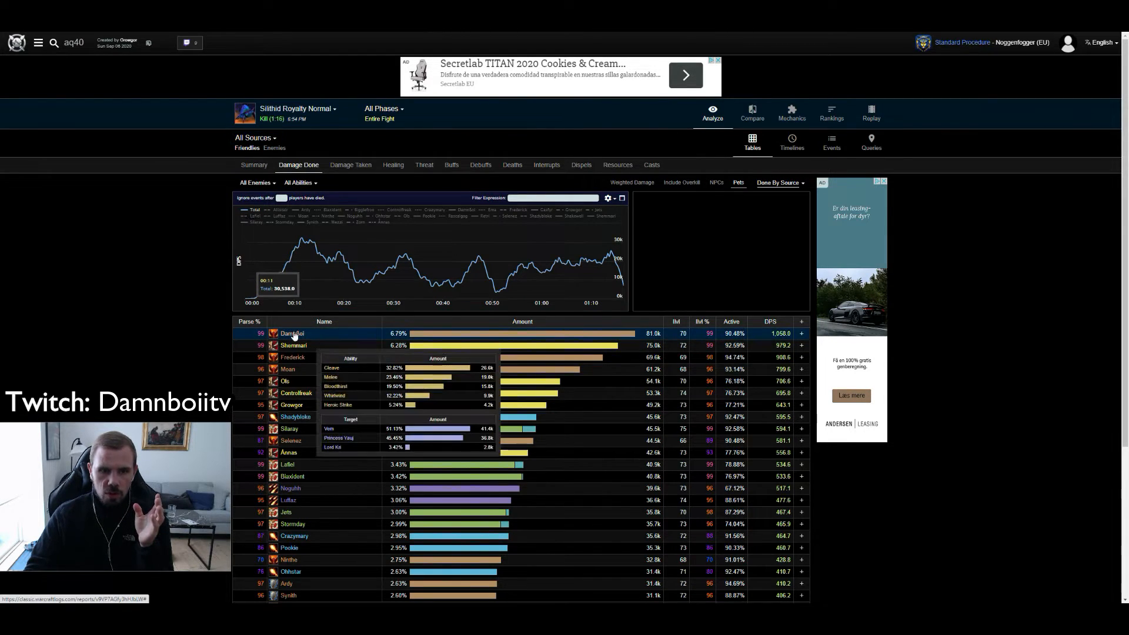
pyautogui.click(254, 137)
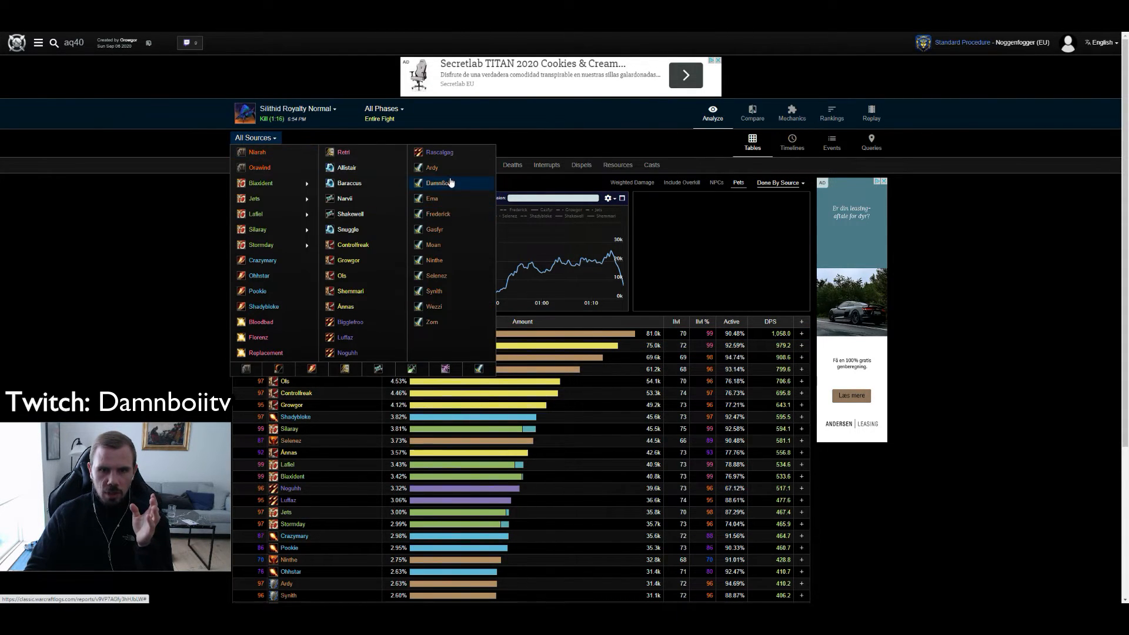
pyautogui.click(440, 183)
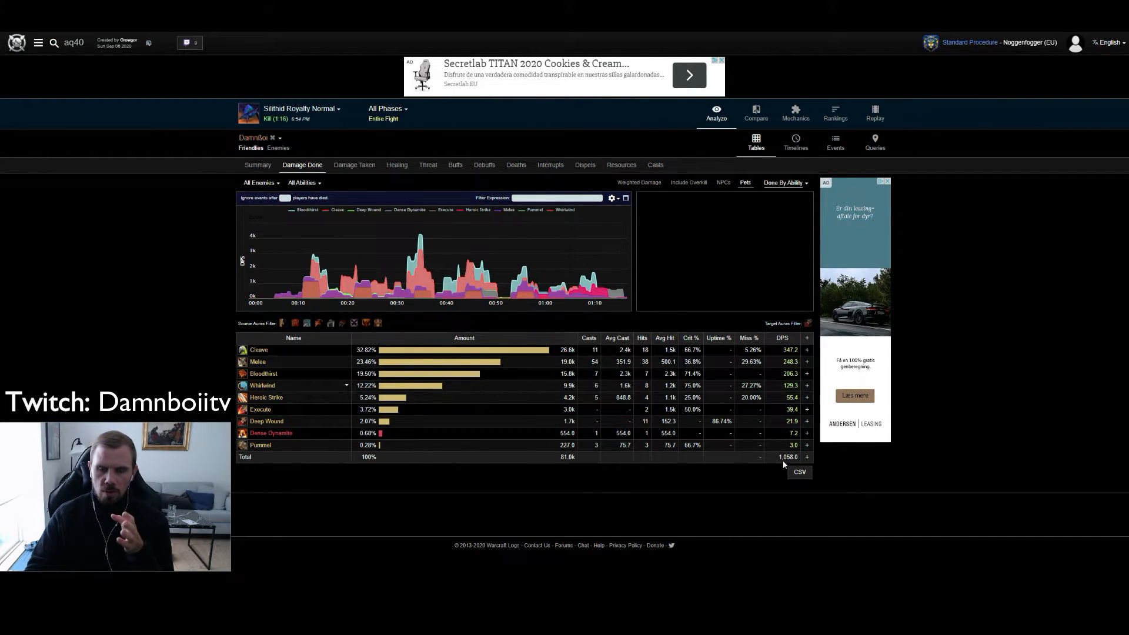
pyautogui.moveTo(717, 373)
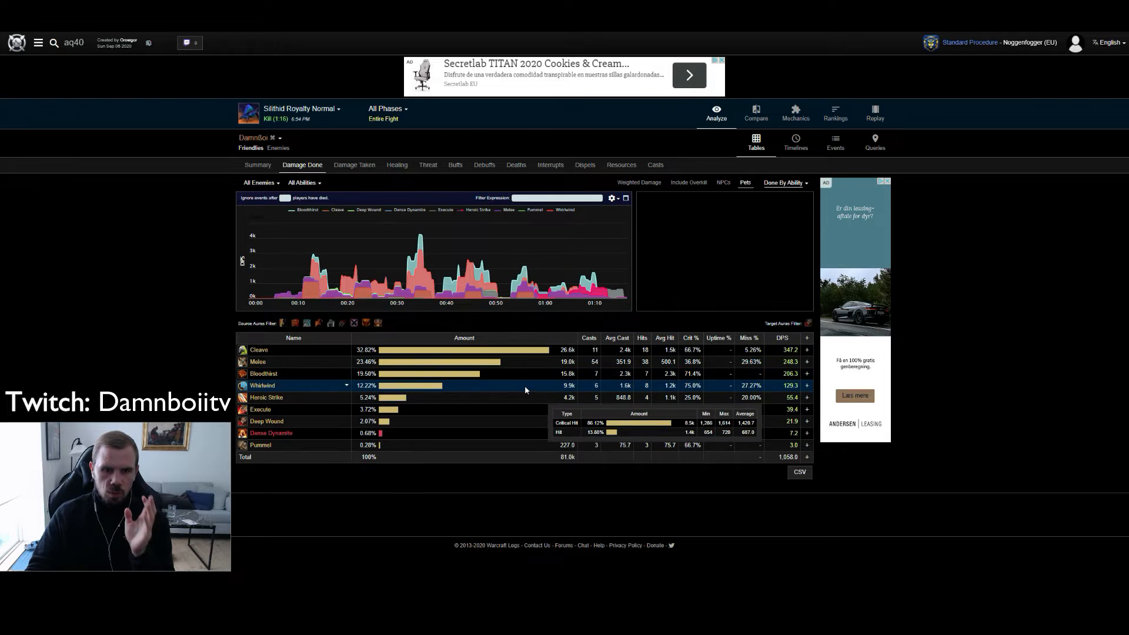
pyautogui.moveTo(508, 397)
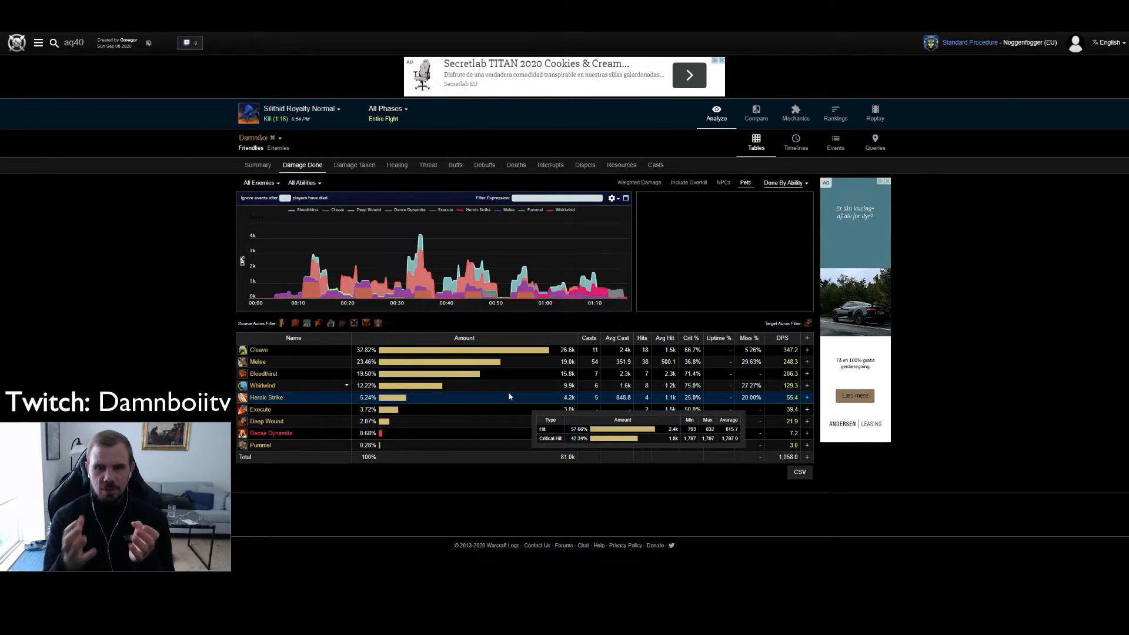
# - Open the Buffs table and add Diamond Flask, Recklessness, Battle Shout, Mighty Rage tracks
pyautogui.click(454, 164)
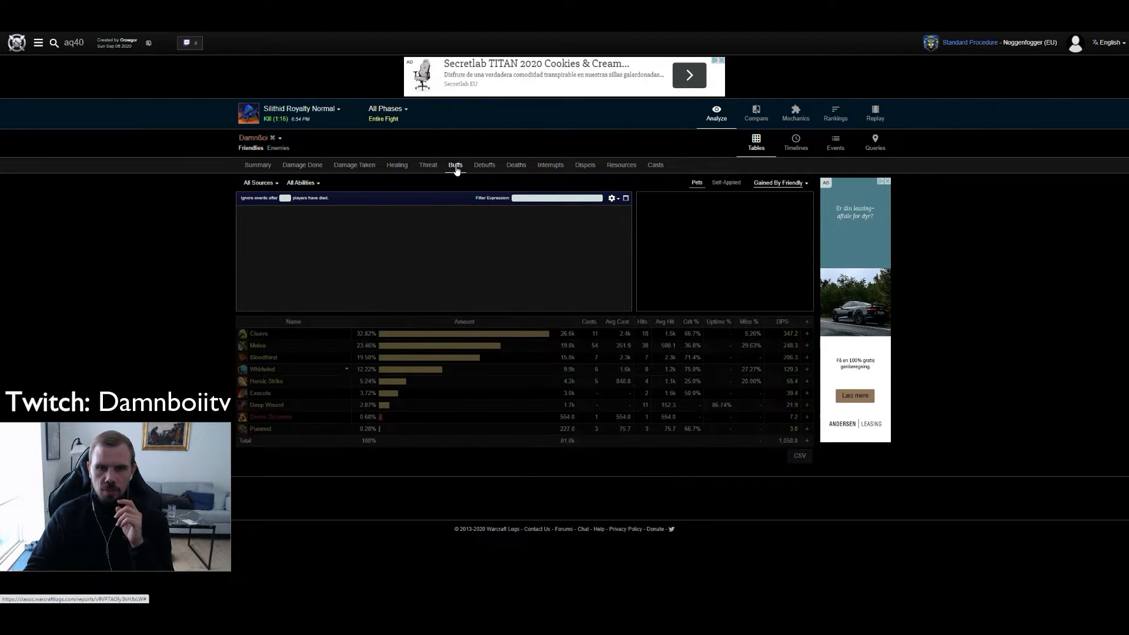
pyautogui.click(454, 164)
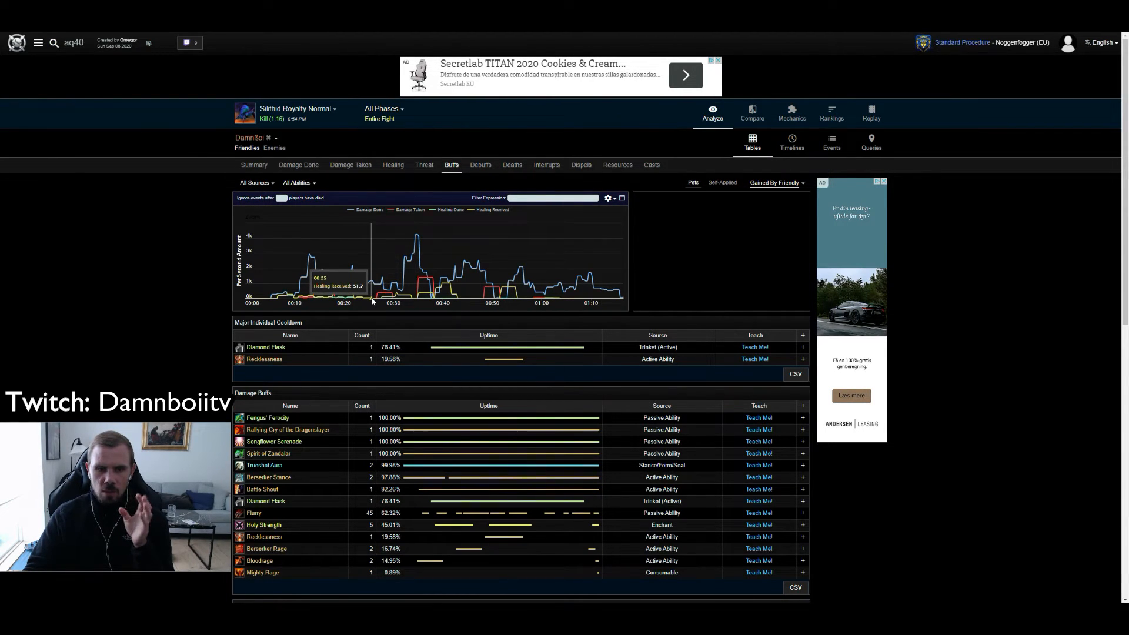
pyautogui.moveTo(372, 317)
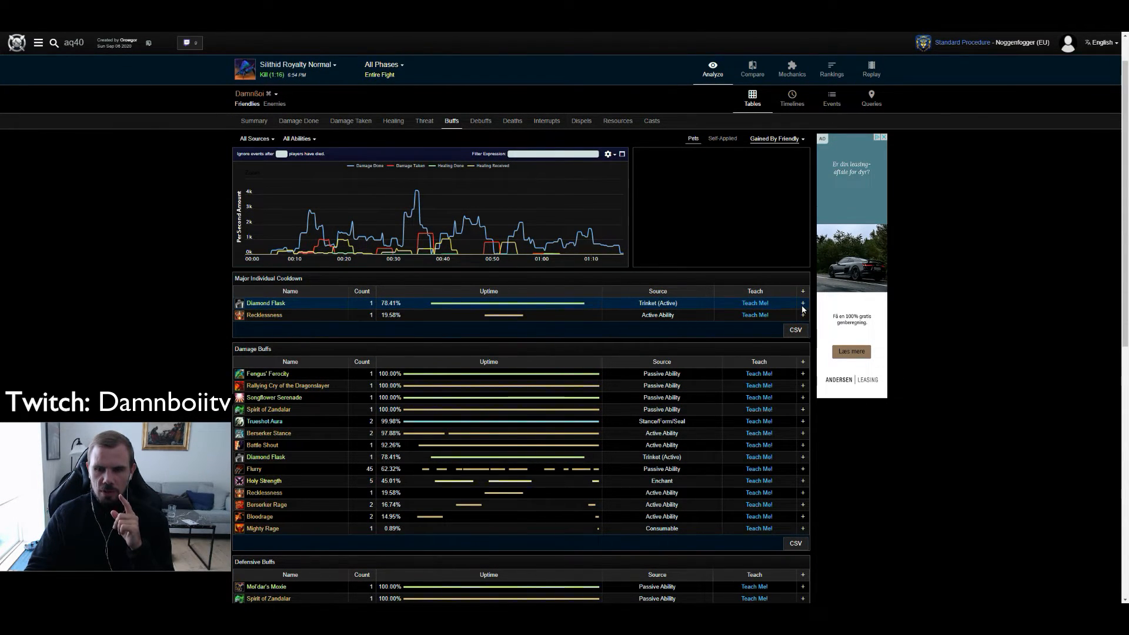
pyautogui.click(802, 302)
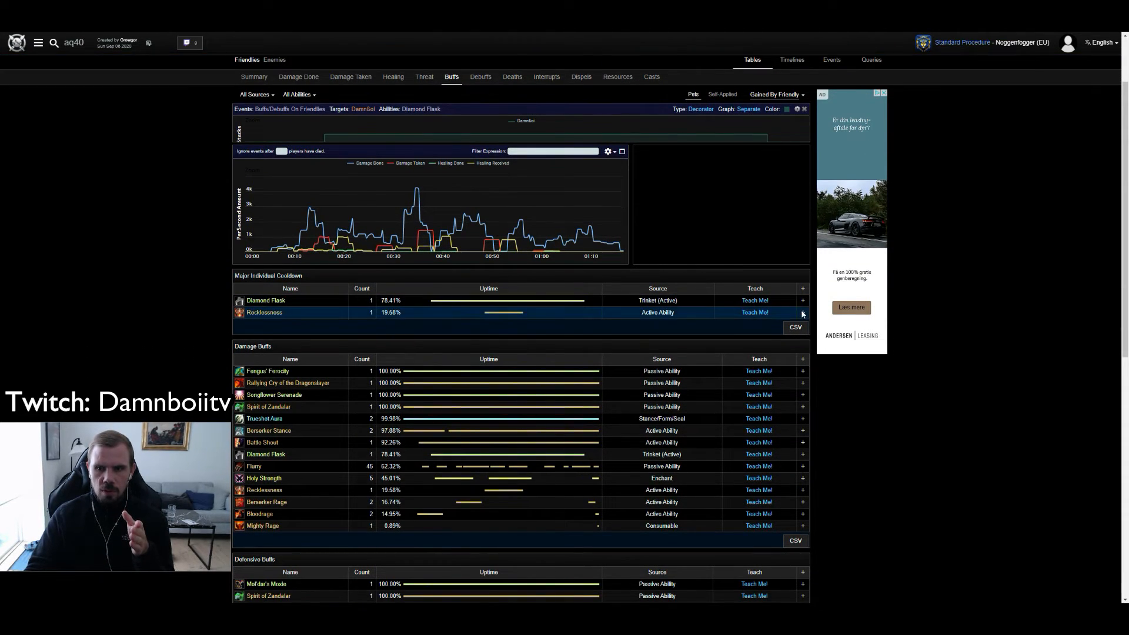
pyautogui.click(802, 312)
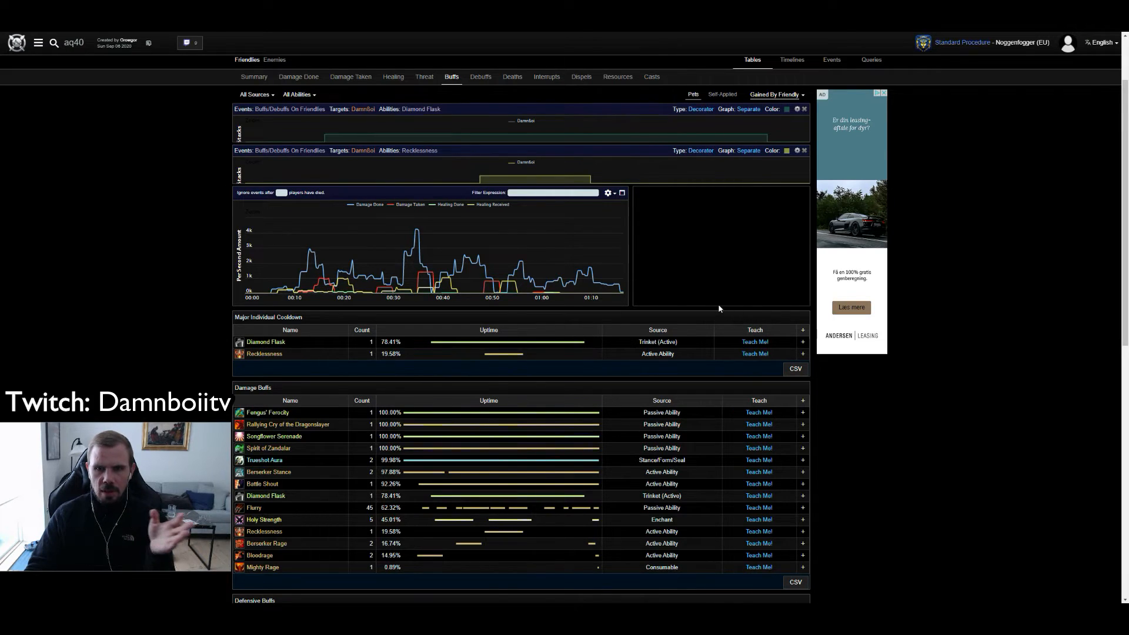
pyautogui.scroll(-3)
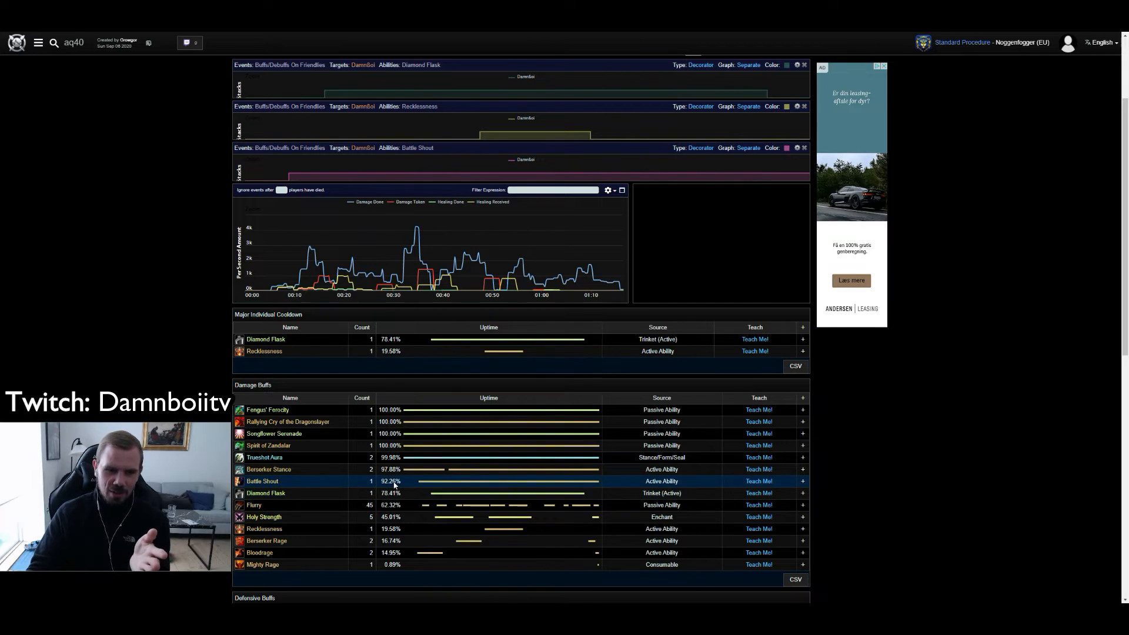
pyautogui.scroll(-3)
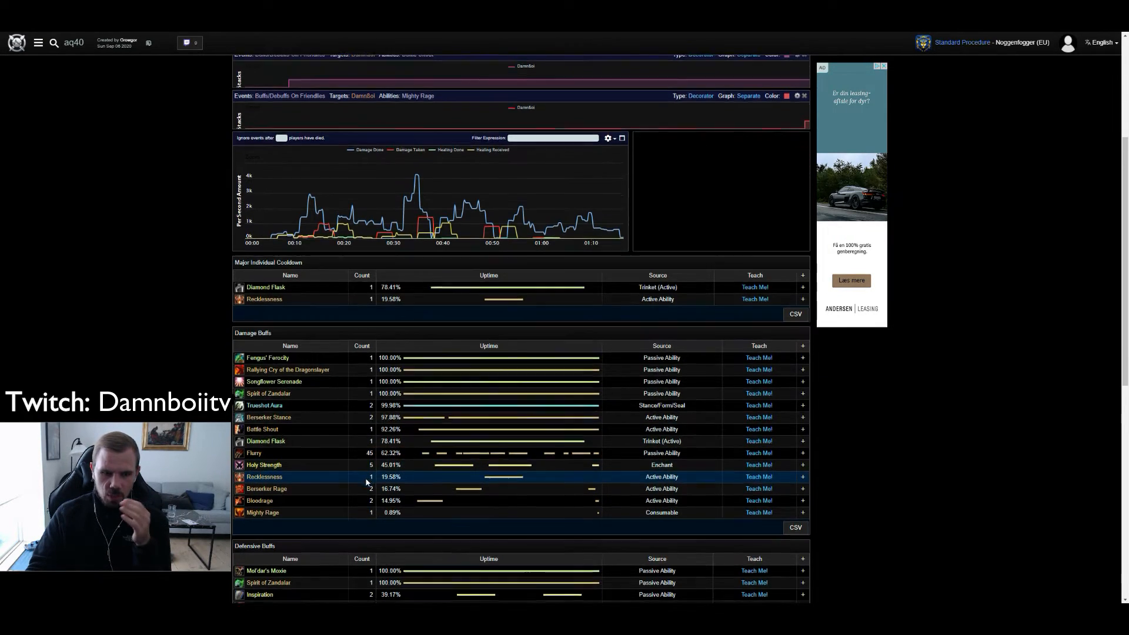
pyautogui.scroll(-3)
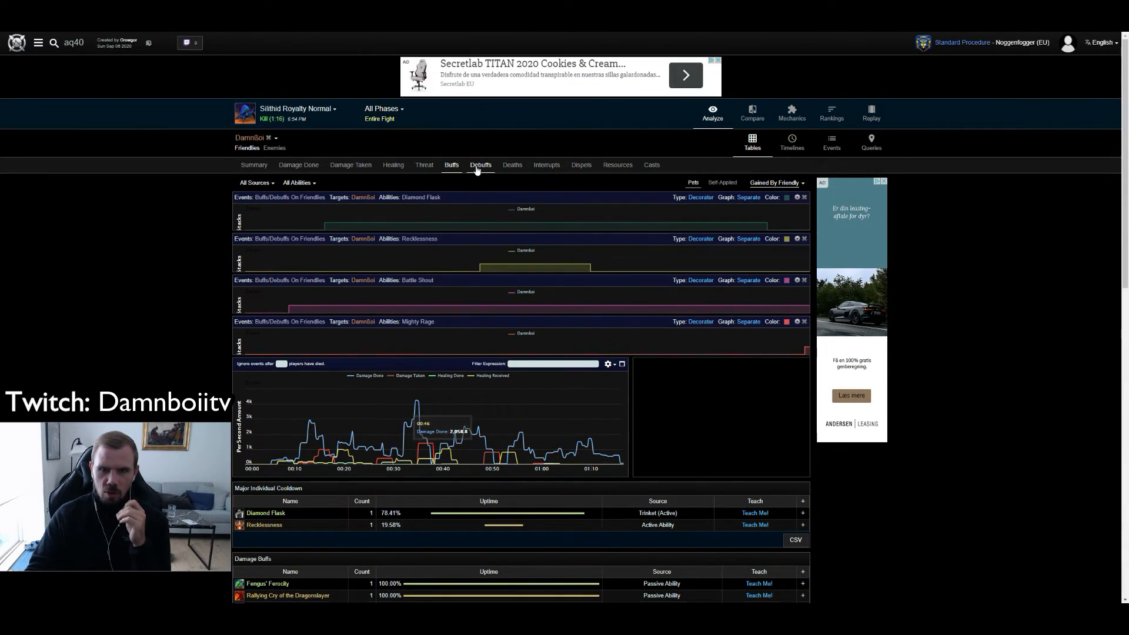
# - Open the Debuffs table and add a Death Wish uptime track
pyautogui.click(480, 164)
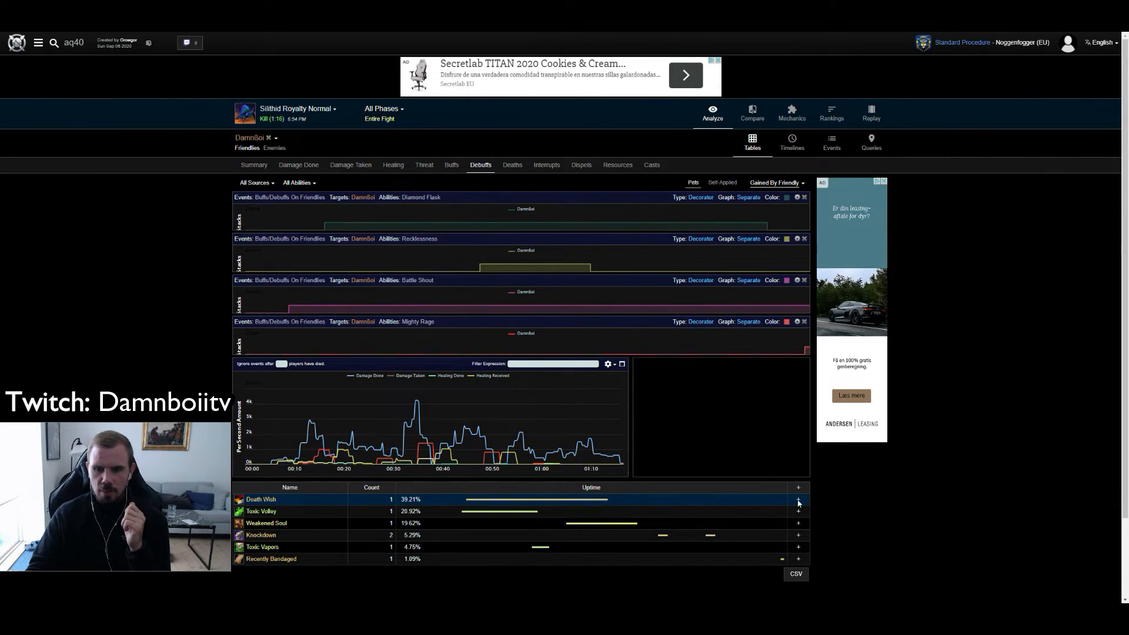
pyautogui.click(798, 500)
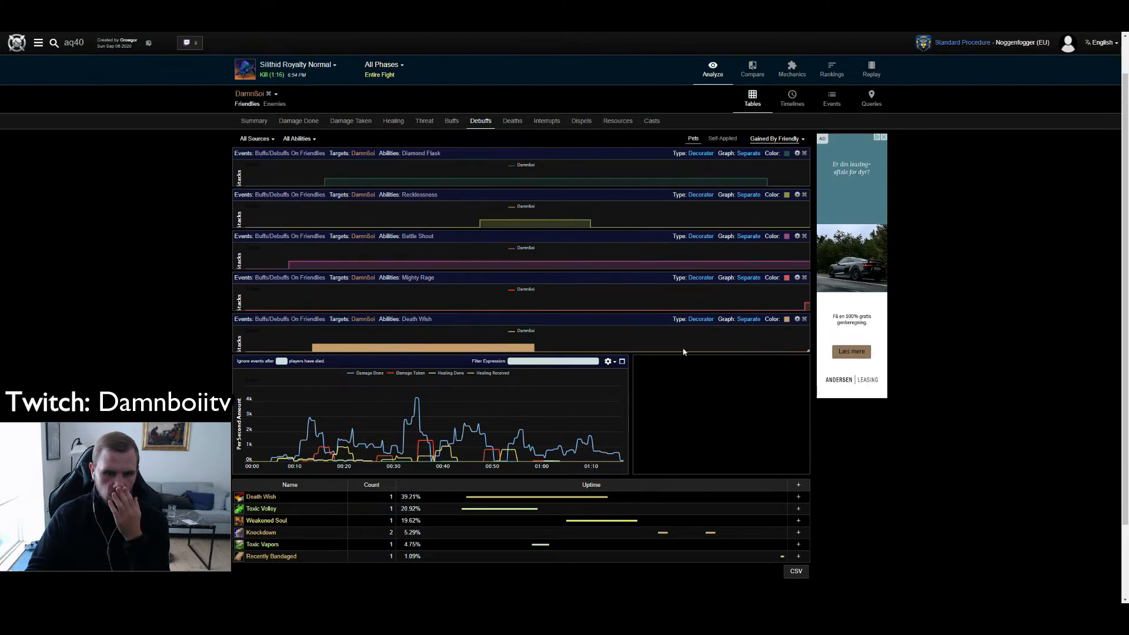
# - Return to the warrior's damage done by ability table
pyautogui.click(298, 120)
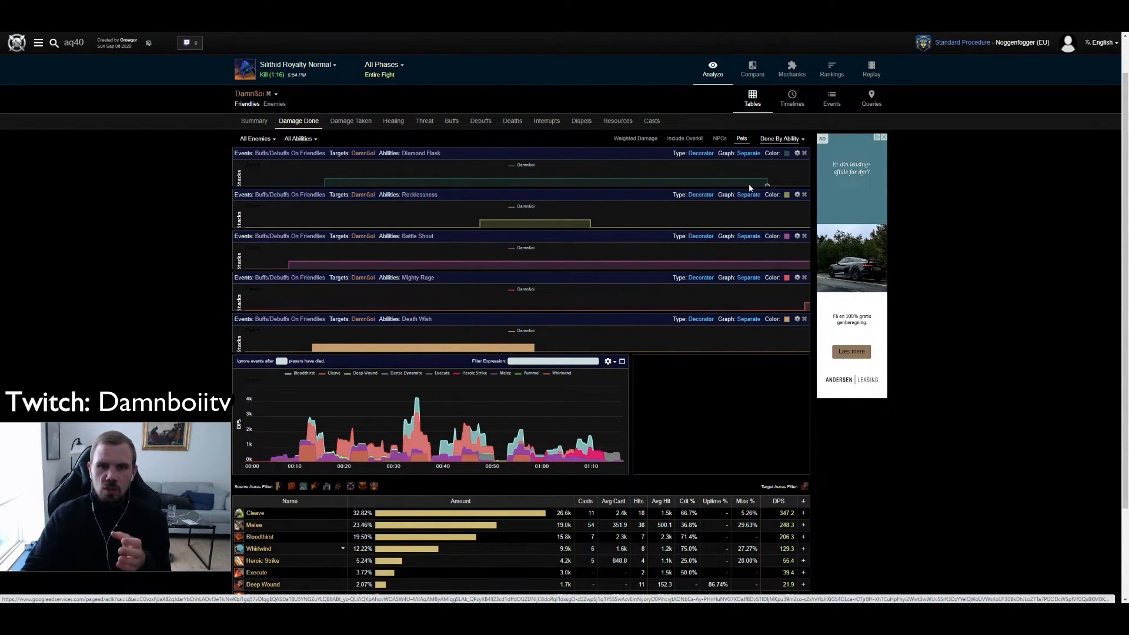
pyautogui.moveTo(324, 178)
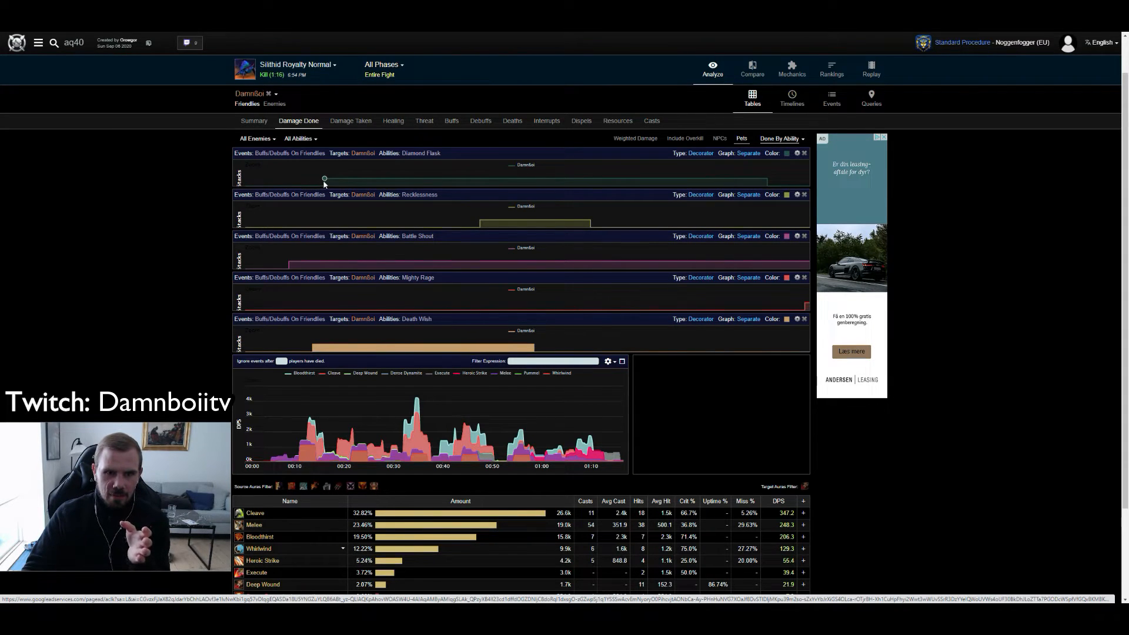
pyautogui.moveTo(389, 340)
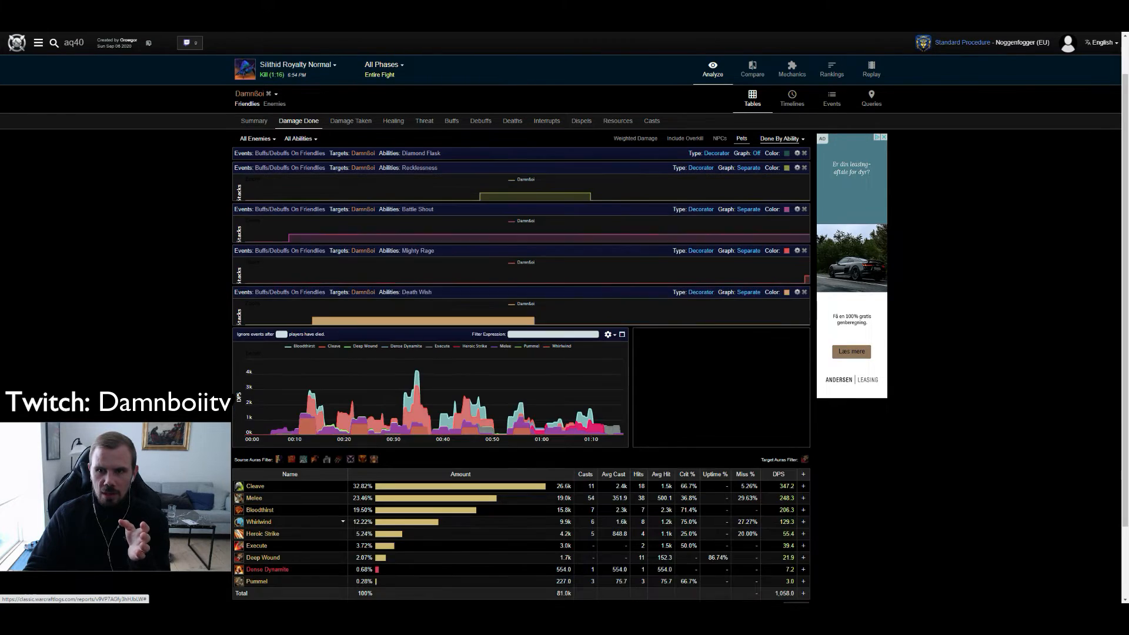
# - Set the Diamond Flask decorator's Graph option to Main
pyautogui.click(756, 152)
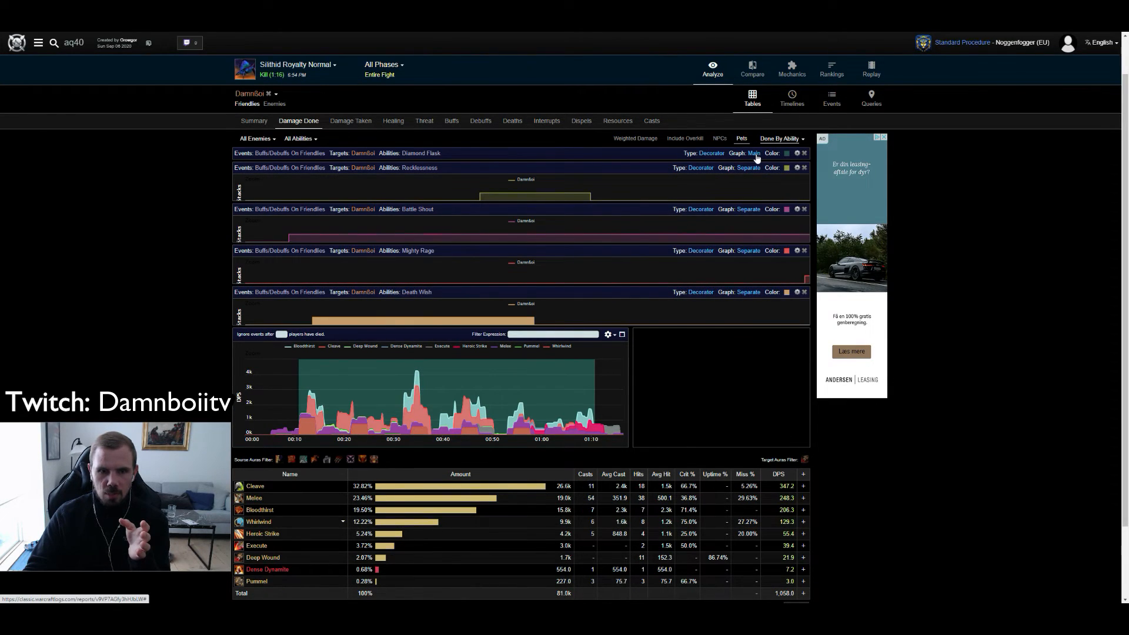
pyautogui.moveTo(297, 394)
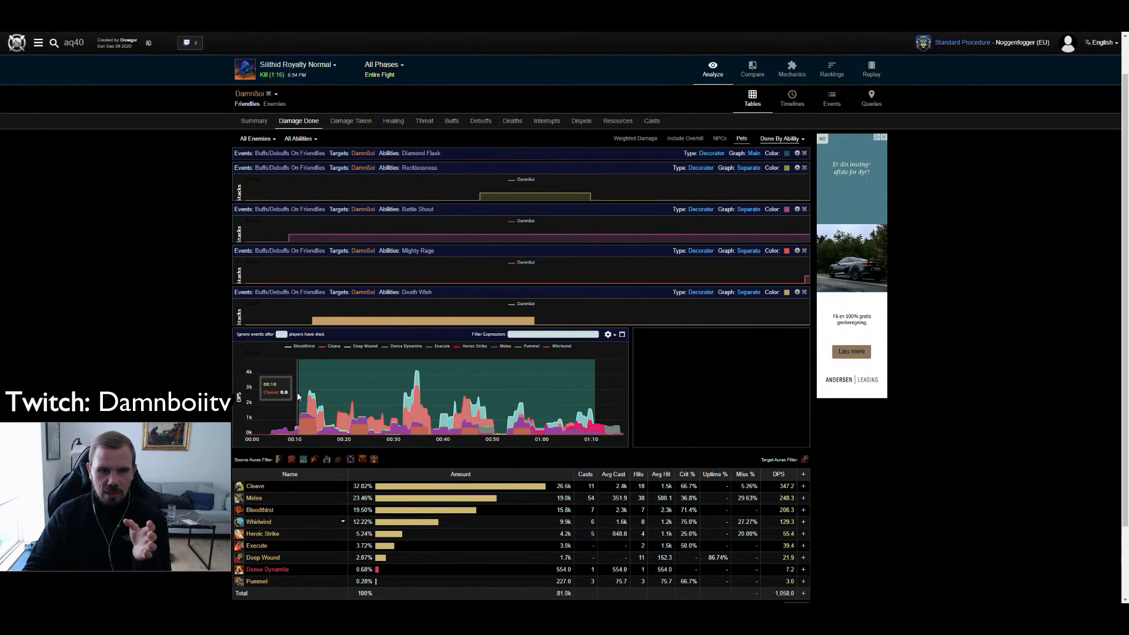
pyautogui.moveTo(310, 378)
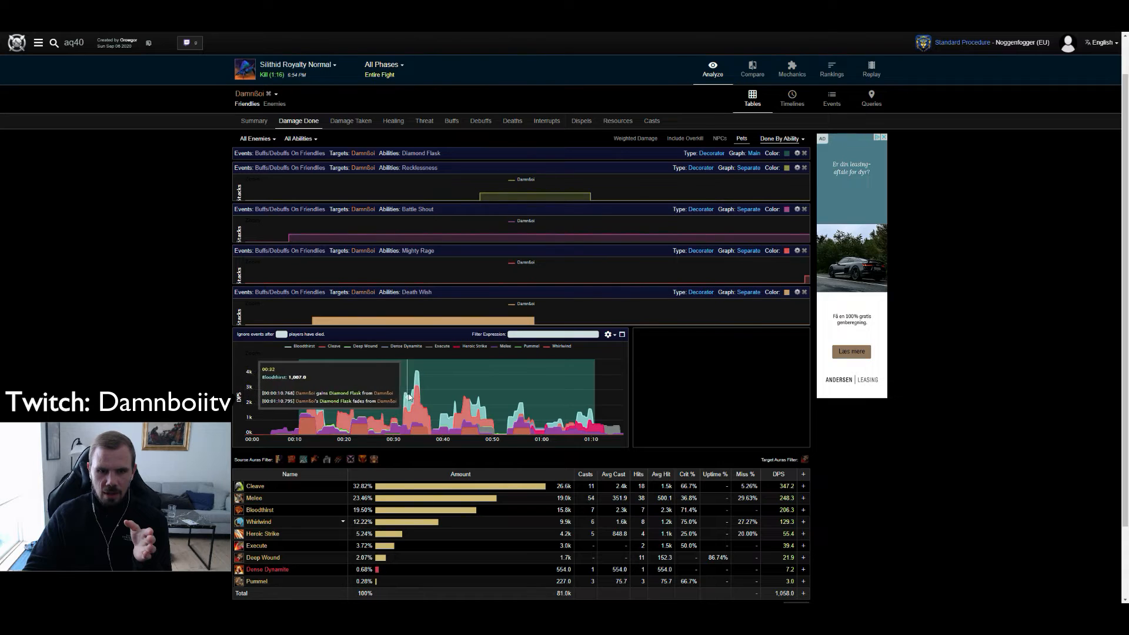
pyautogui.moveTo(410, 378)
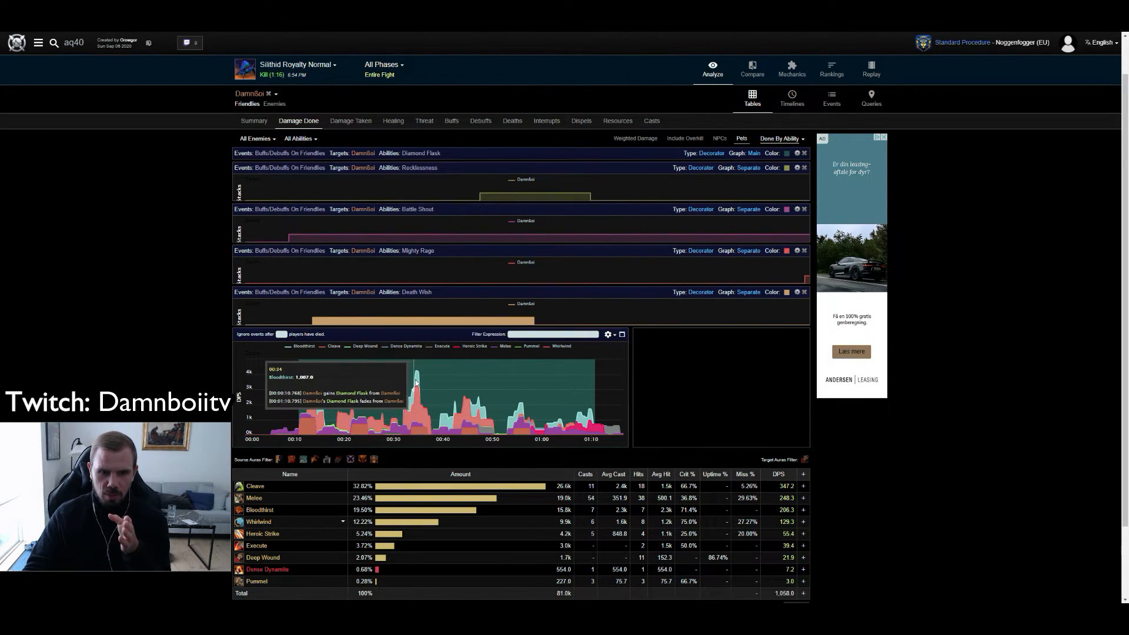
pyautogui.moveTo(419, 375)
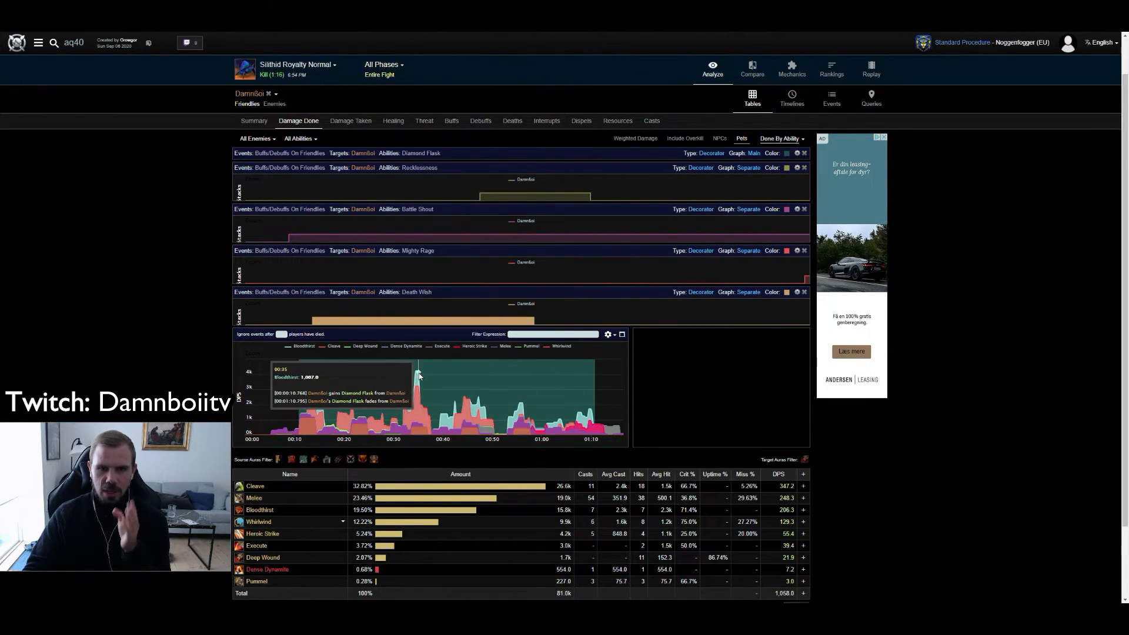
pyautogui.moveTo(705, 397)
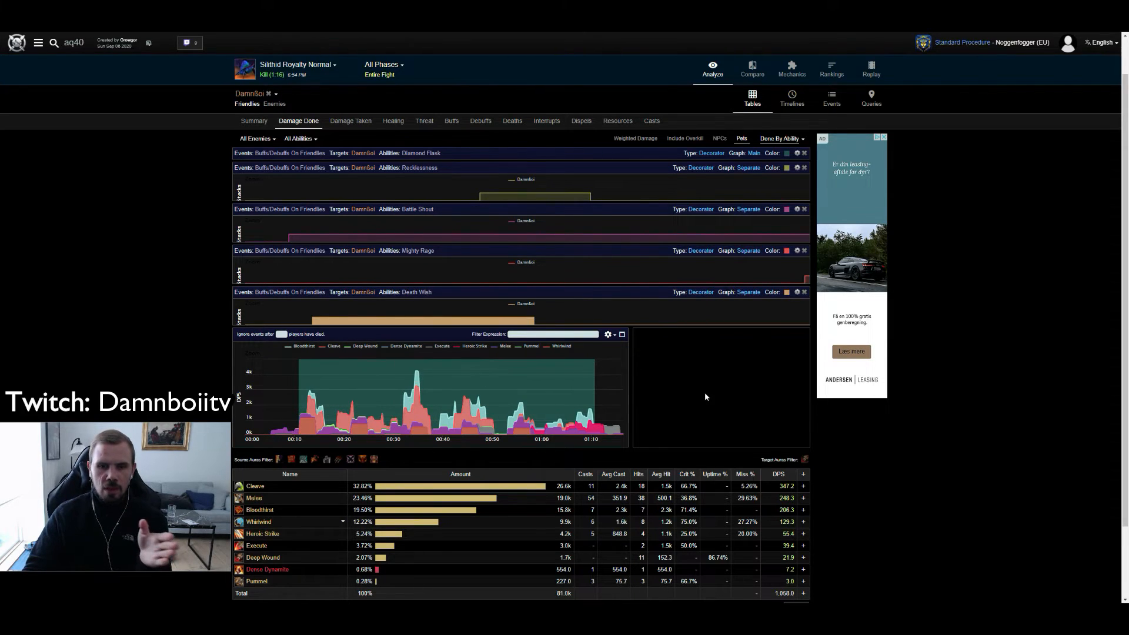
pyautogui.moveTo(658, 408)
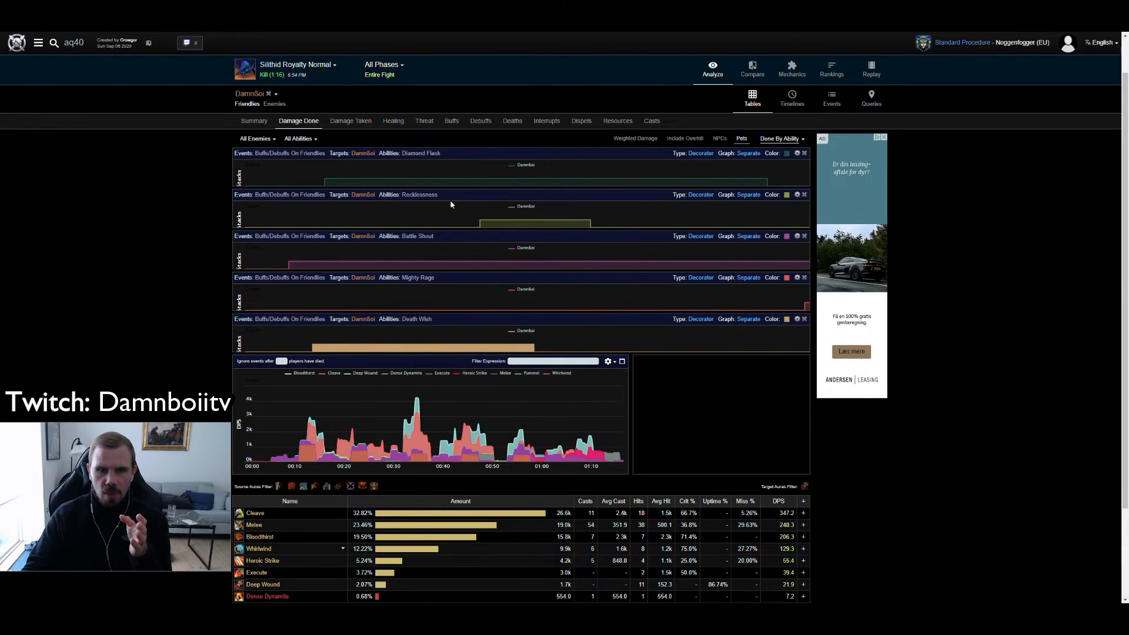
pyautogui.moveTo(426, 328)
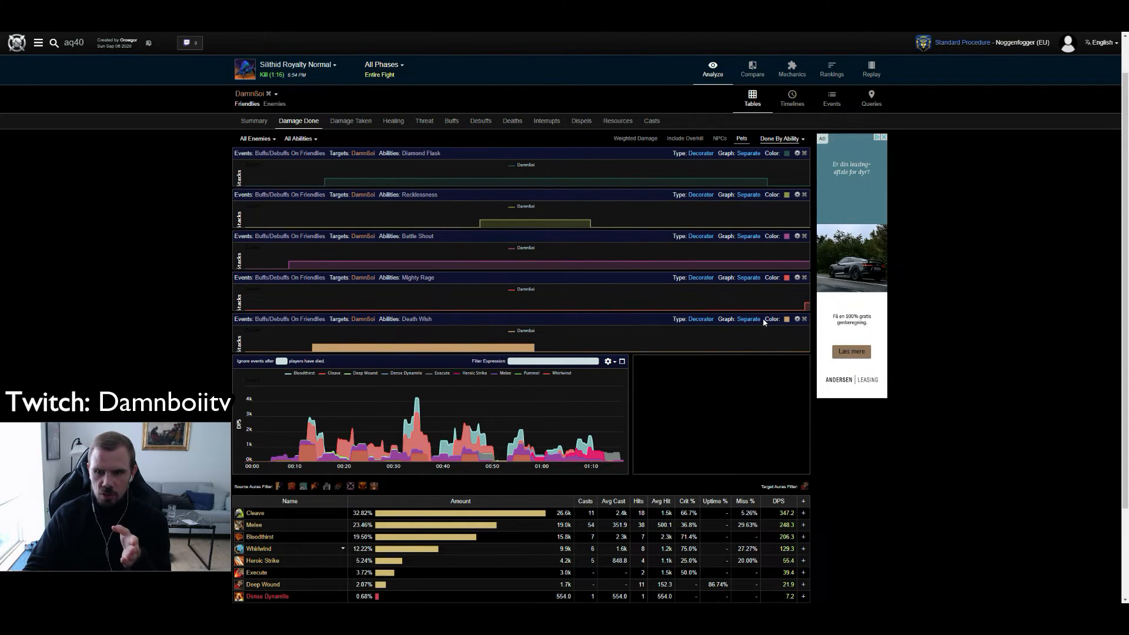
pyautogui.moveTo(562, 339)
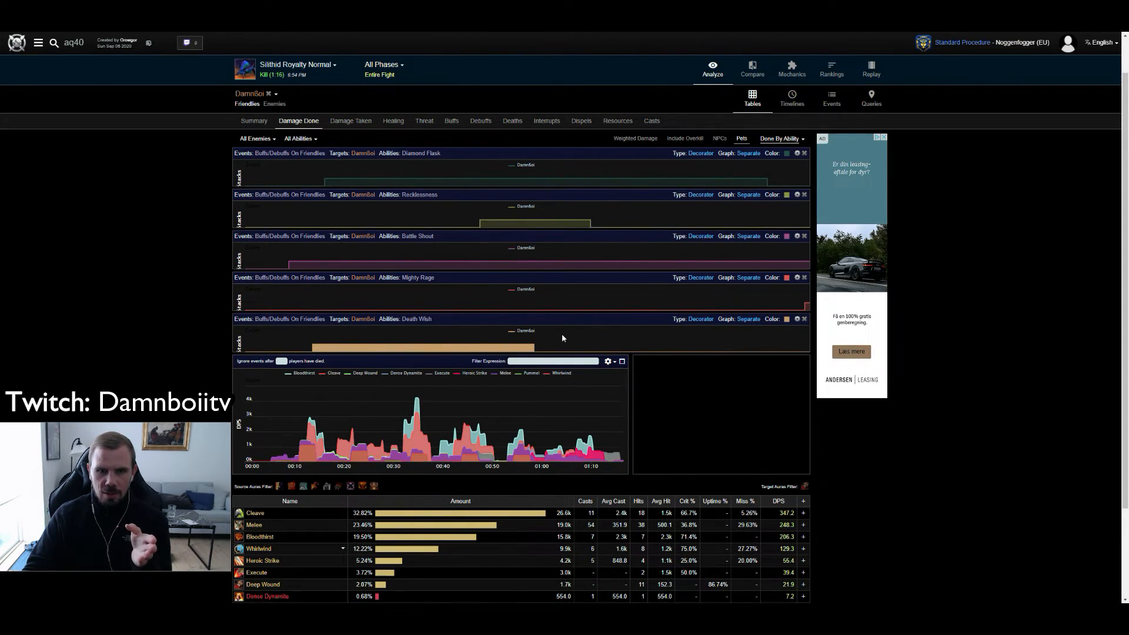
pyautogui.moveTo(315, 348)
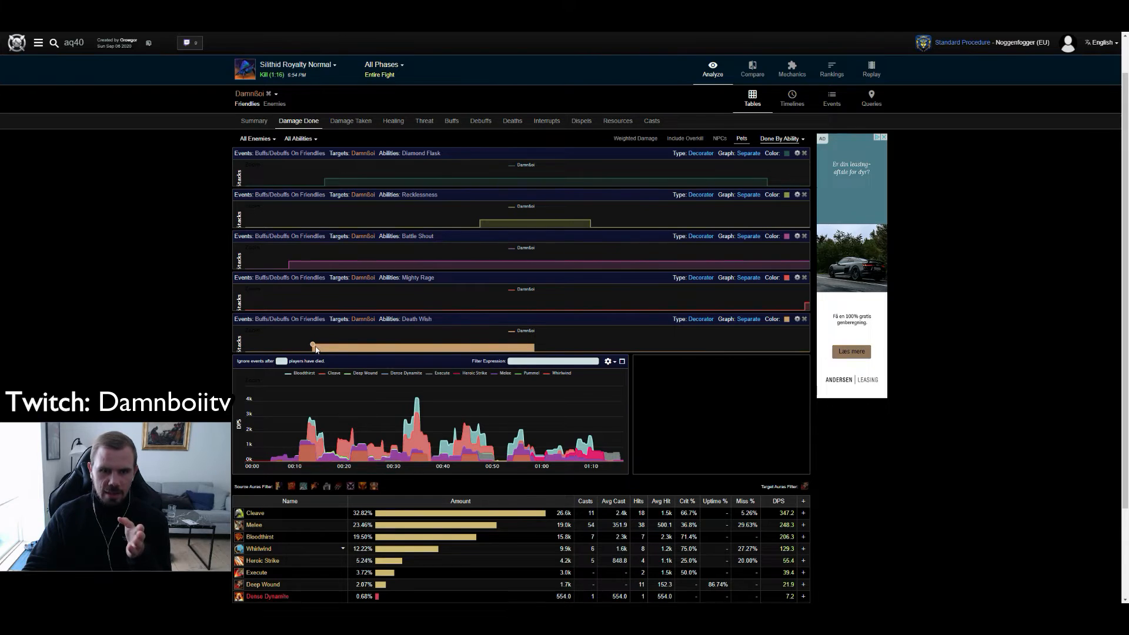
pyautogui.moveTo(334, 347)
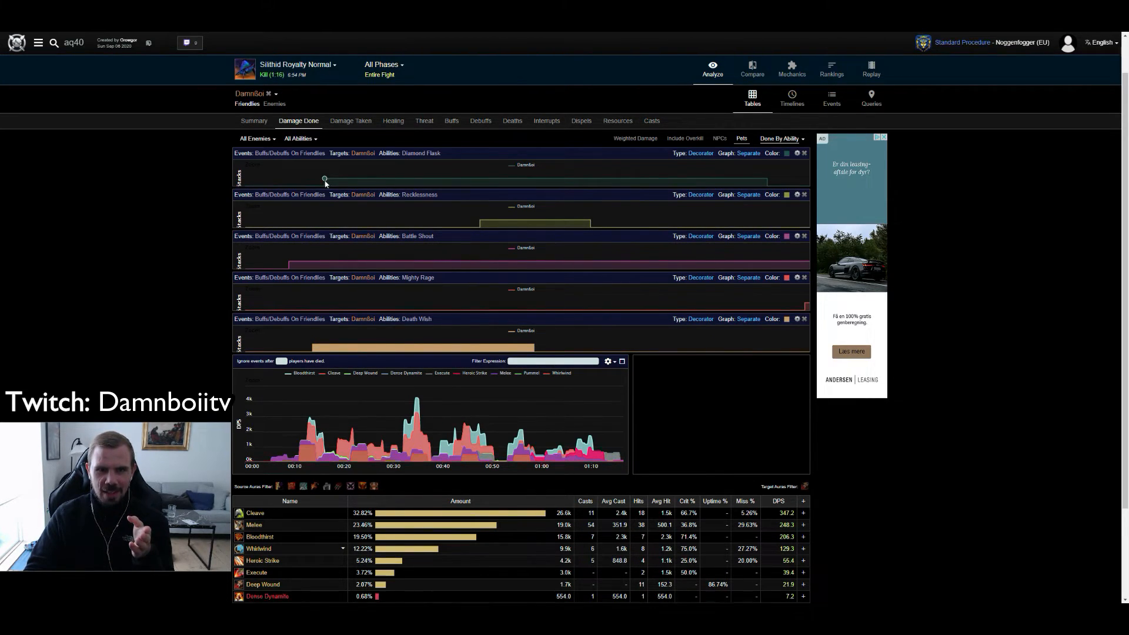
pyautogui.moveTo(376, 297)
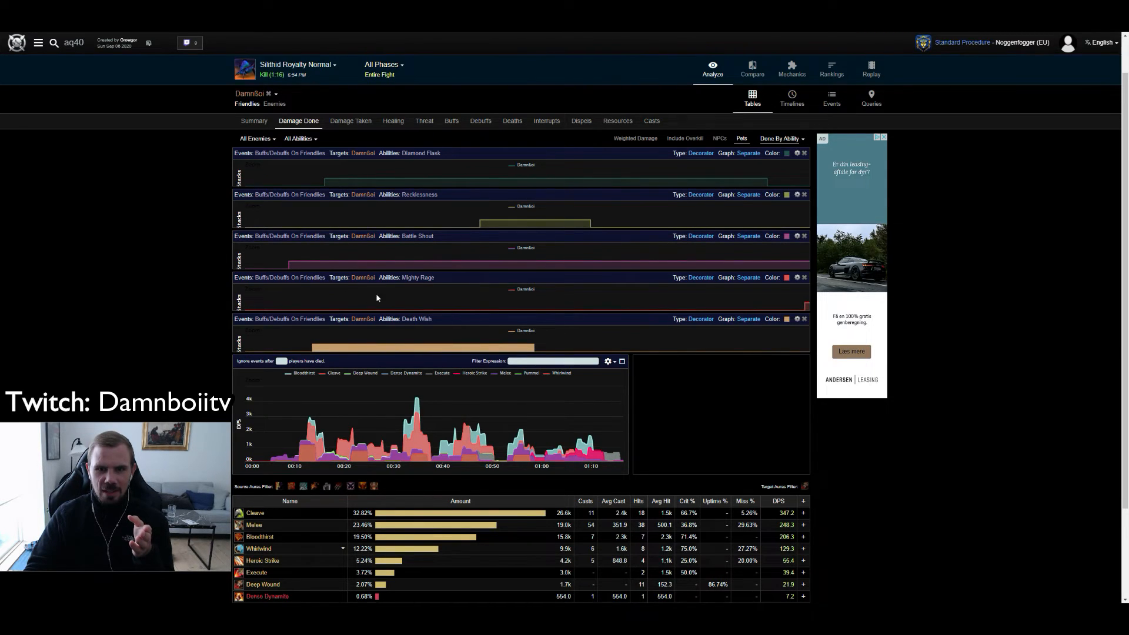
pyautogui.moveTo(480, 222)
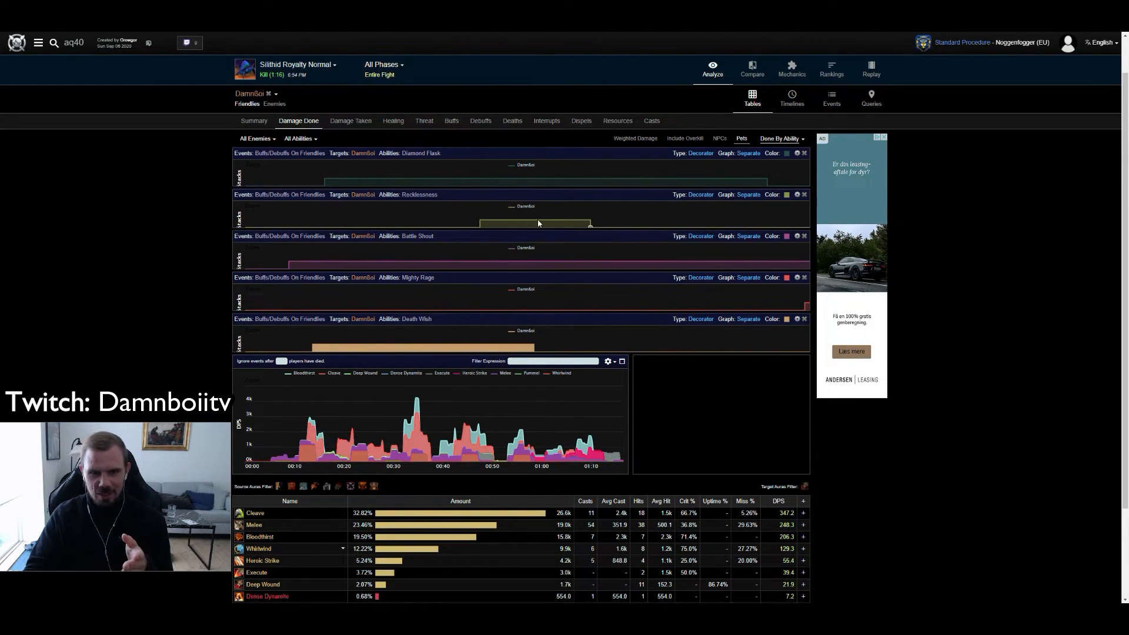
pyautogui.moveTo(536, 346)
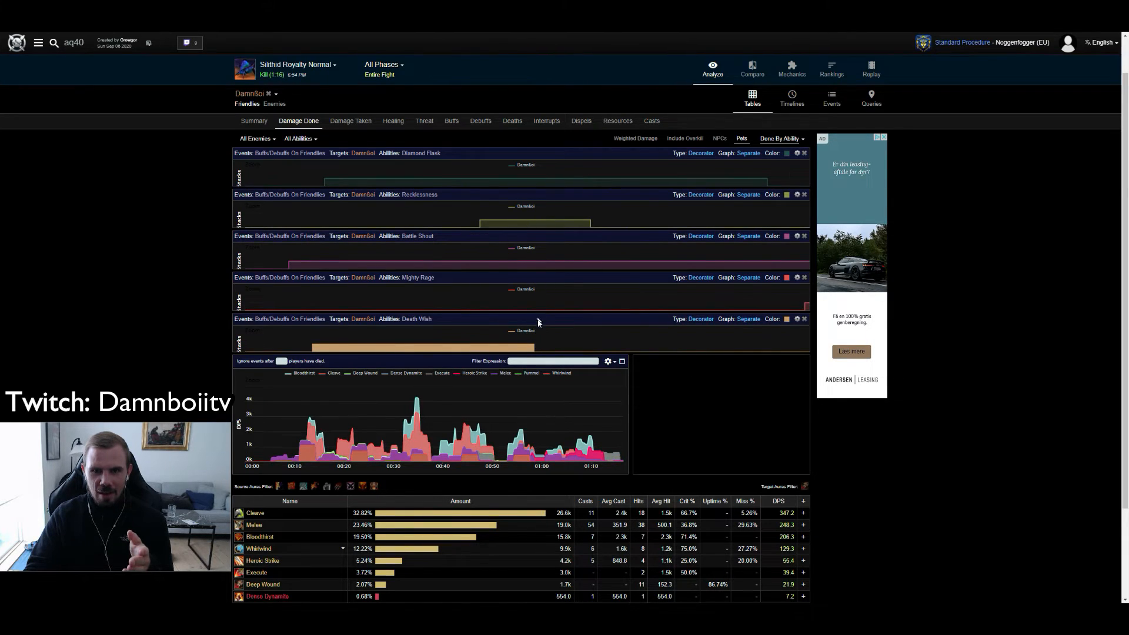
pyautogui.moveTo(532, 227)
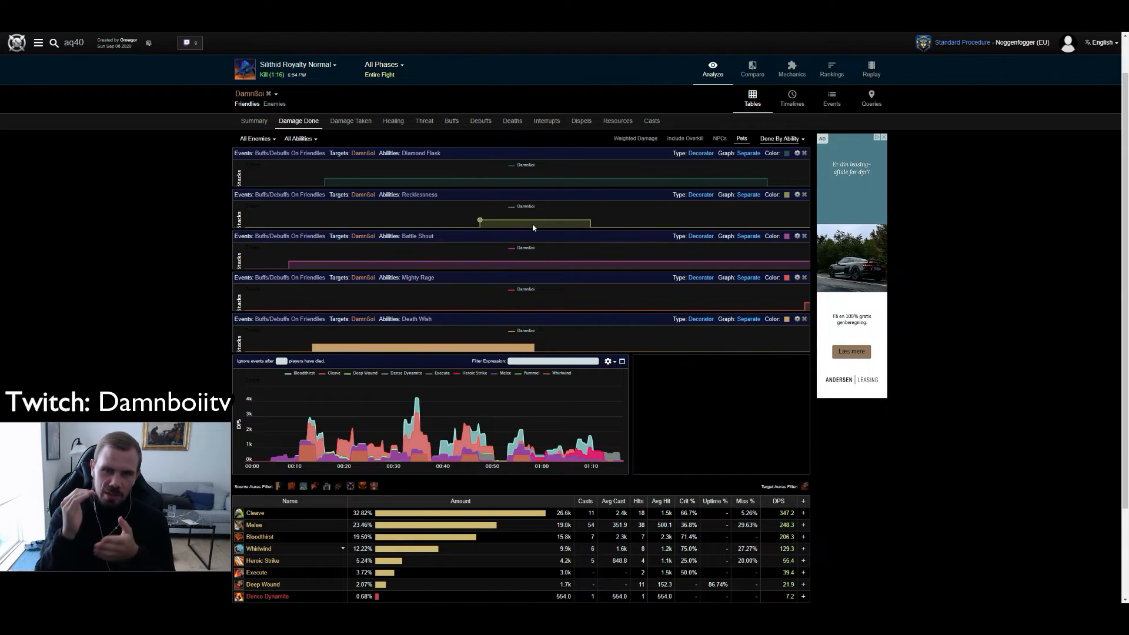
pyautogui.moveTo(657, 352)
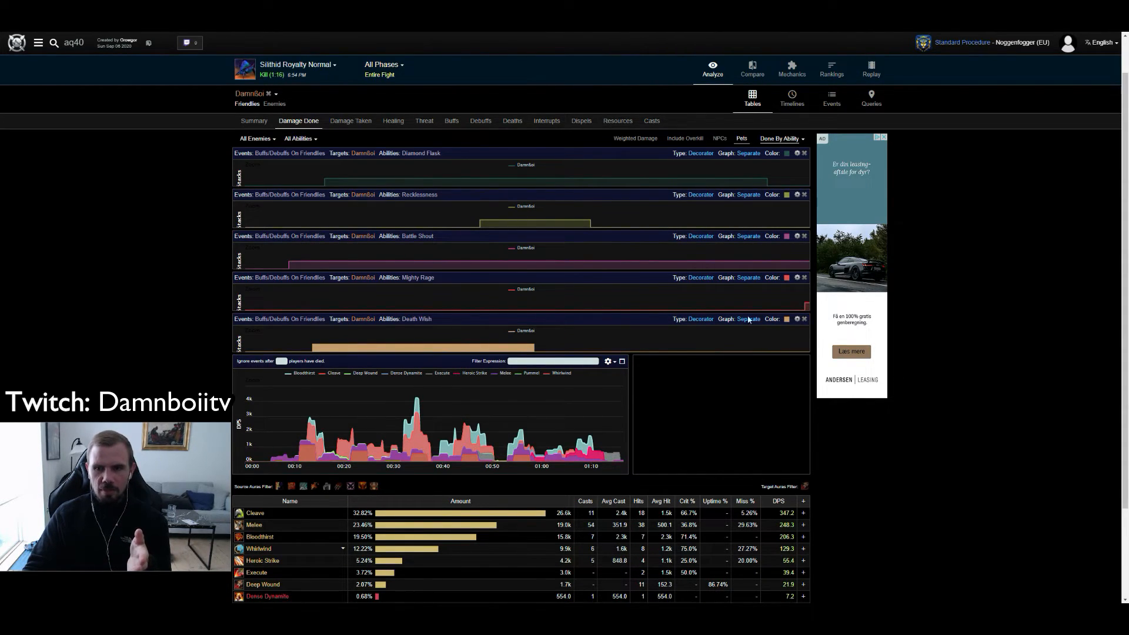
pyautogui.moveTo(800, 310)
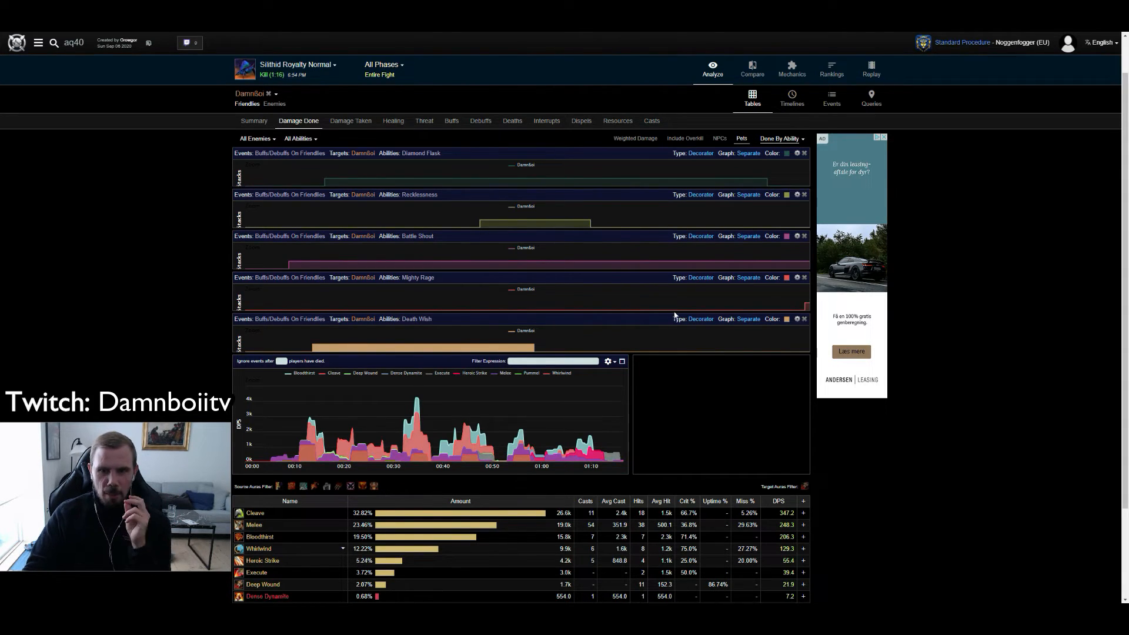
pyautogui.moveTo(543, 307)
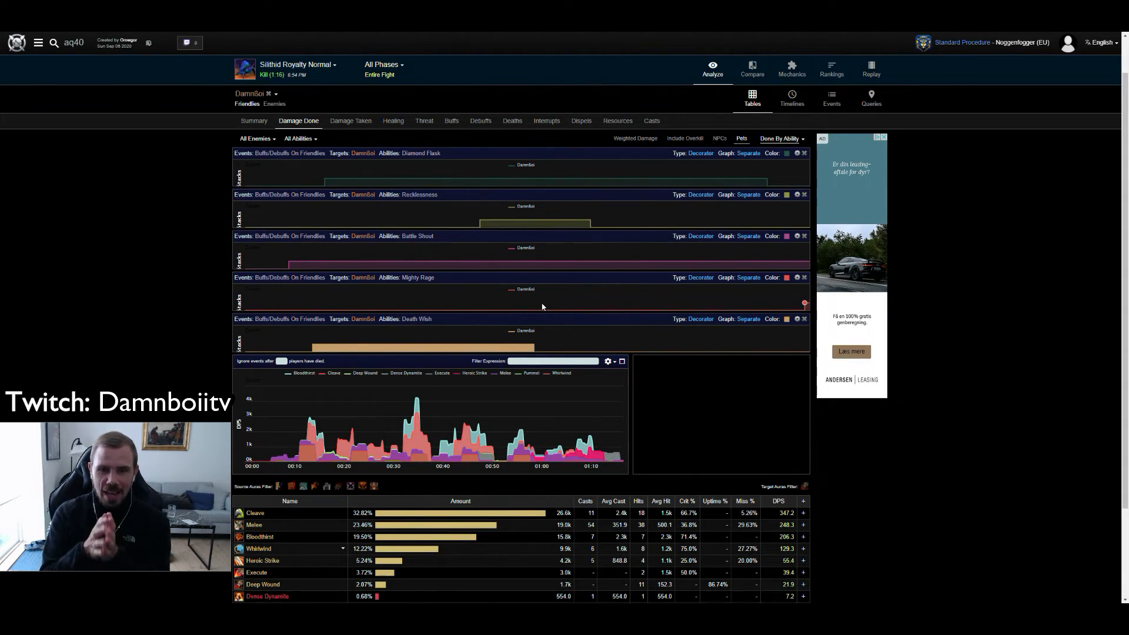
pyautogui.moveTo(651, 120)
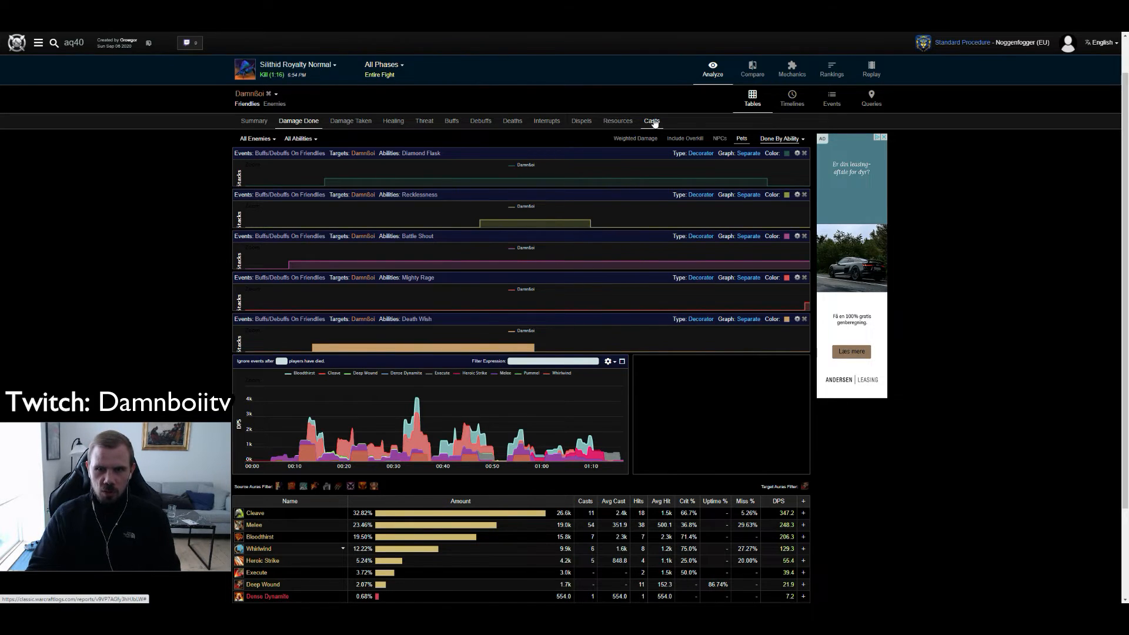
pyautogui.click(651, 120)
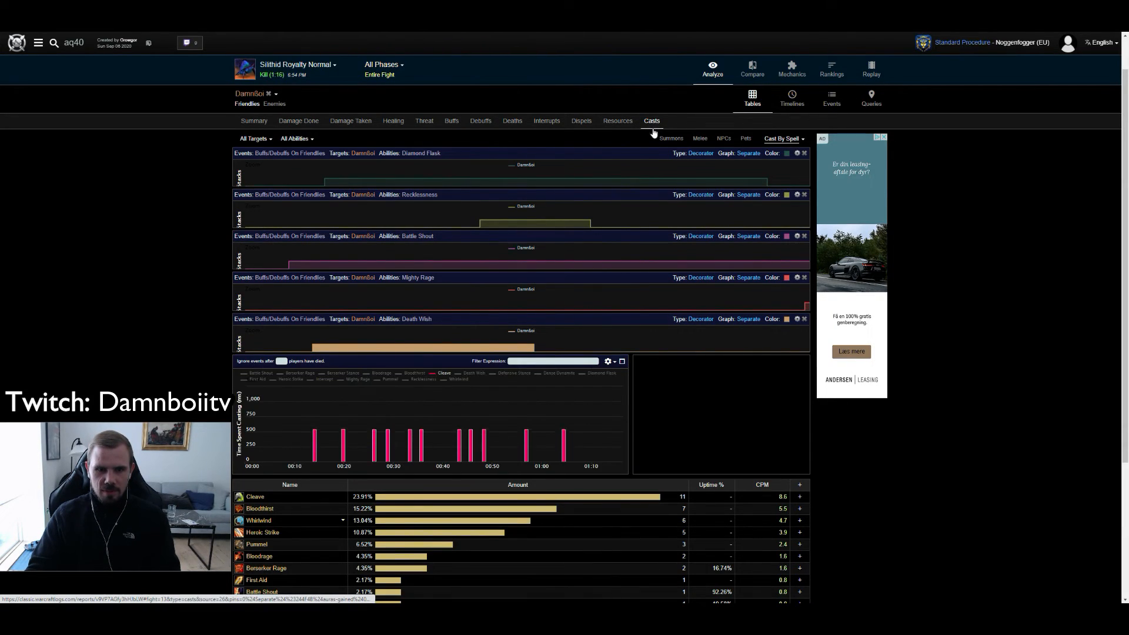
pyautogui.scroll(-3)
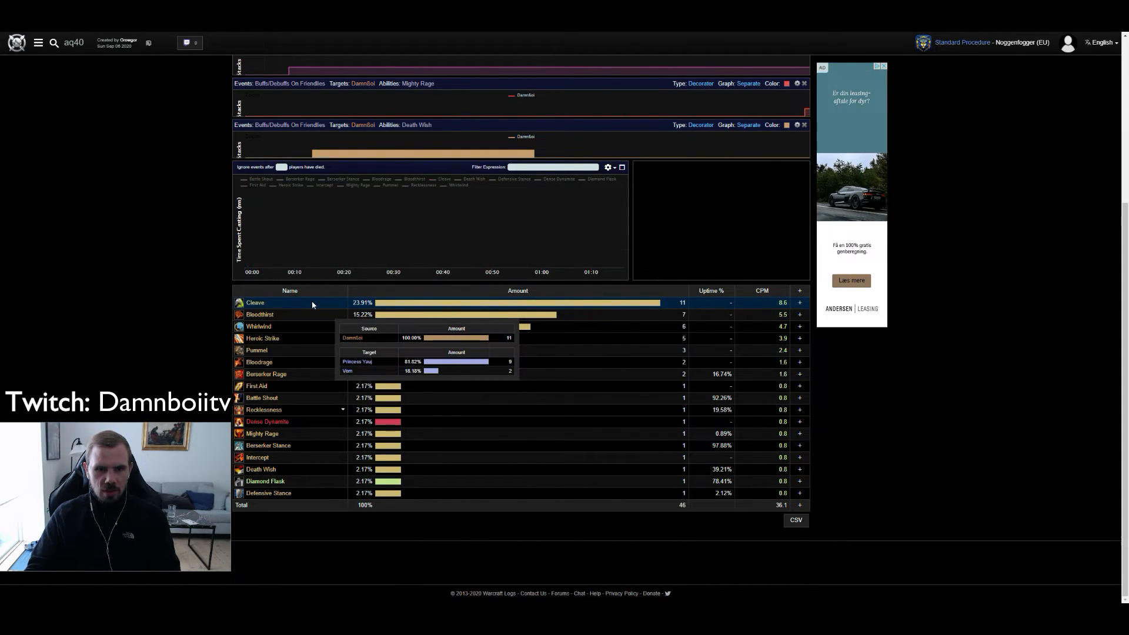
pyautogui.click(255, 302)
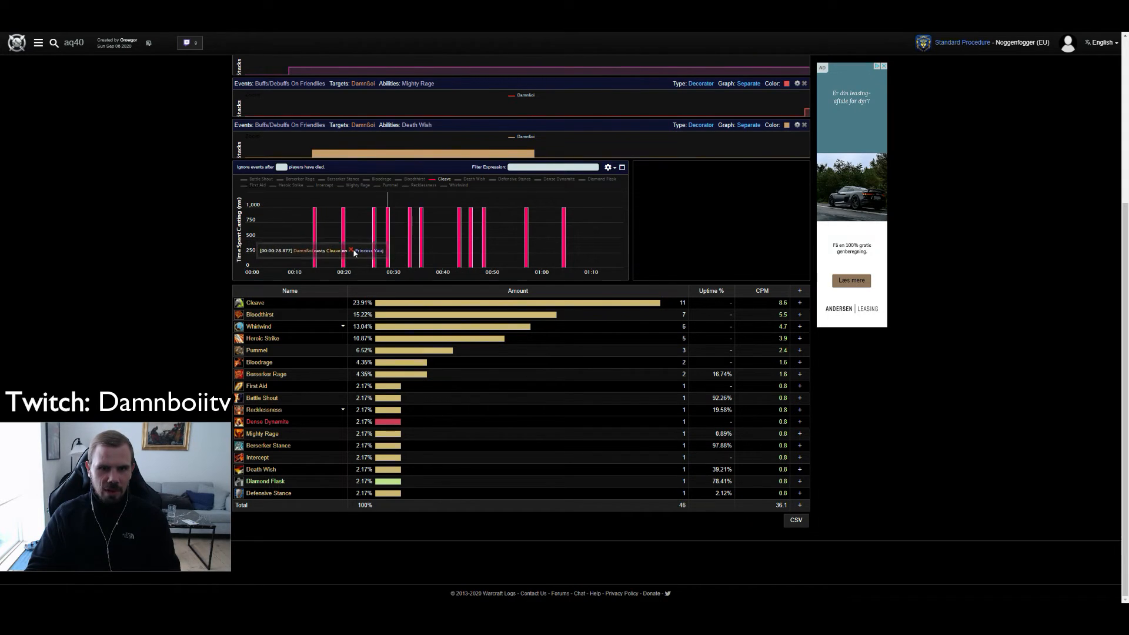
pyautogui.moveTo(348, 260)
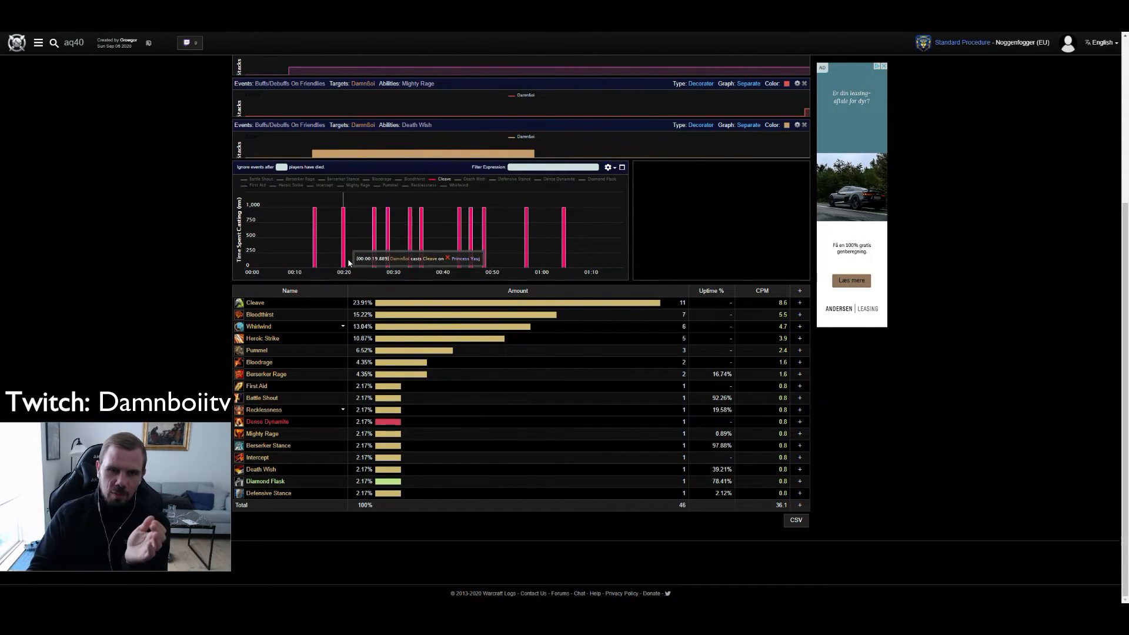
pyautogui.moveTo(343, 245)
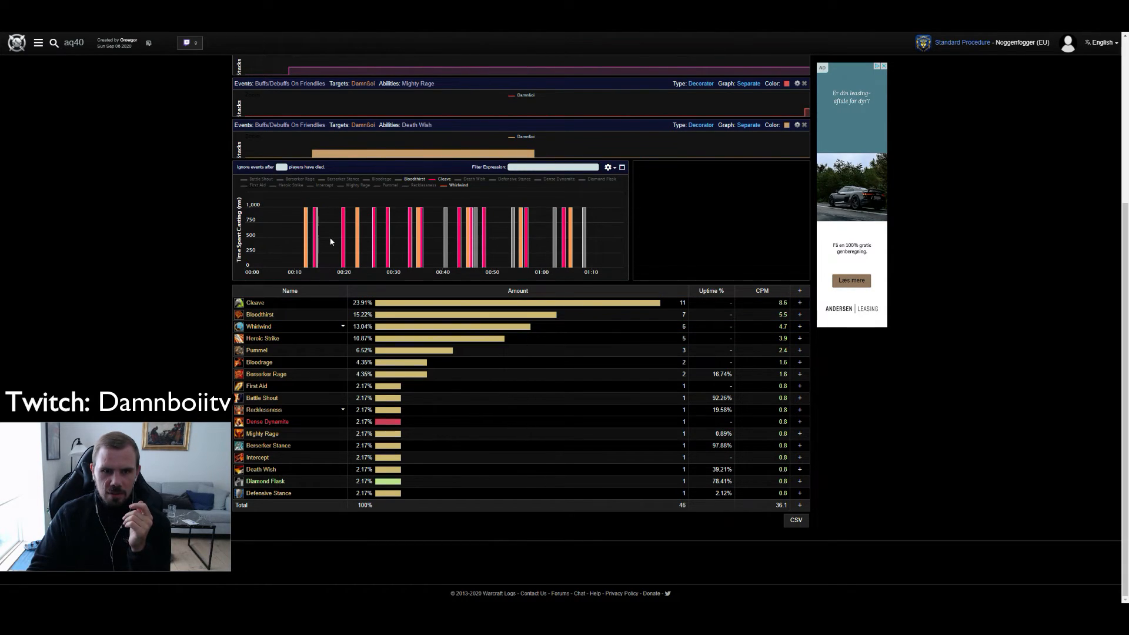
pyautogui.moveTo(417, 252)
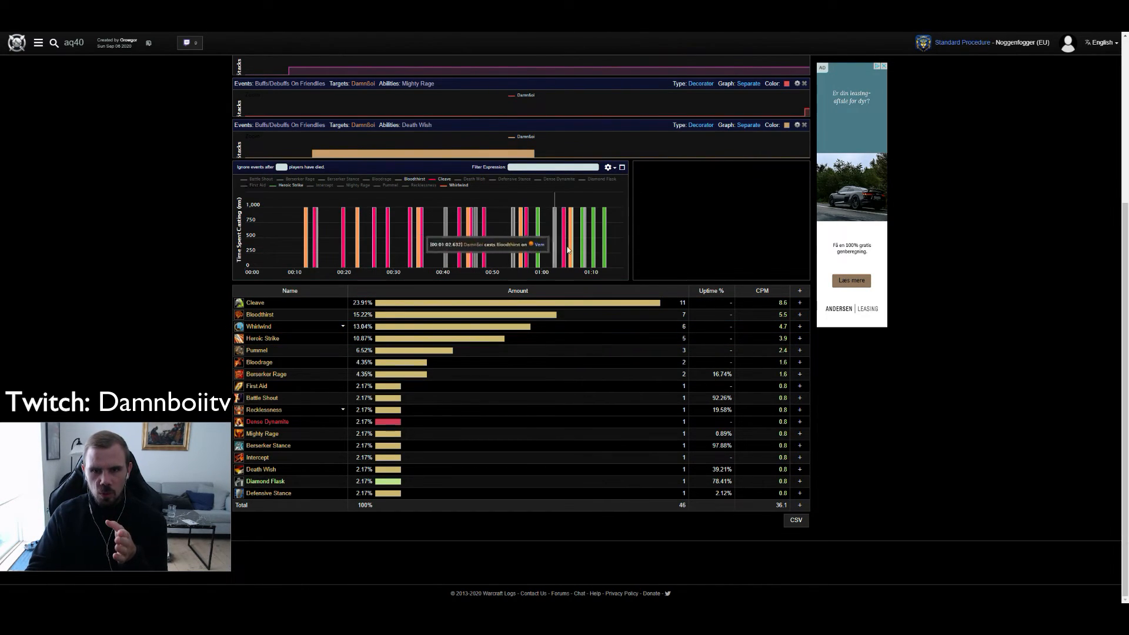
pyautogui.moveTo(609, 253)
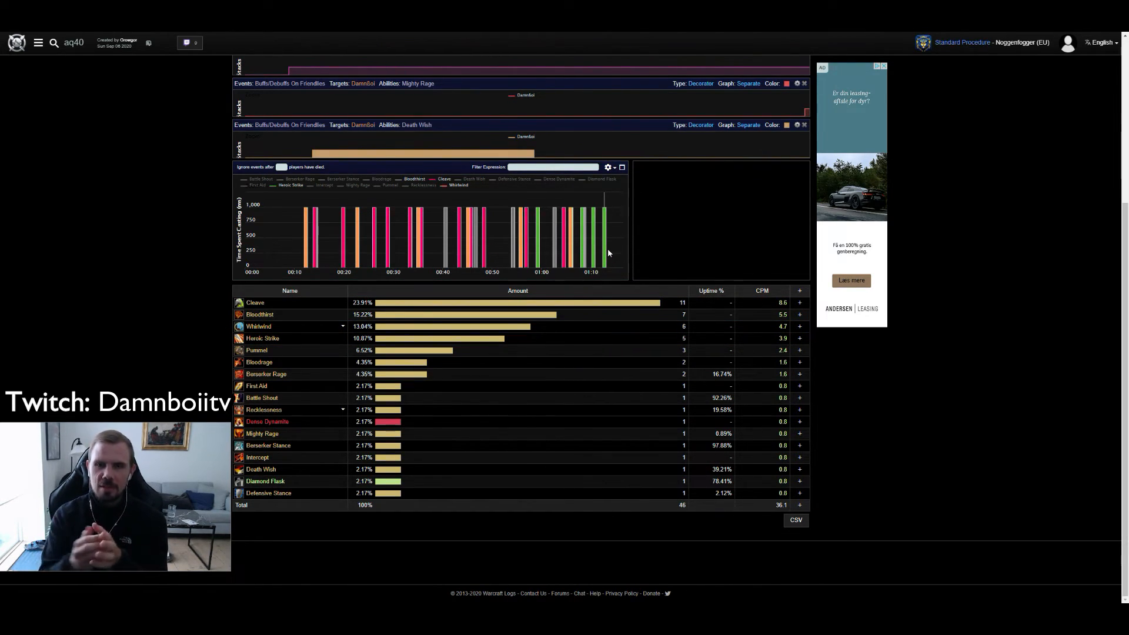
pyautogui.moveTo(605, 251)
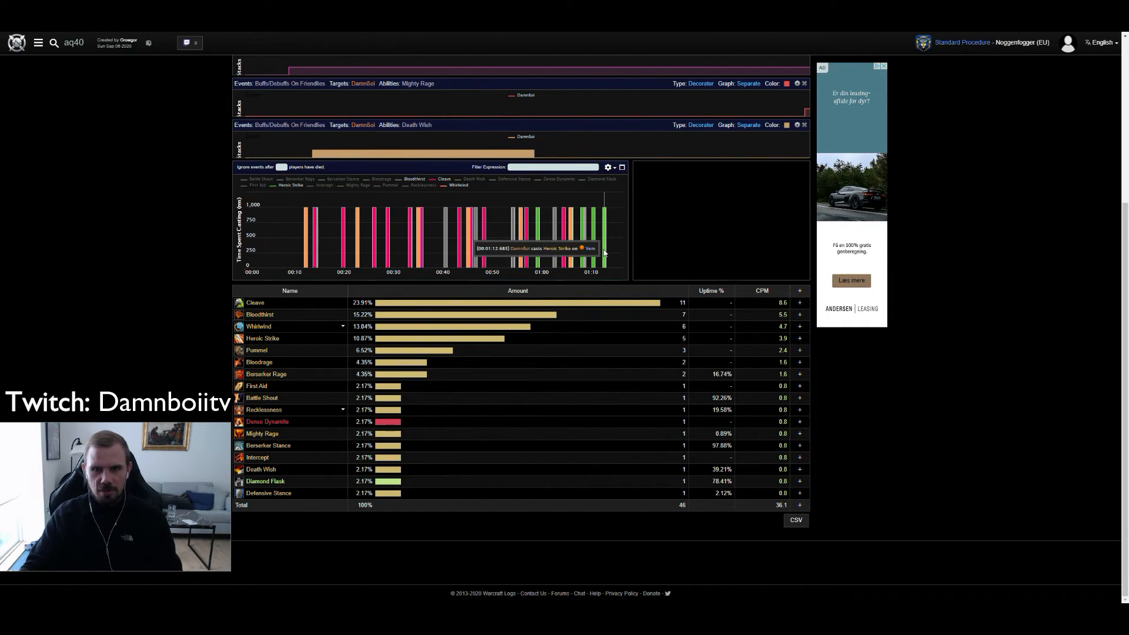
pyautogui.moveTo(285, 261)
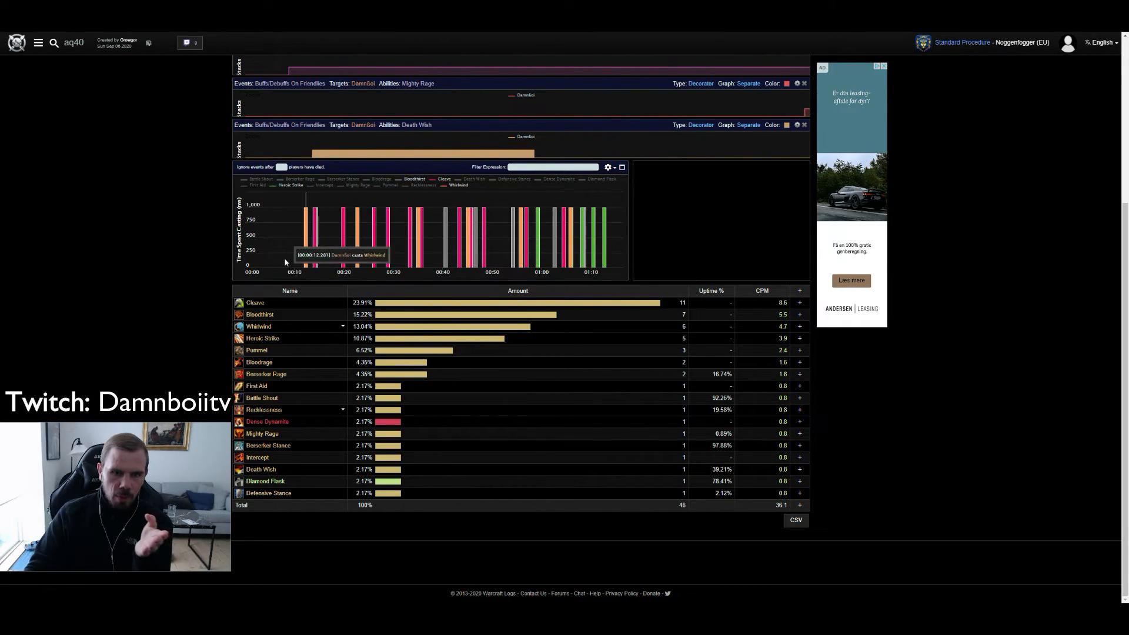
pyautogui.scroll(3)
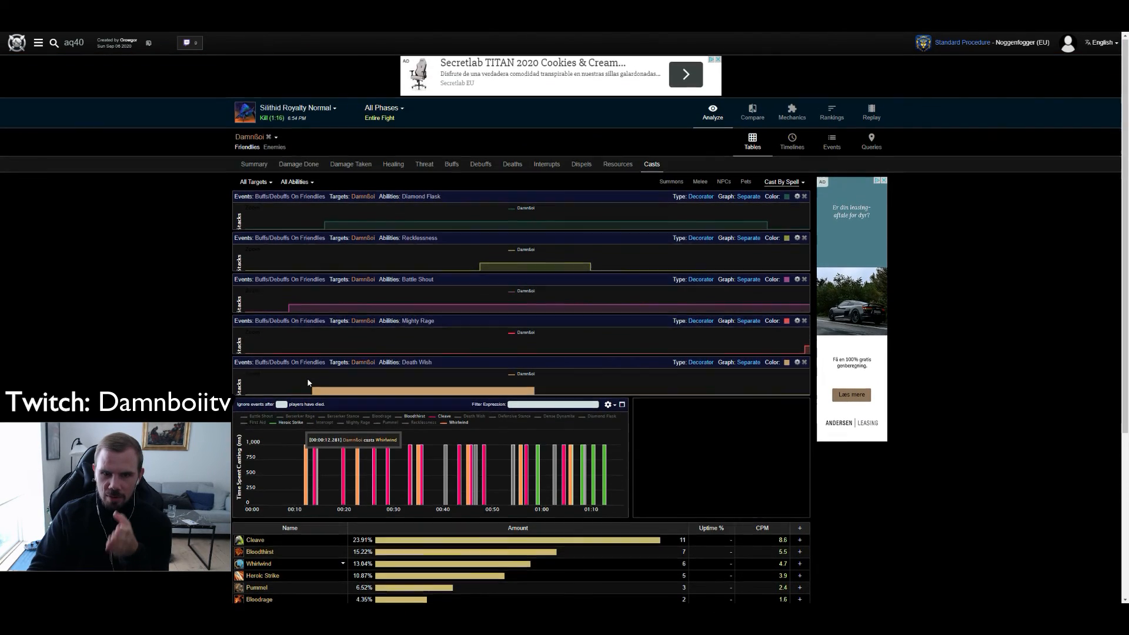
pyautogui.scroll(-3)
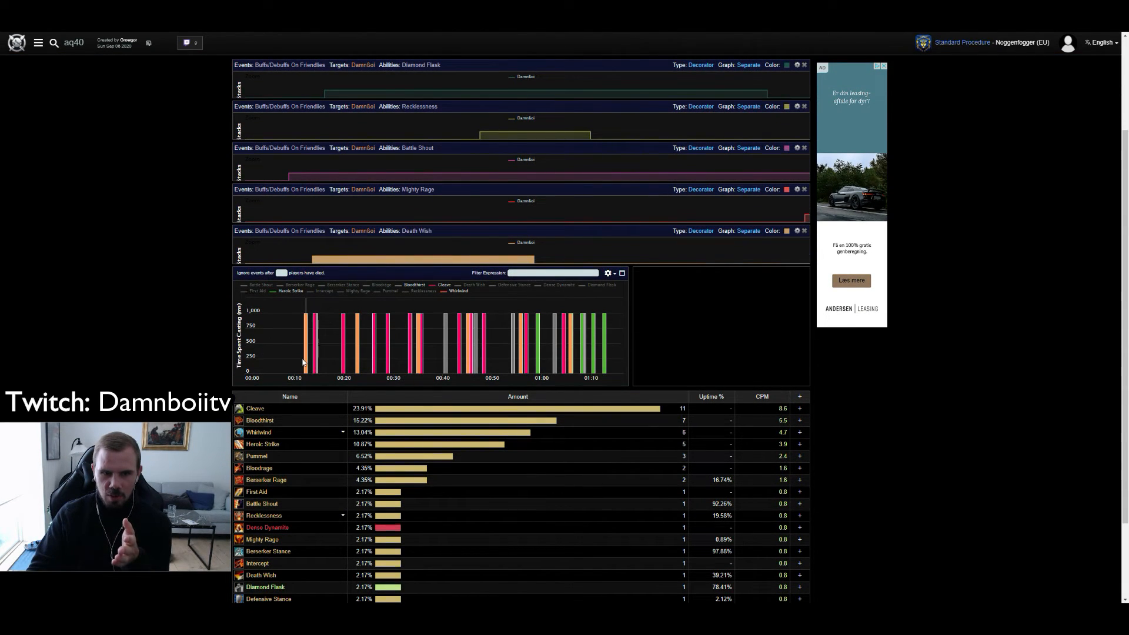
pyautogui.moveTo(308, 352)
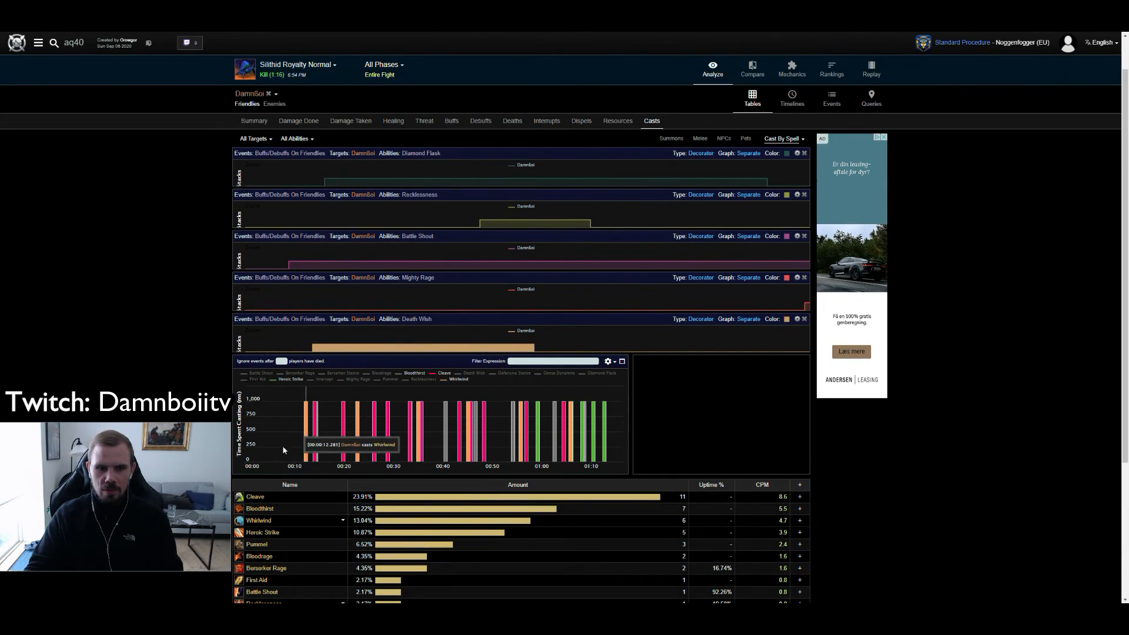
pyautogui.moveTo(279, 462)
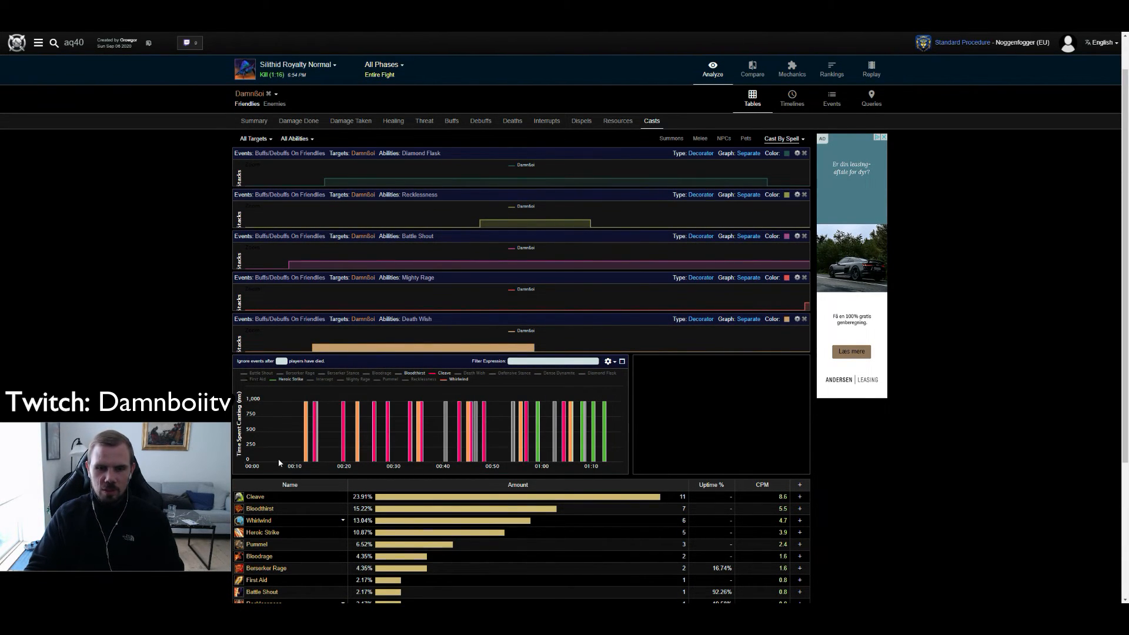
pyautogui.moveTo(479, 429)
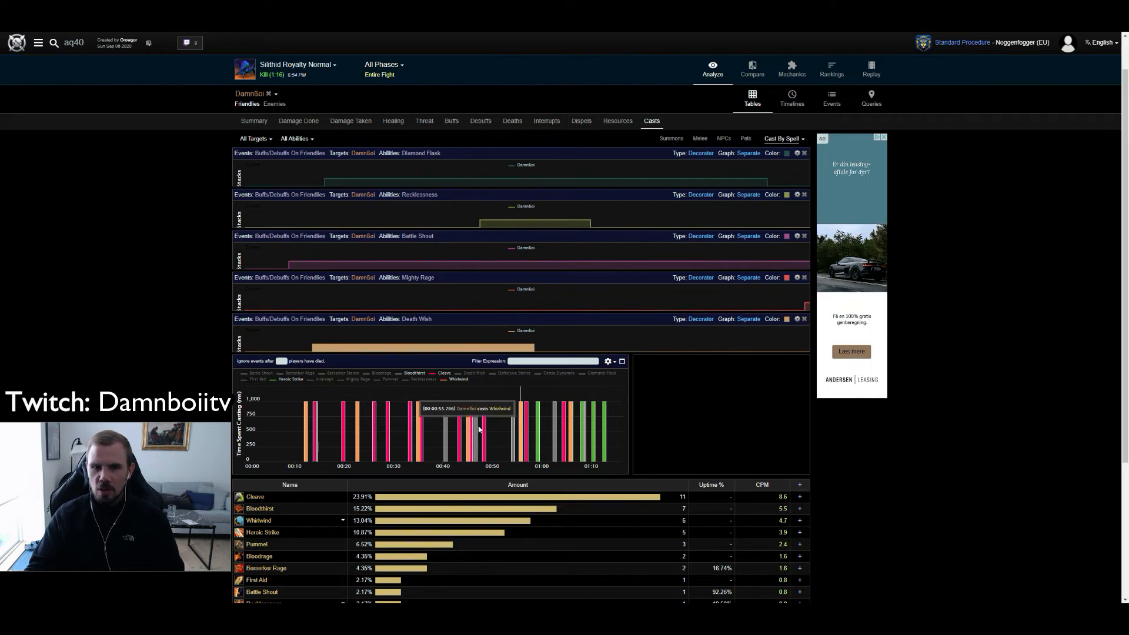
pyautogui.moveTo(289, 438)
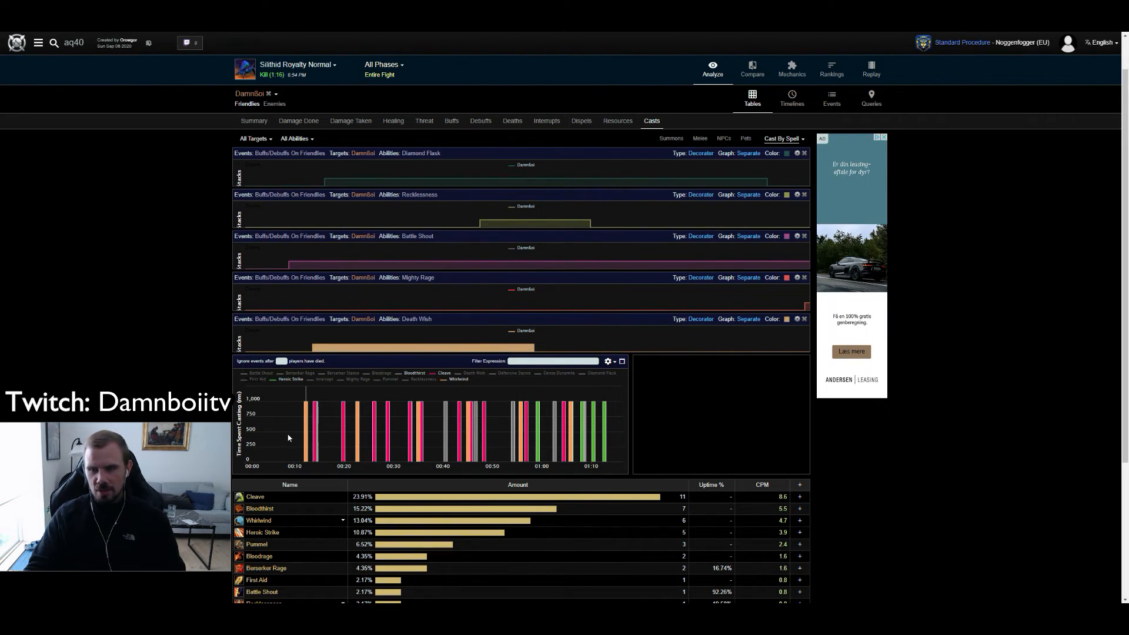
pyautogui.moveTo(291, 453)
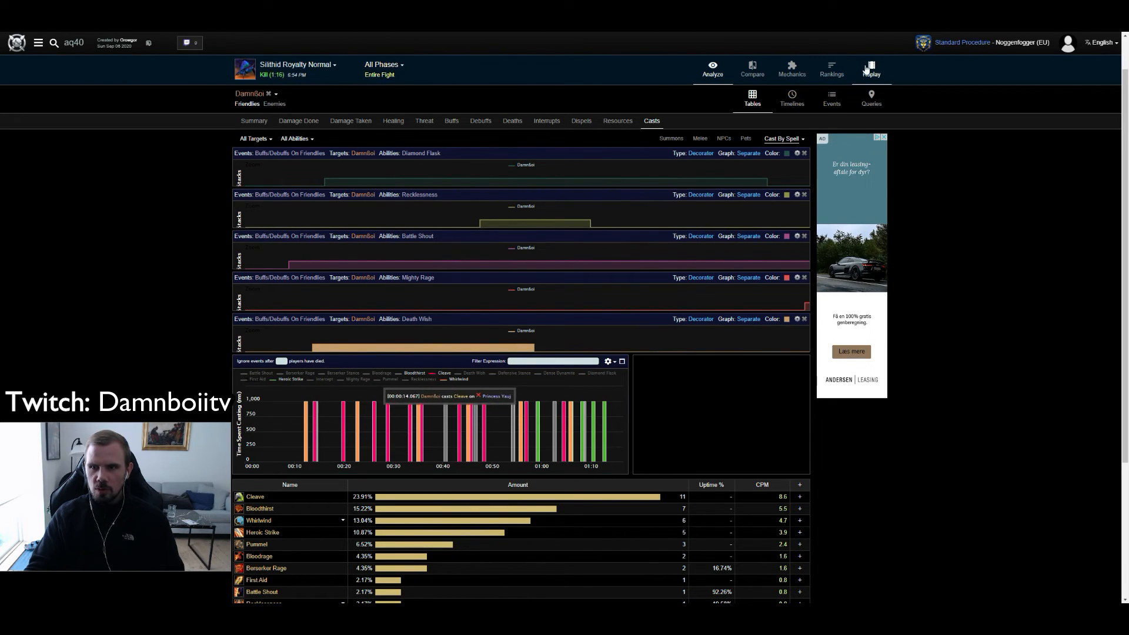
# - Open the fight Replay and close buff uptime tracks including Mighty Rage
pyautogui.click(871, 70)
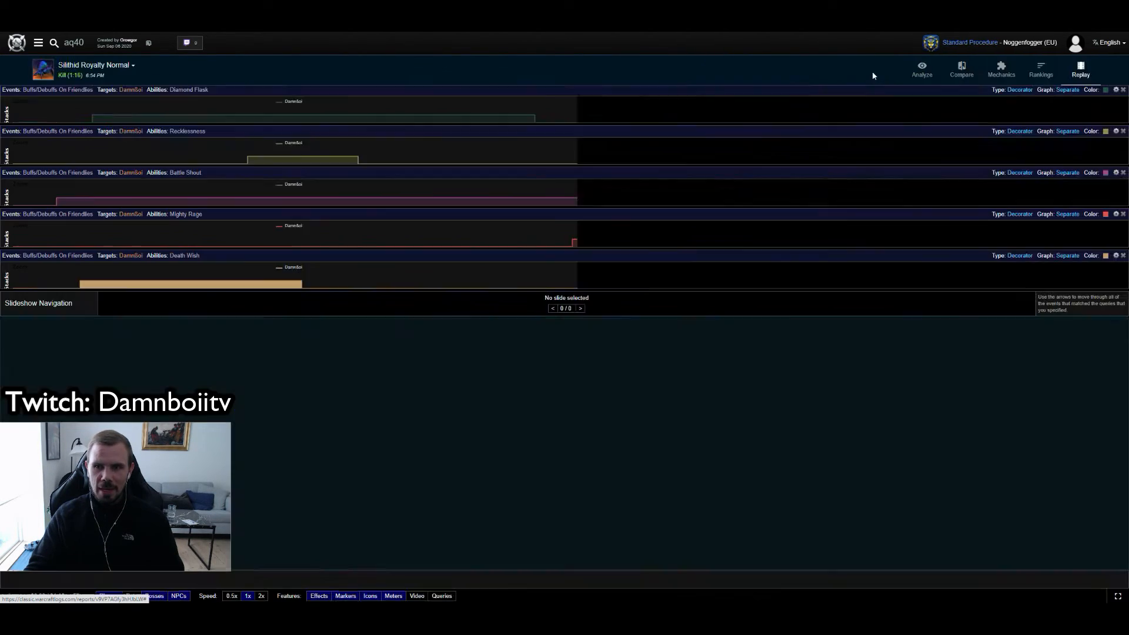
pyautogui.click(1079, 69)
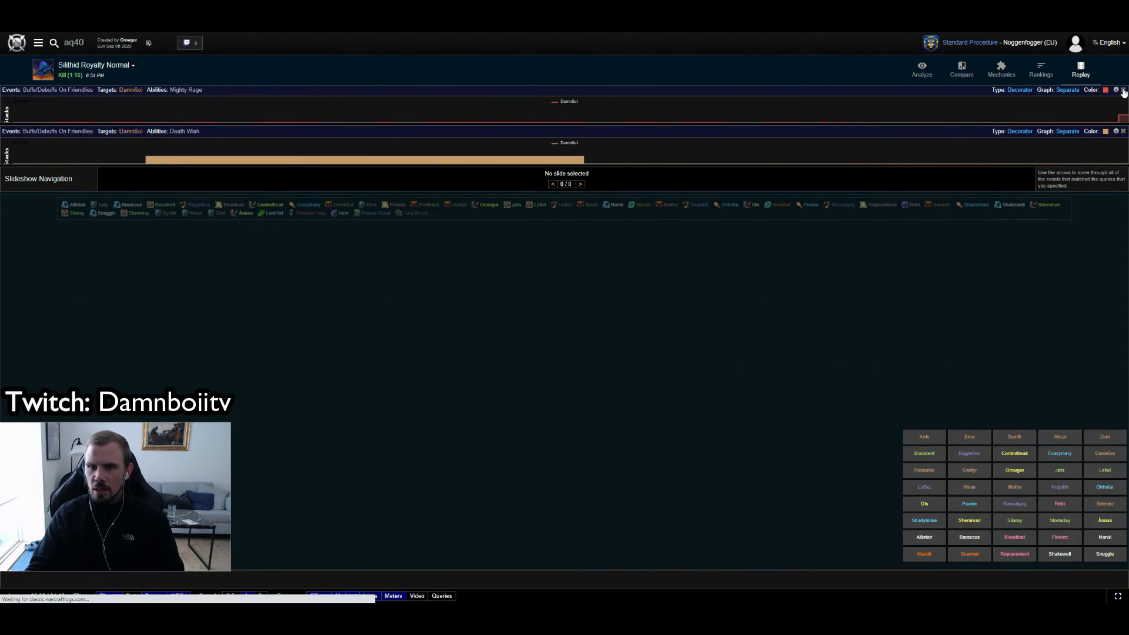
pyautogui.click(1080, 68)
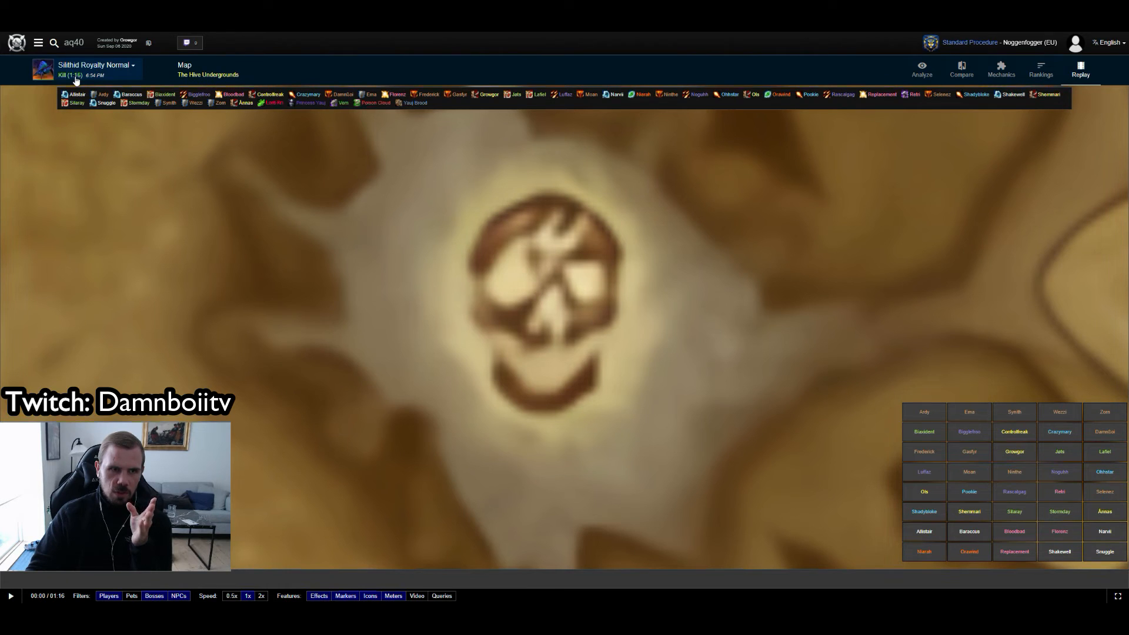
# - Start playback of the Silithid Royalty fight replay
pyautogui.click(10, 596)
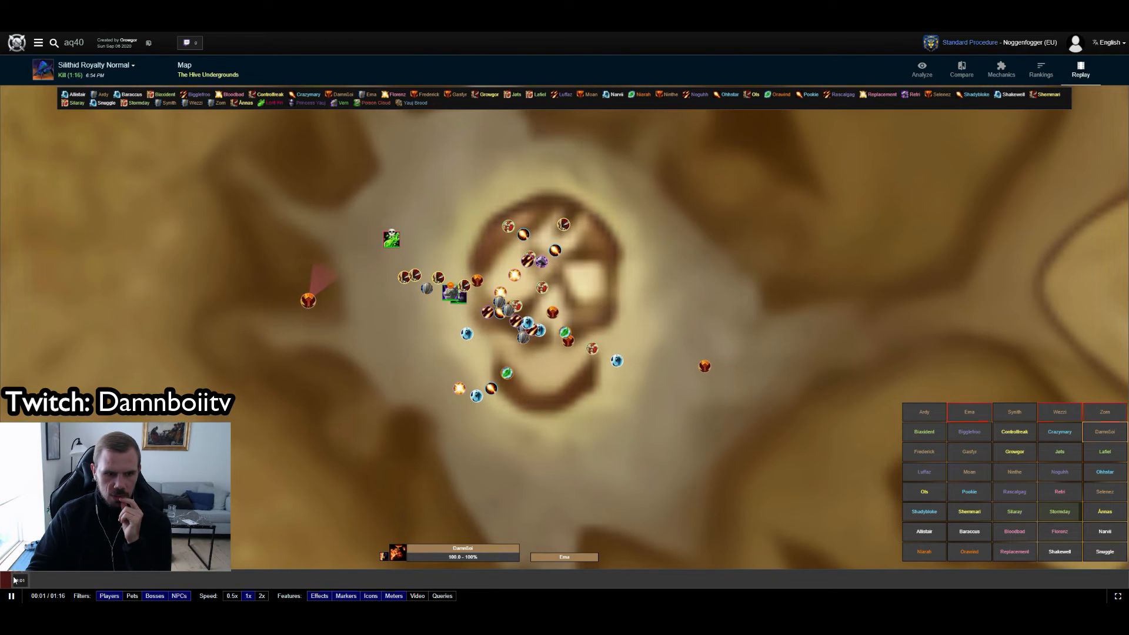
pyautogui.moveTo(298, 300)
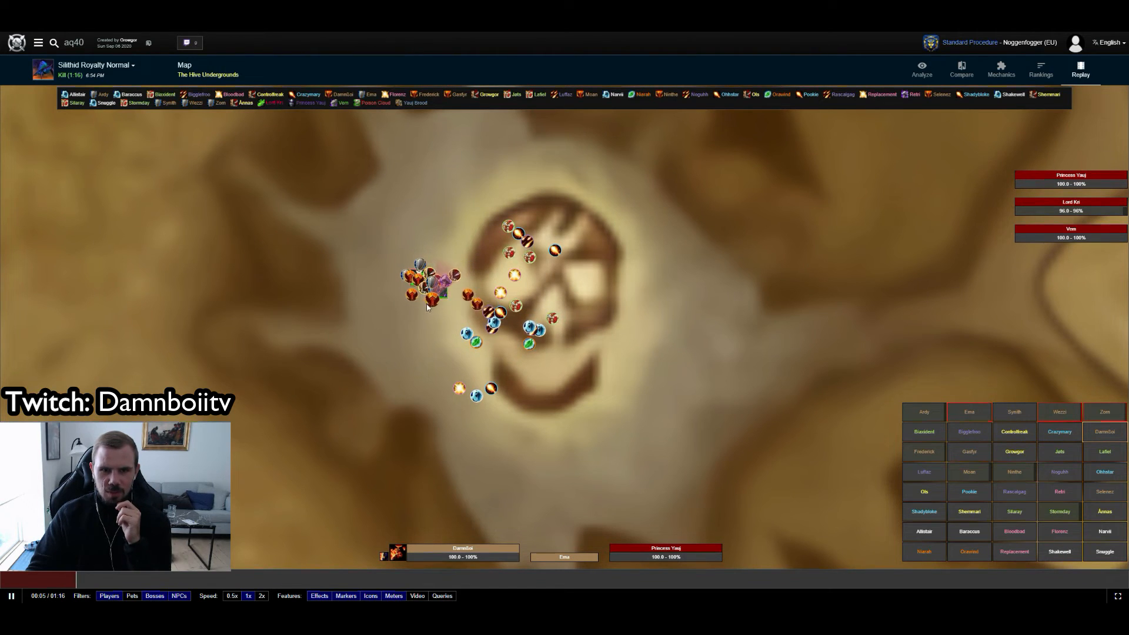
pyautogui.moveTo(432, 302)
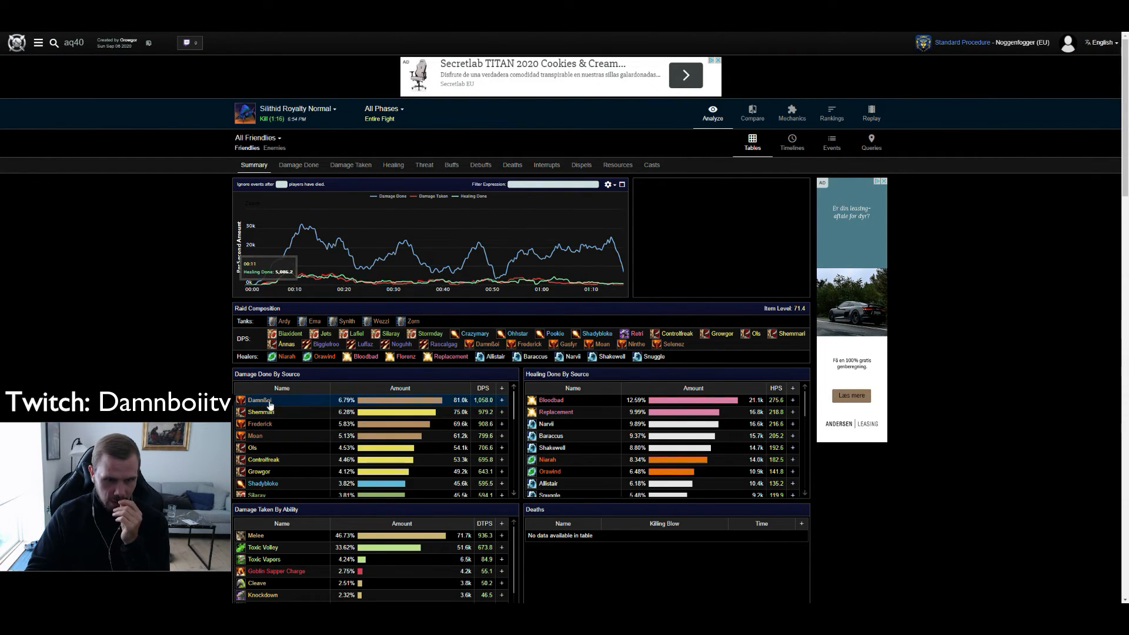
# - Show DamnBoi's Threat tab with Princess Yauj hidden, graphing only Vem's tanked periods
pyautogui.click(427, 164)
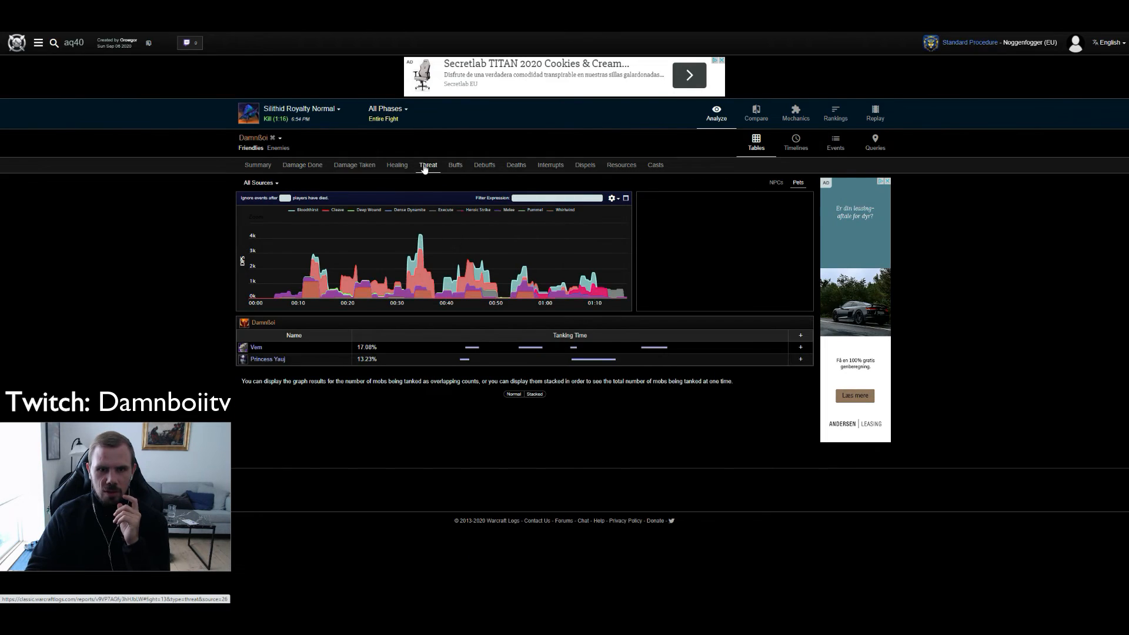
pyautogui.click(256, 347)
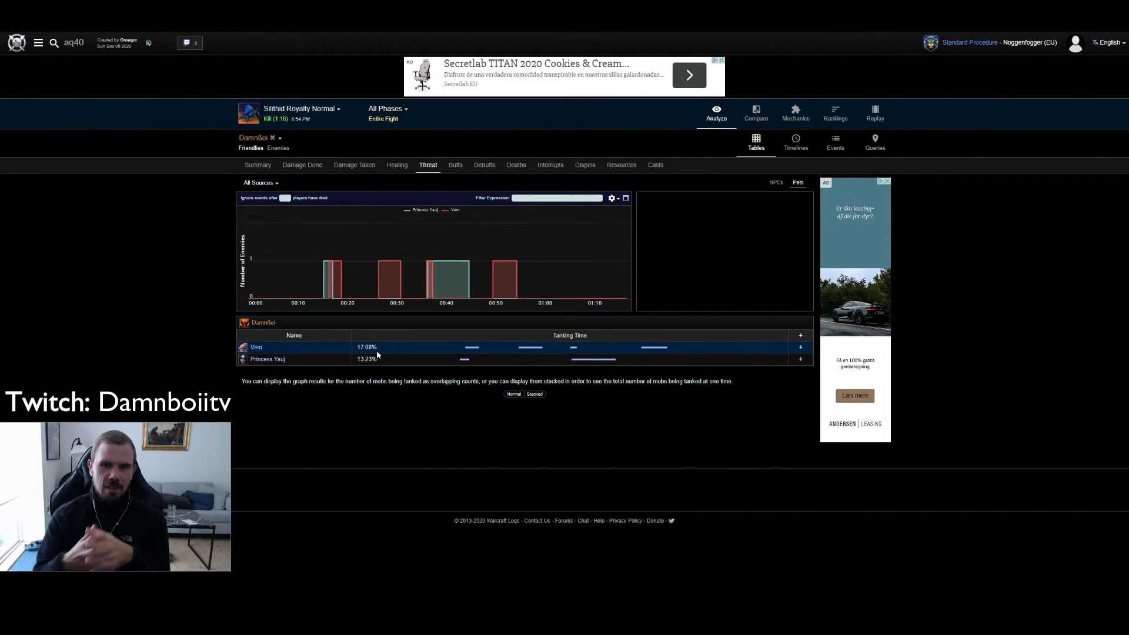
pyautogui.moveTo(373, 370)
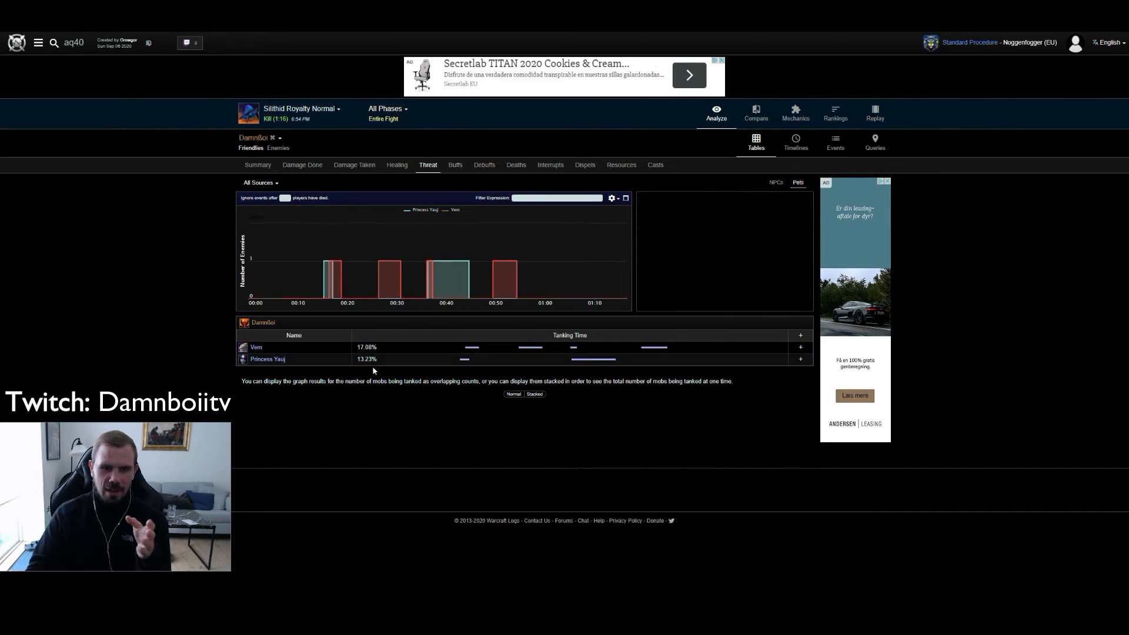
pyautogui.click(269, 358)
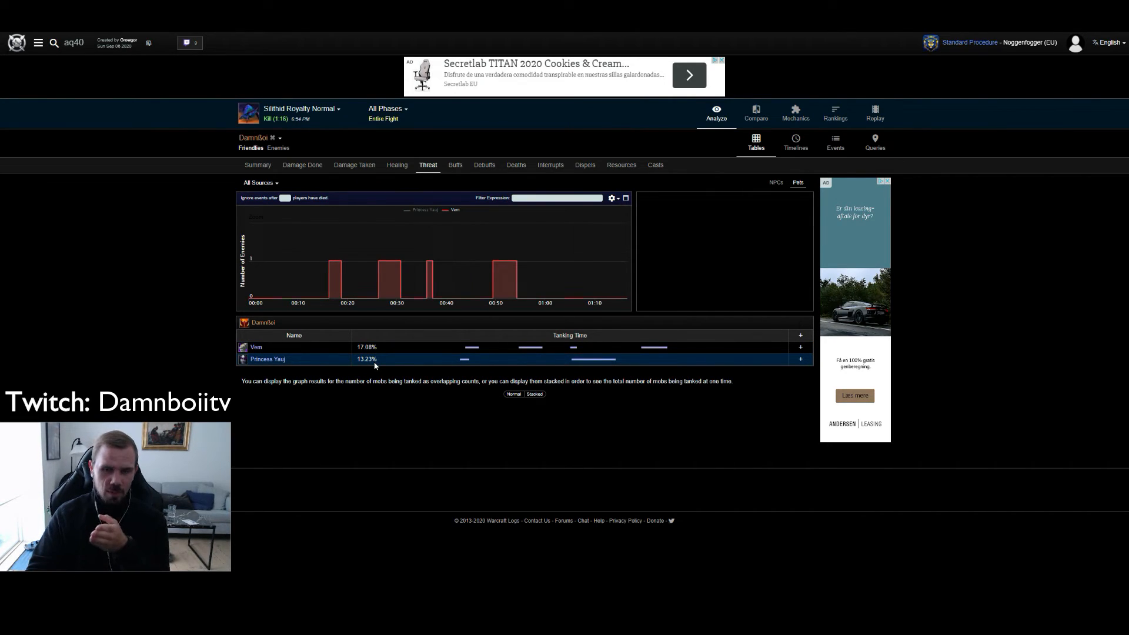
pyautogui.moveTo(341, 281)
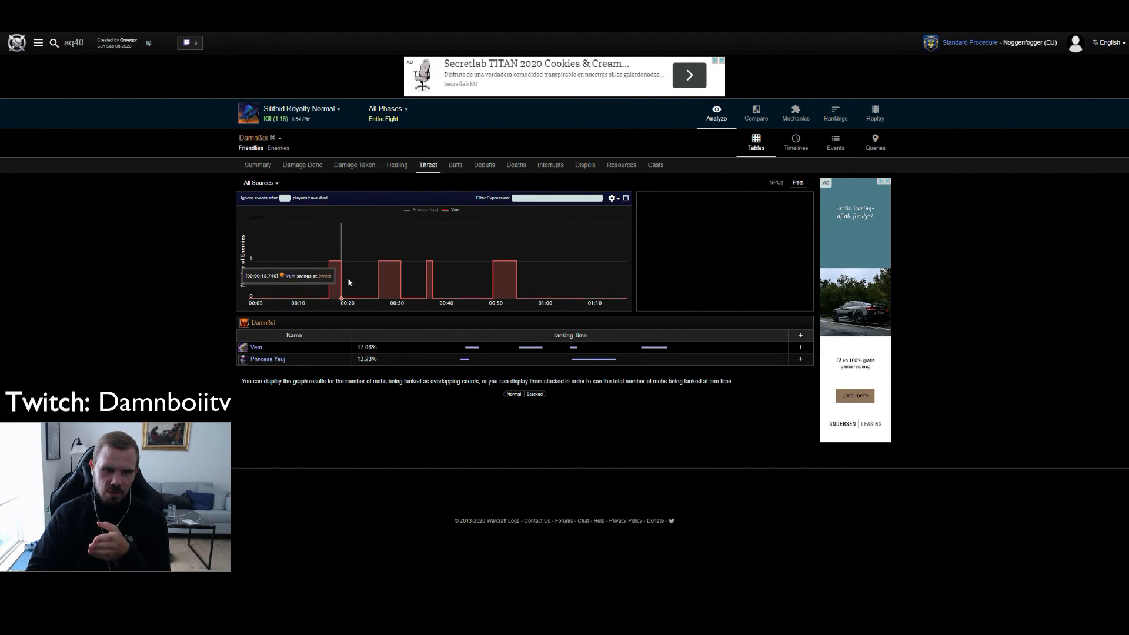
pyautogui.moveTo(503, 292)
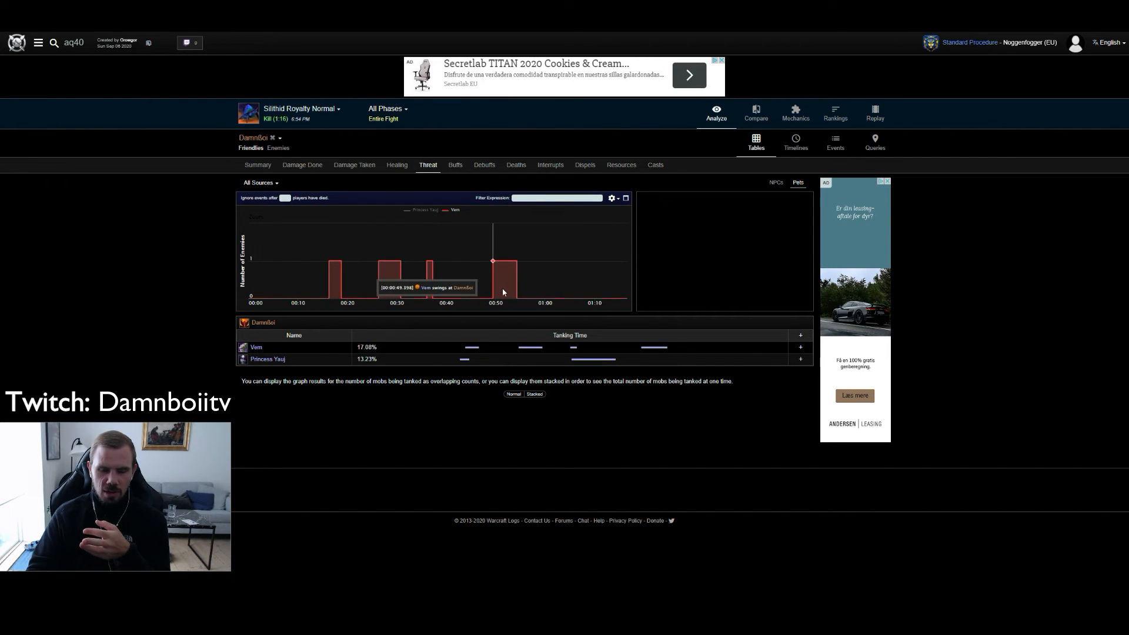
pyautogui.moveTo(574, 298)
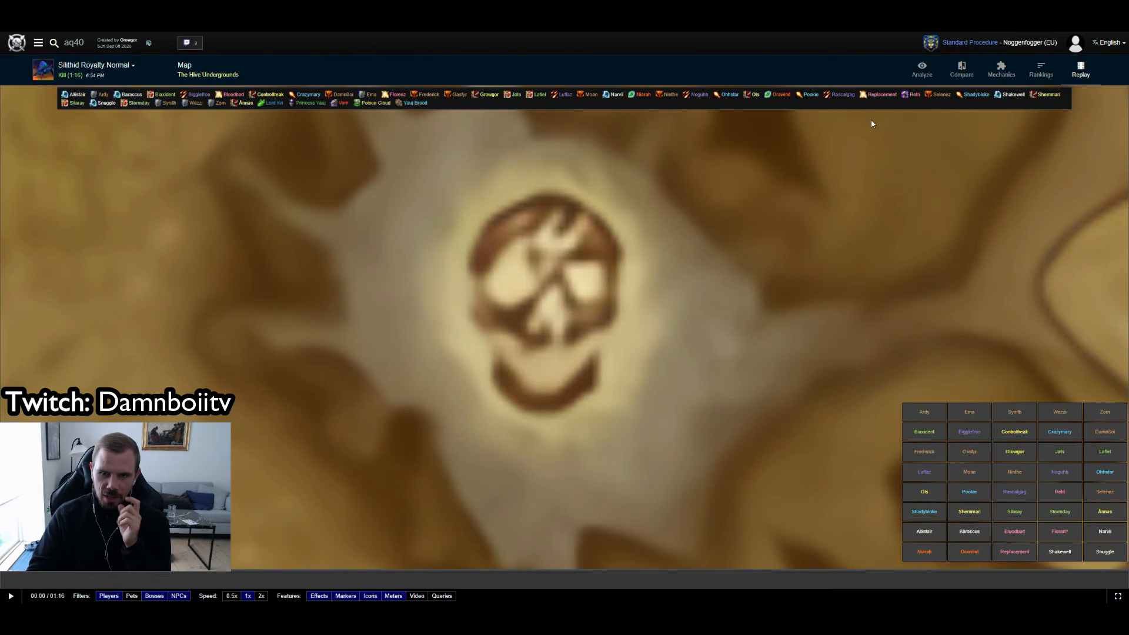
# - Play the Princess Huhuran replay and jump to about 0:18 on the timeline
pyautogui.click(10, 596)
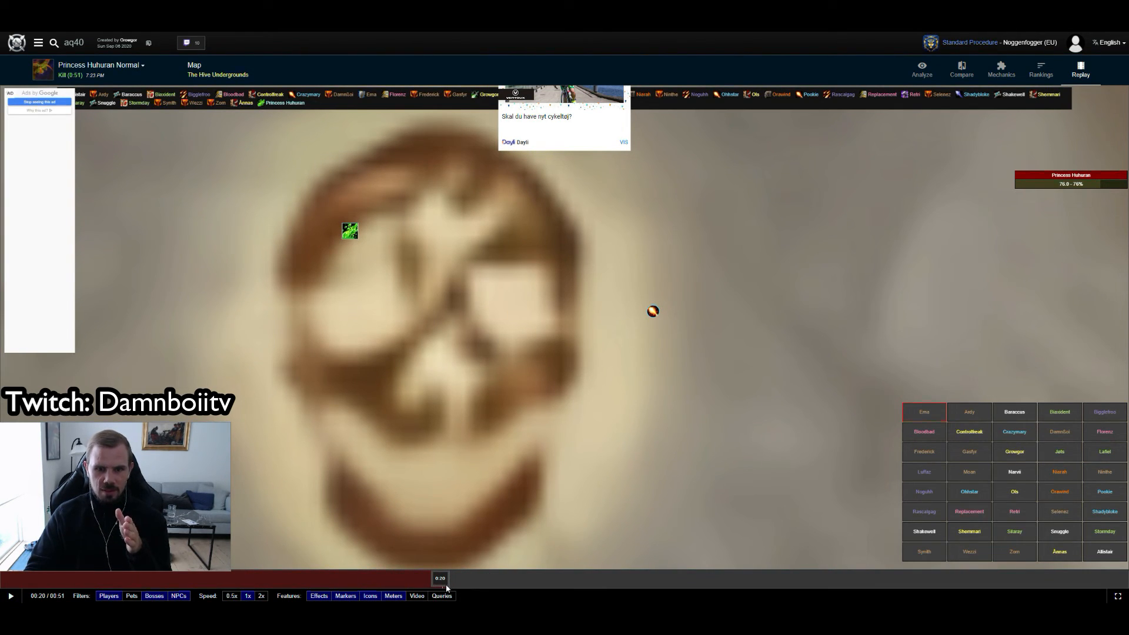
pyautogui.click(418, 577)
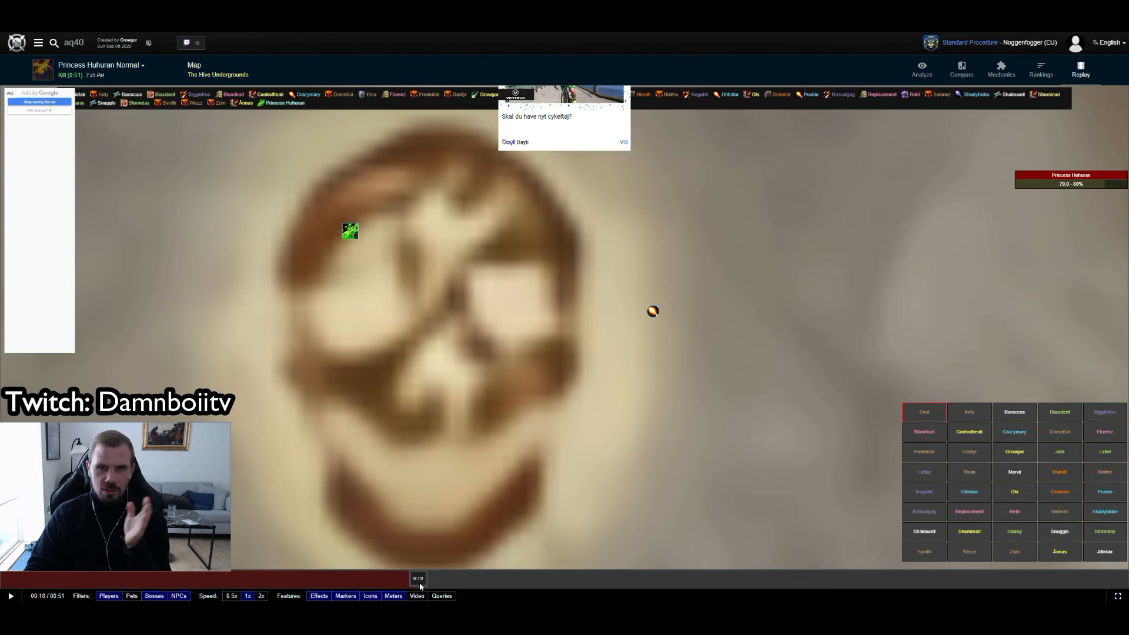